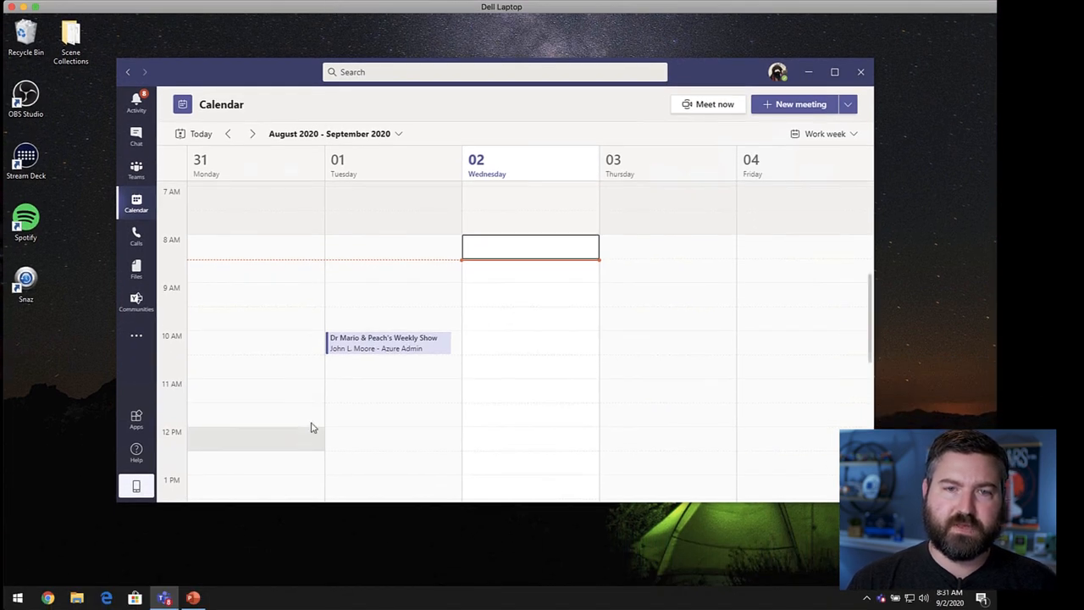
mouse_move(373, 348)
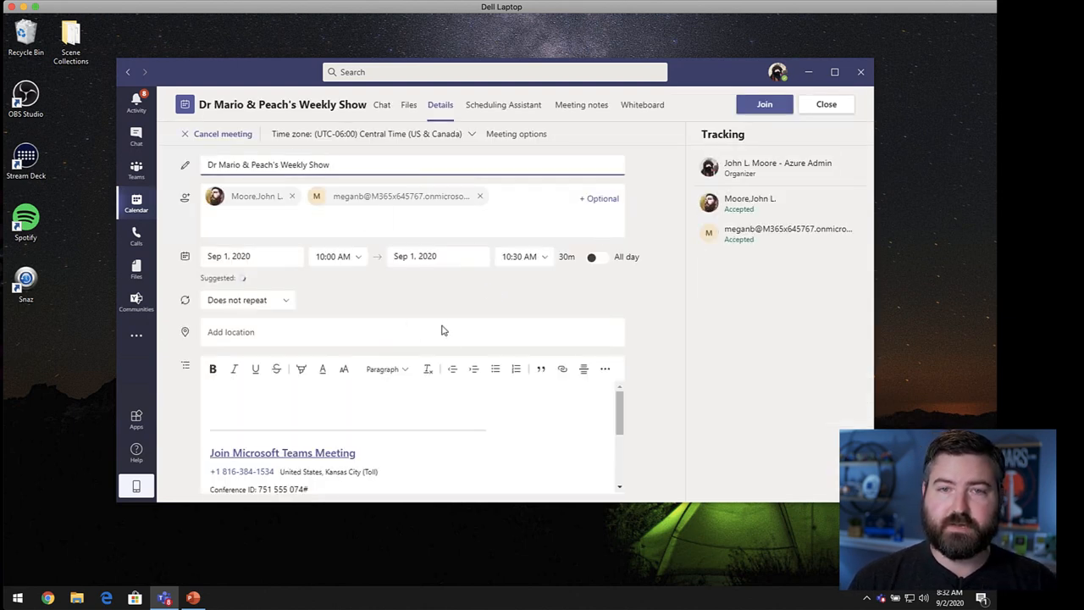
- Join Dr Mario & Peach's Weekly Show from Calendar with the microphone muted
click(762, 105)
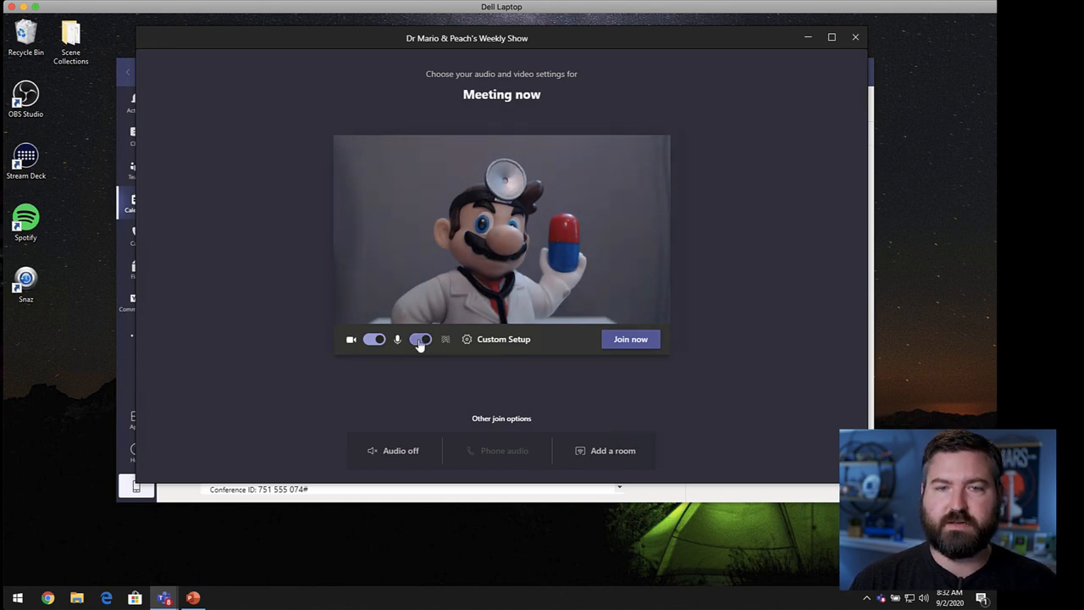
click(420, 339)
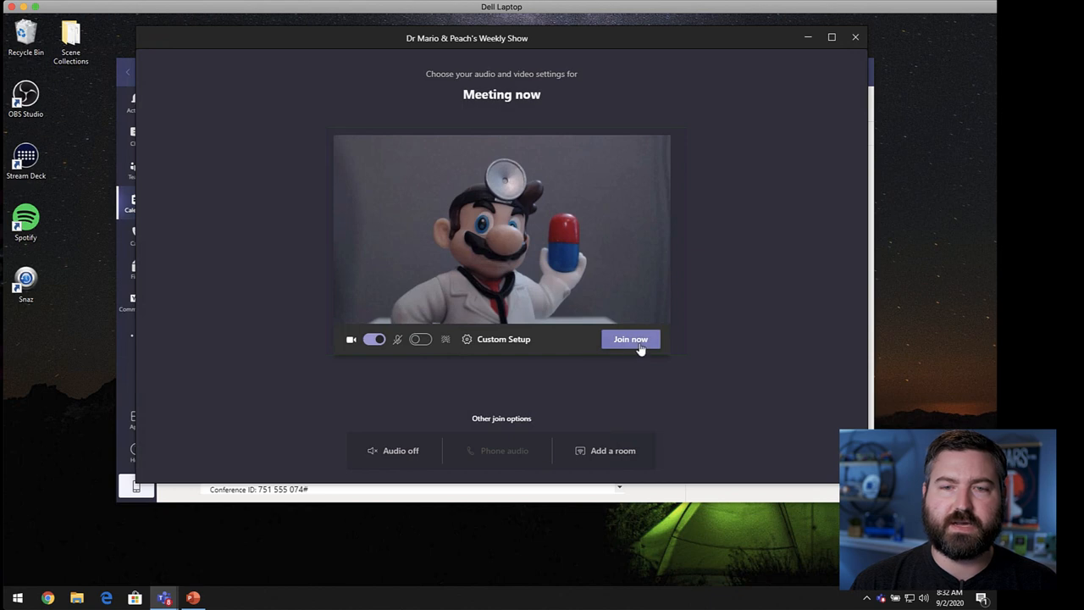
click(631, 339)
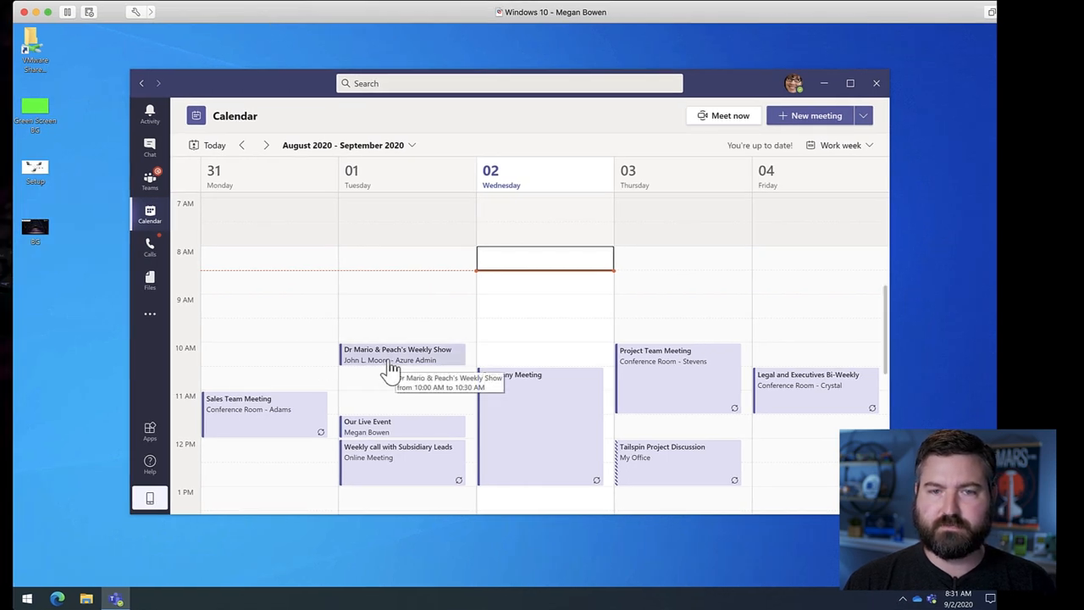
mouse_move(681, 222)
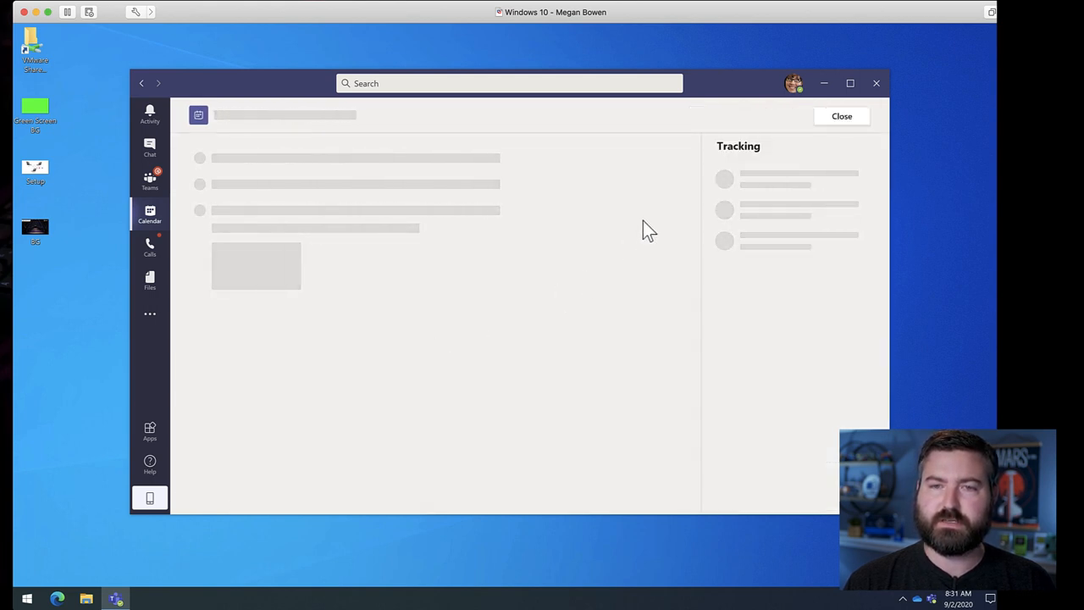
mouse_move(766, 229)
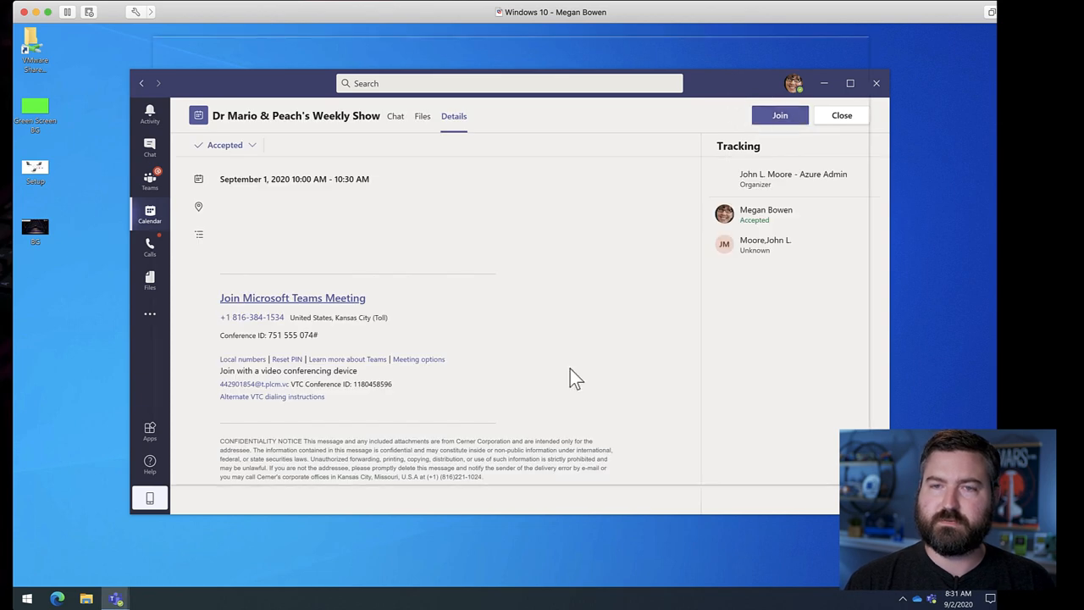
- Join the Weekly Show on the second PC with camera on and microphone off
click(779, 116)
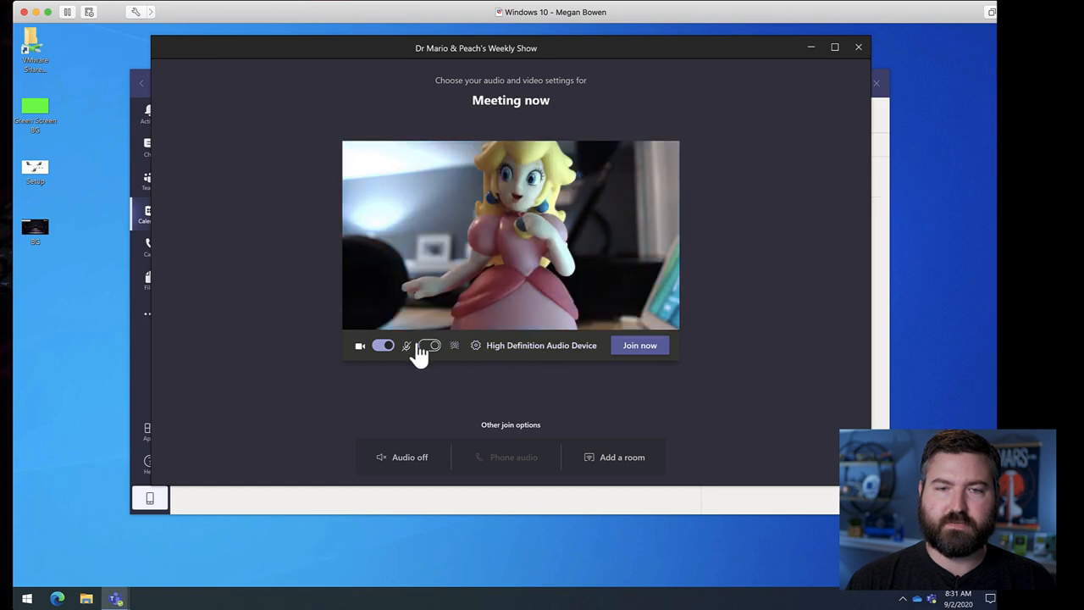
click(427, 346)
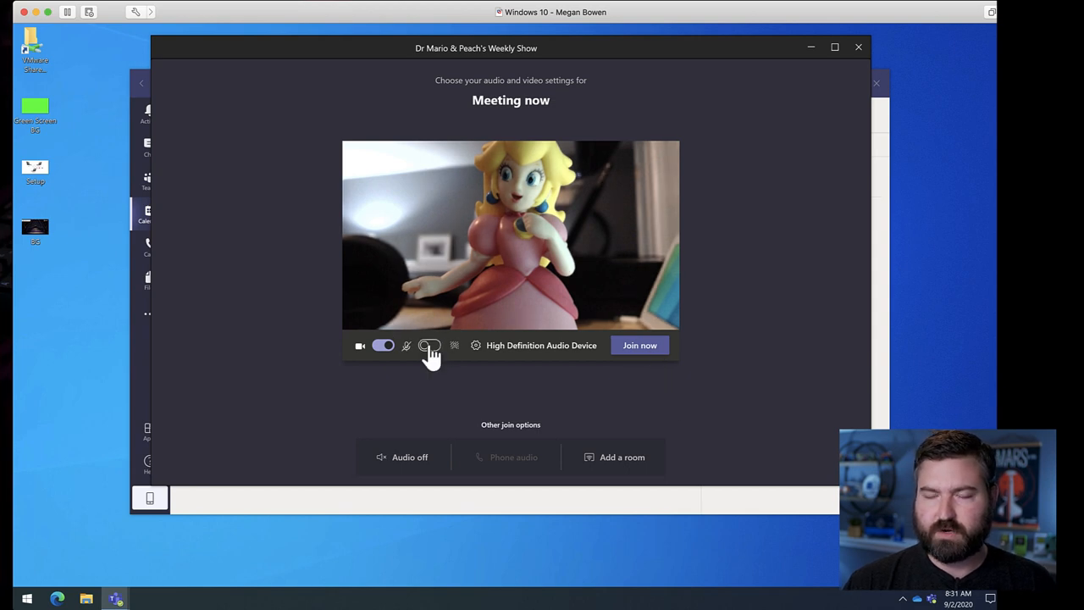
click(640, 346)
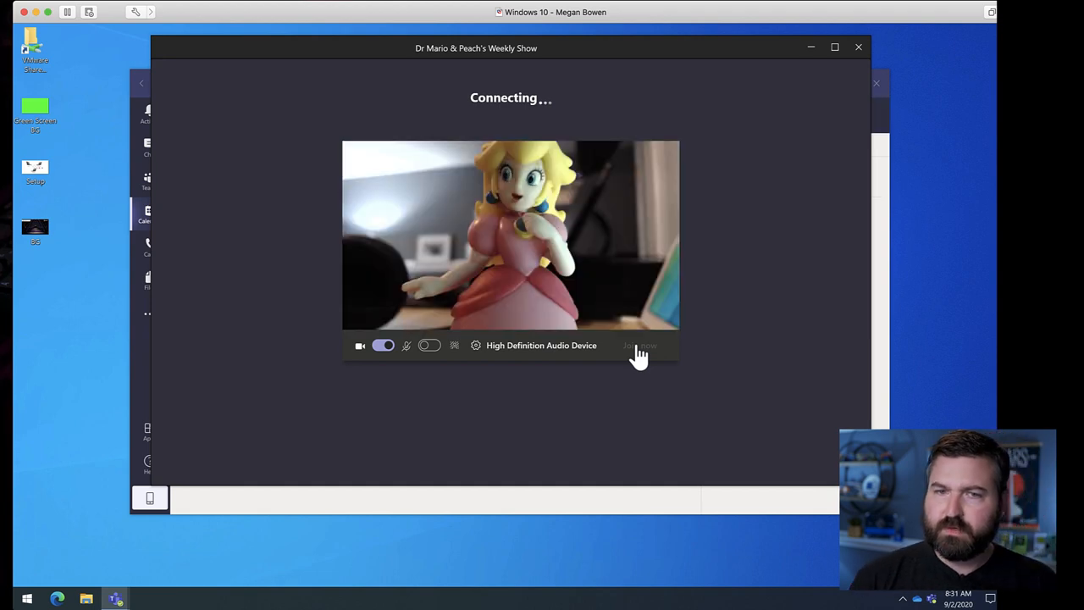
click(641, 346)
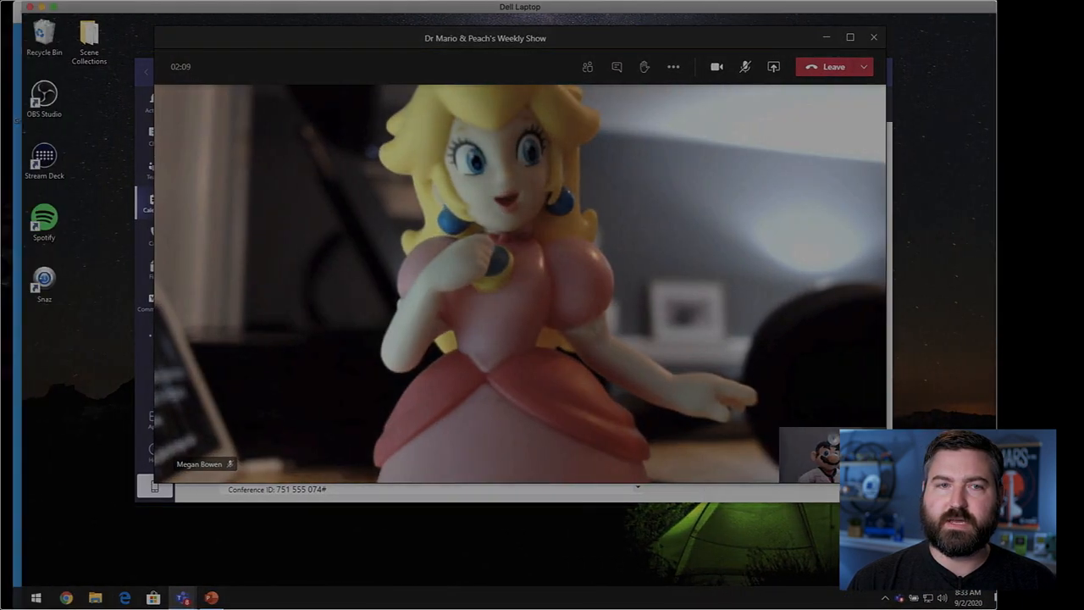
mouse_move(752, 67)
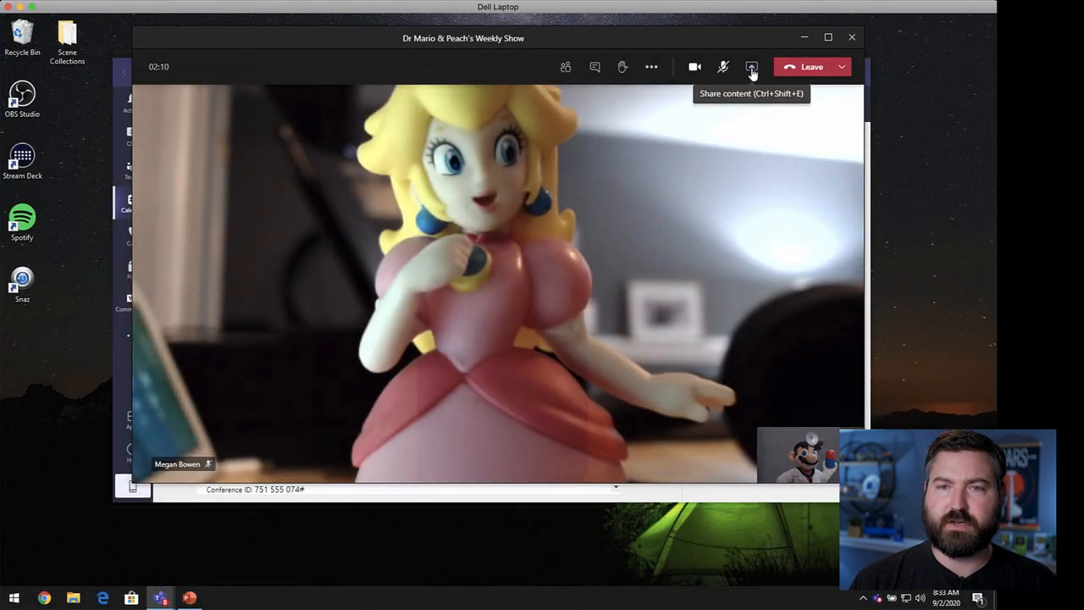
- Share the 'What's coming in Microsoft Teams' PowerPoint window into the meeting
click(753, 68)
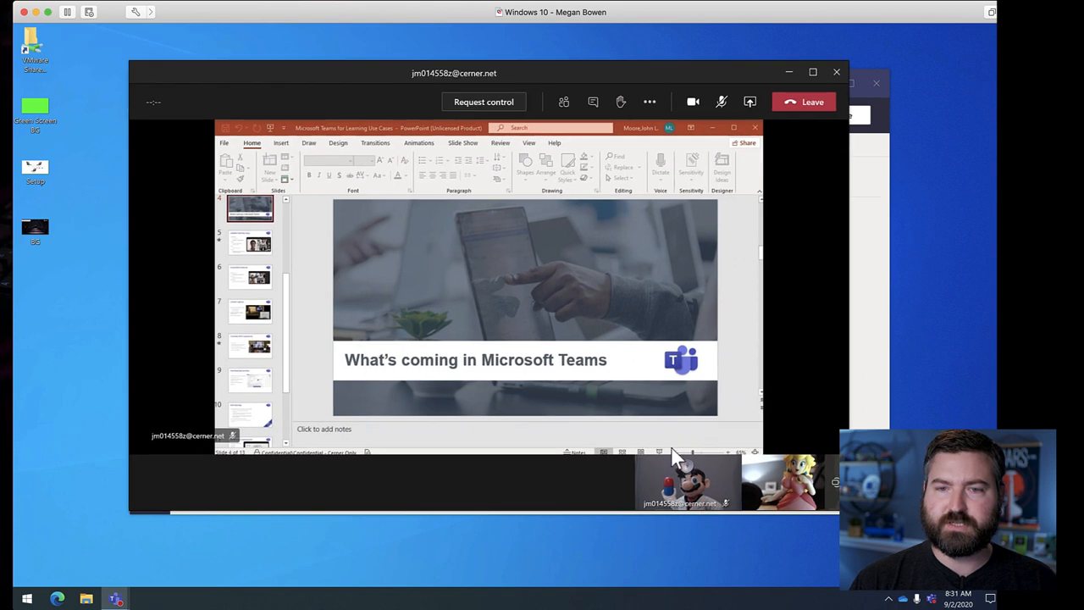
mouse_move(779, 495)
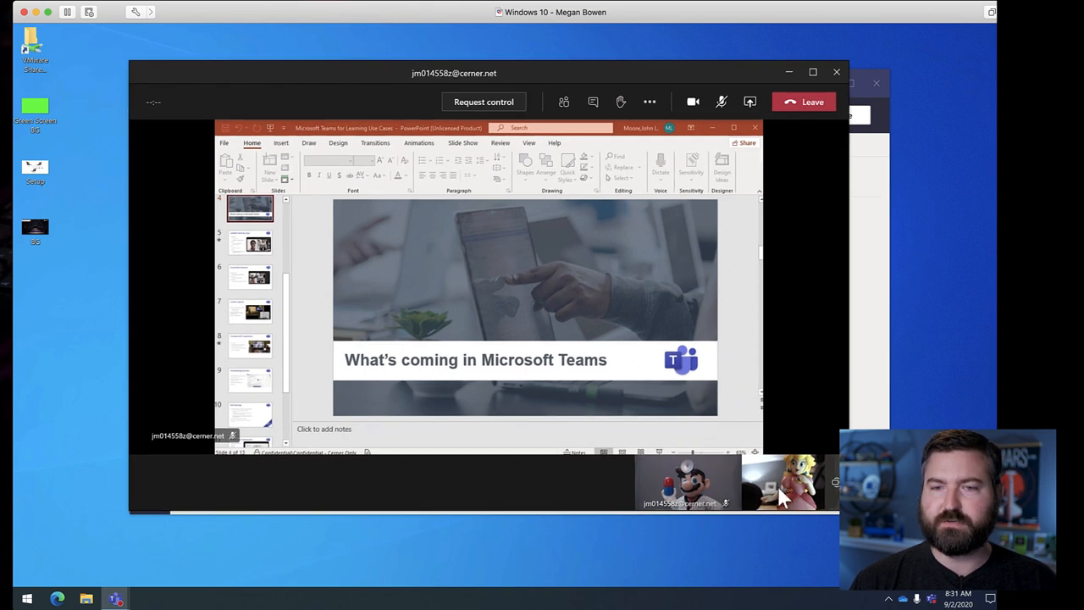
mouse_move(454, 291)
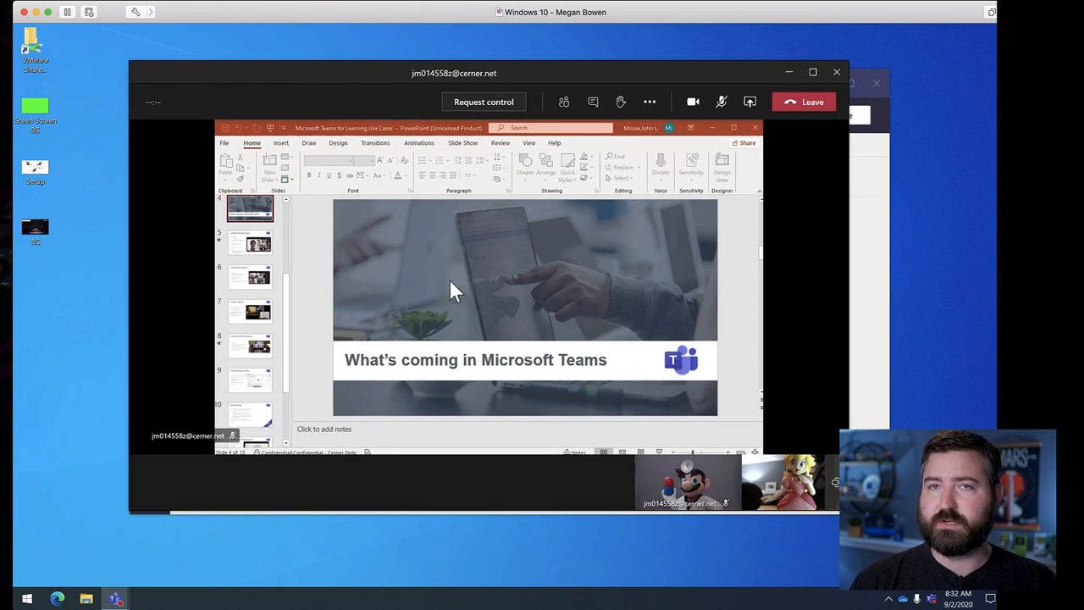
click(722, 102)
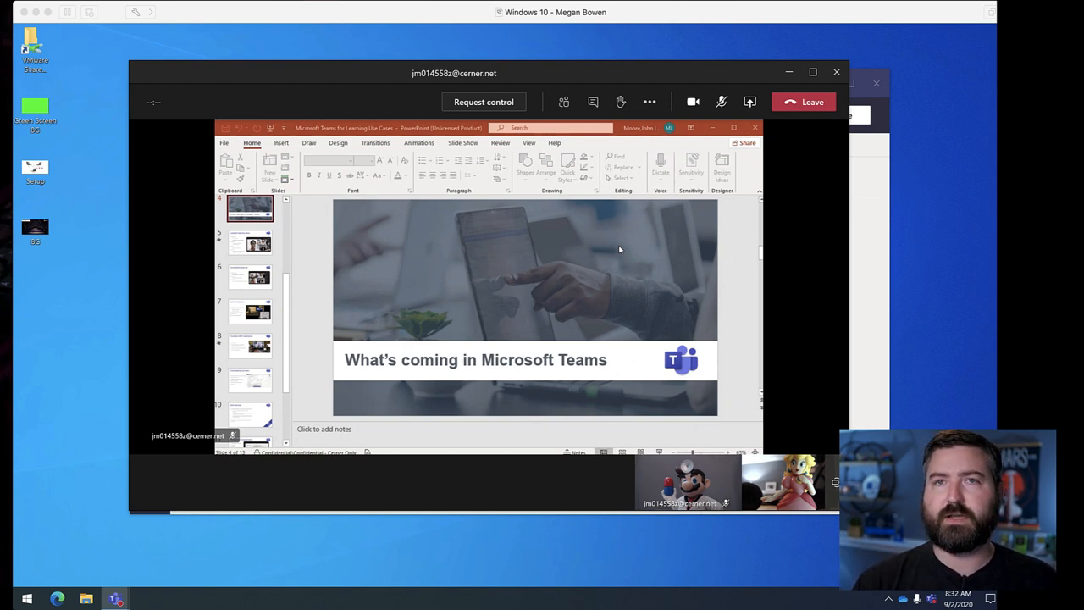
click(722, 102)
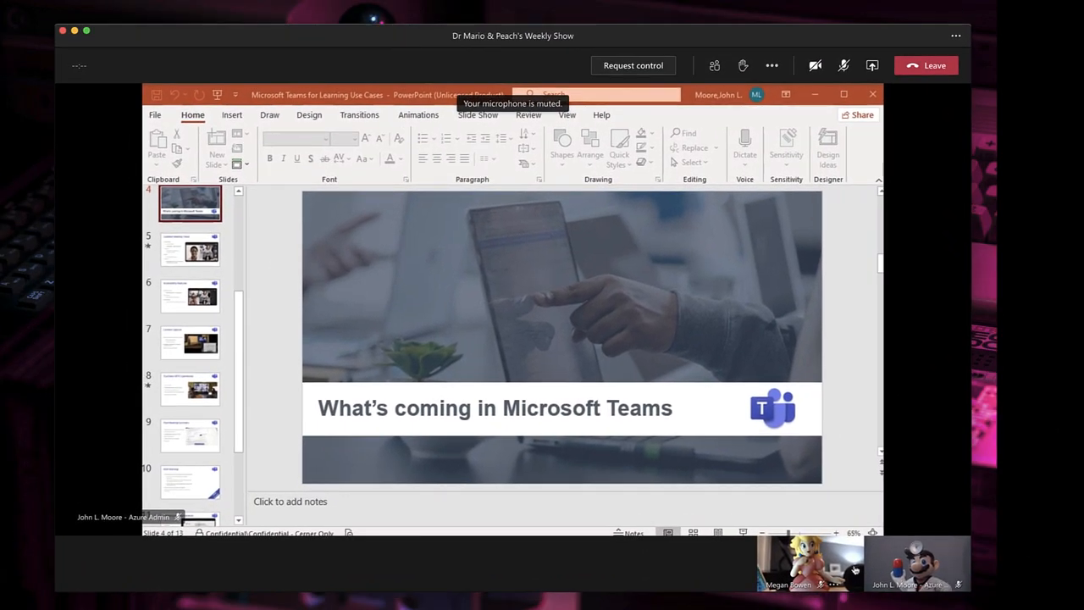
mouse_move(468, 352)
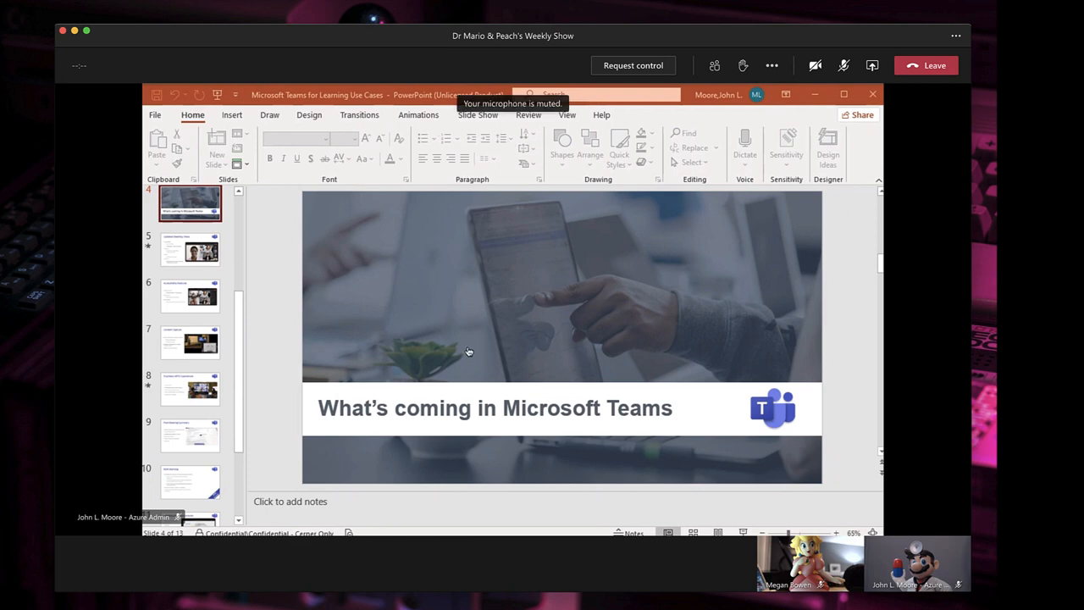
mouse_move(644, 295)
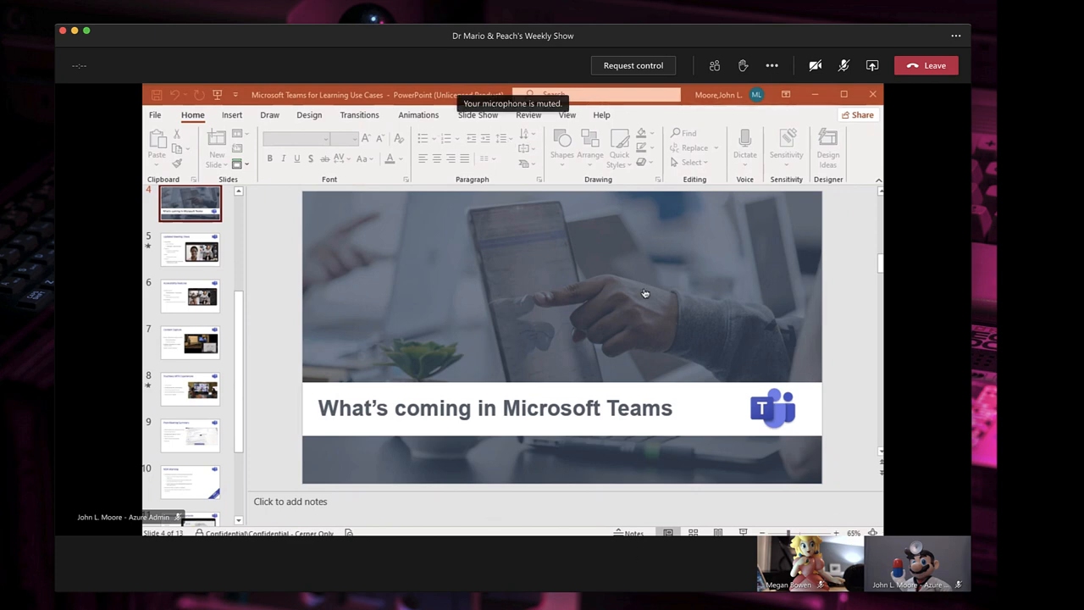
mouse_move(735, 369)
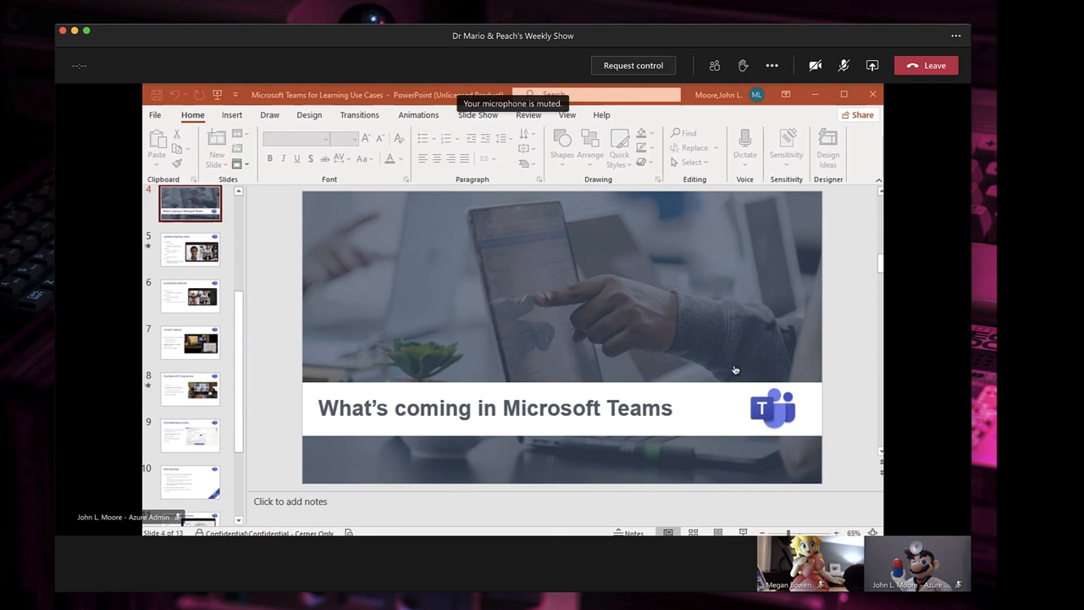
mouse_move(919, 291)
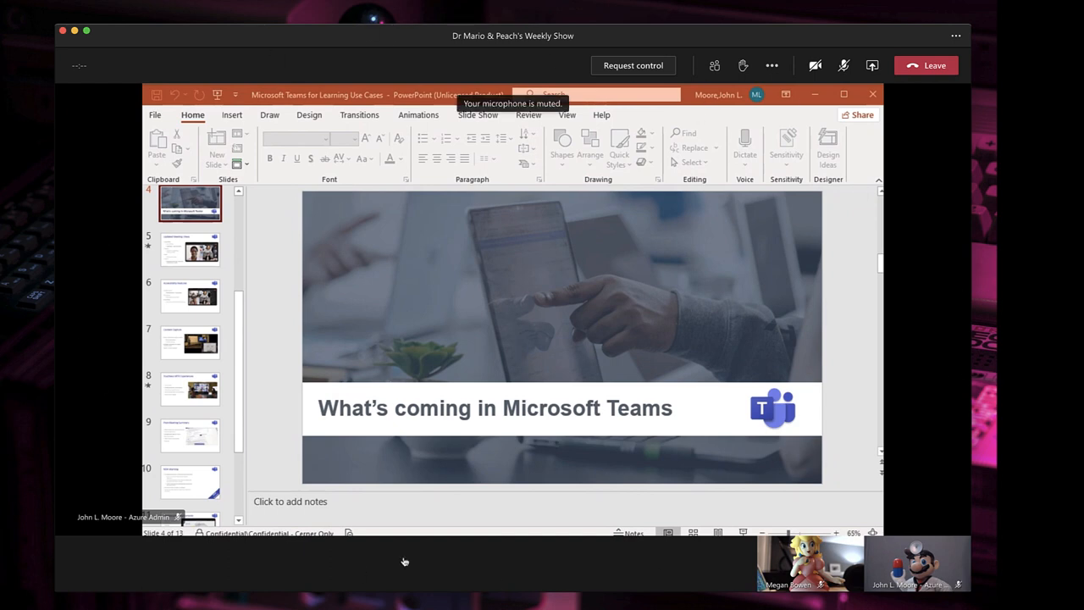
mouse_move(558, 77)
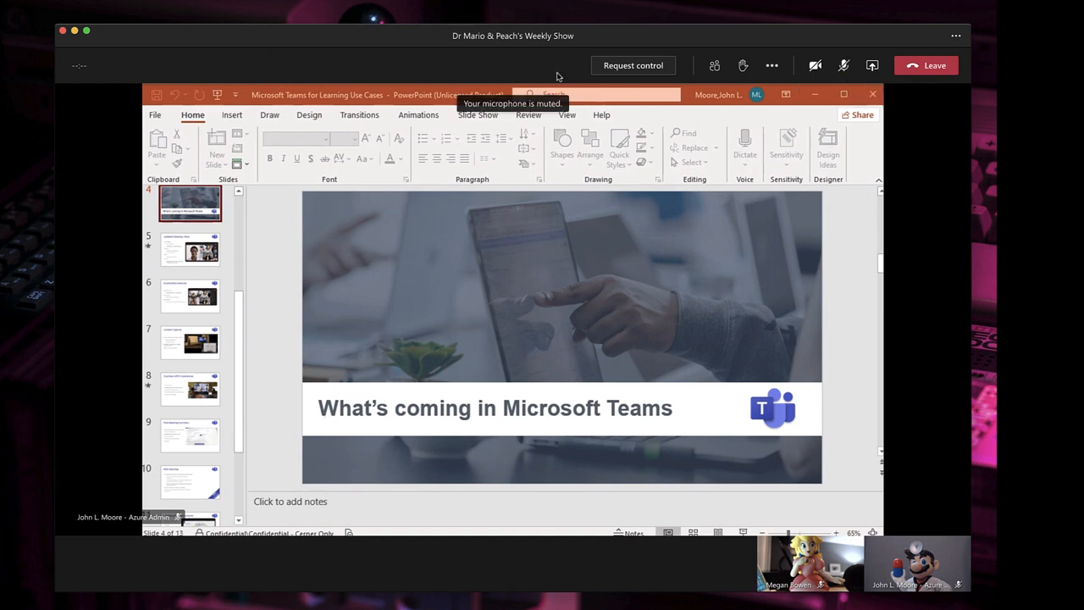
mouse_move(556, 105)
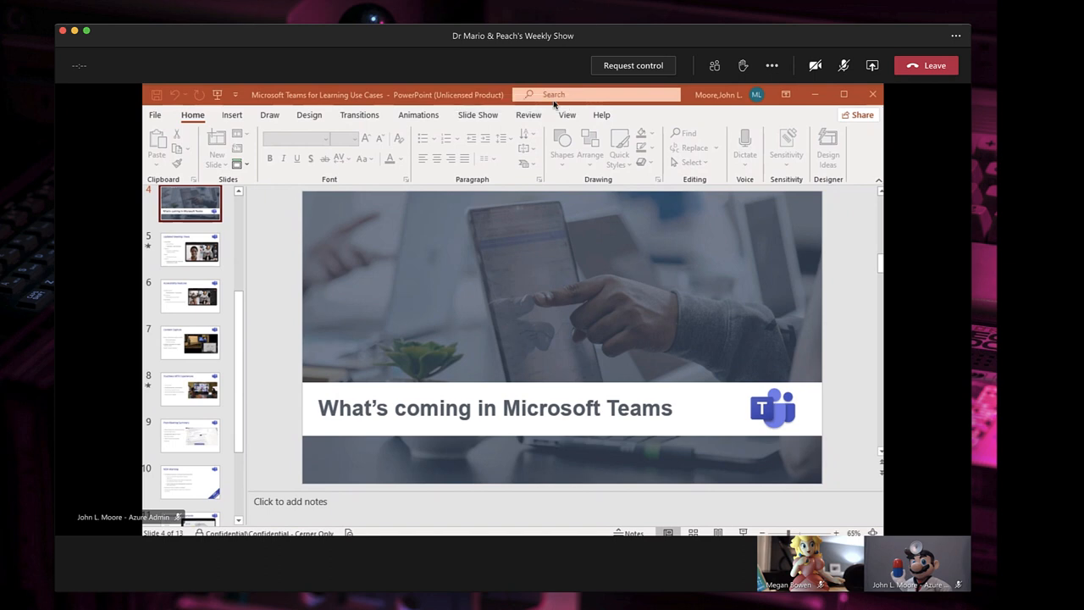
mouse_move(772, 325)
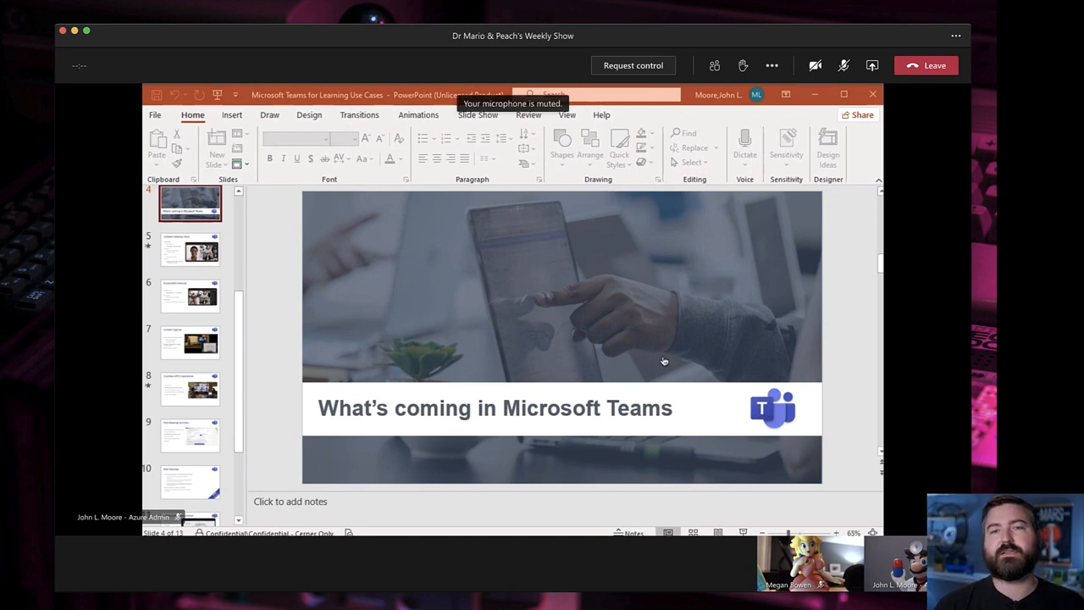
mouse_move(258, 41)
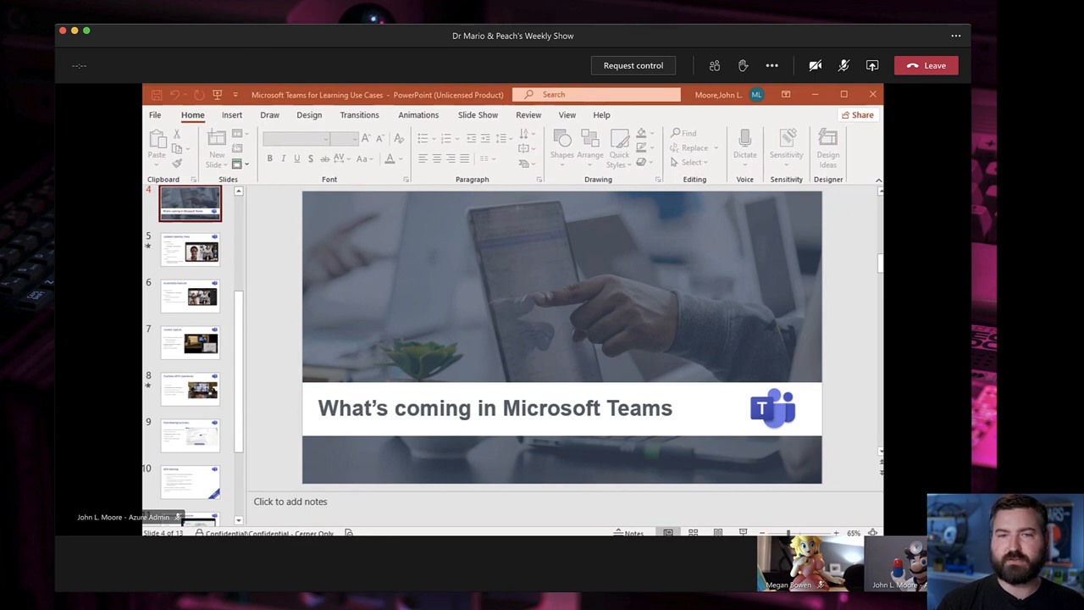
mouse_move(271, 275)
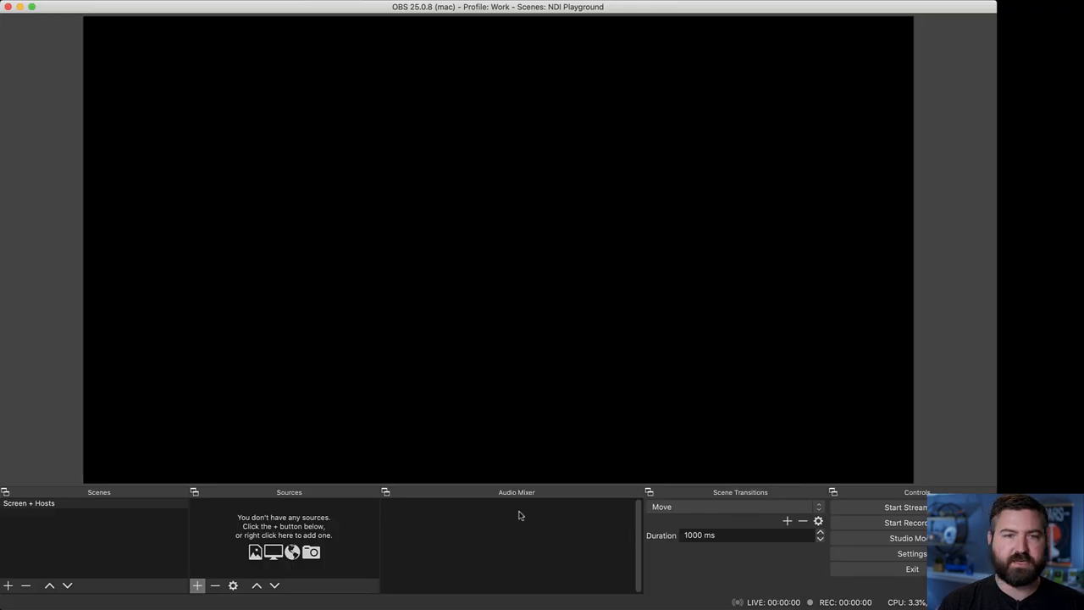
mouse_move(187, 326)
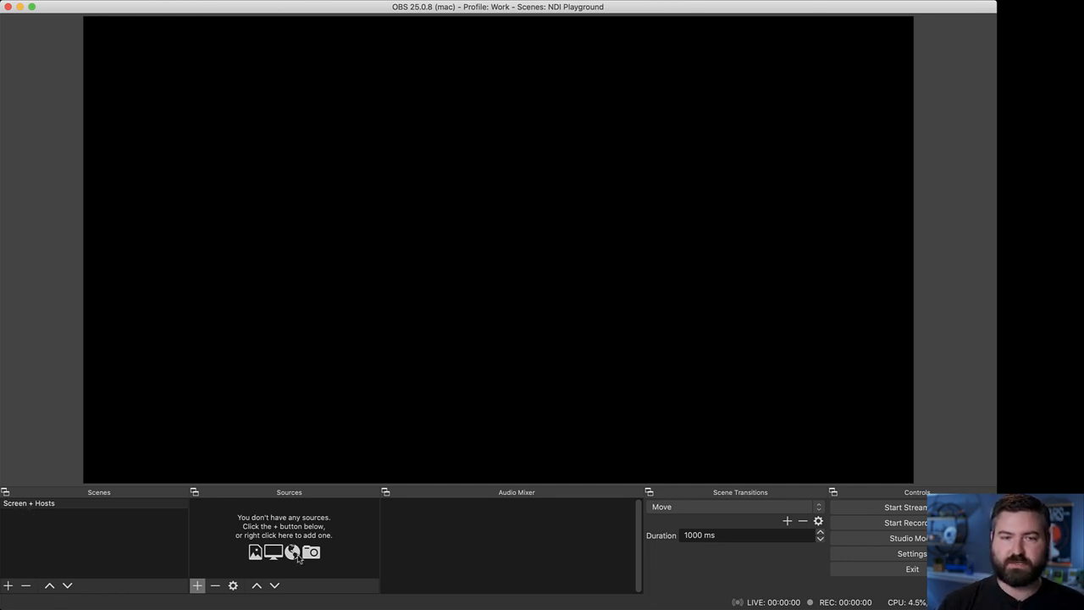
mouse_move(244, 552)
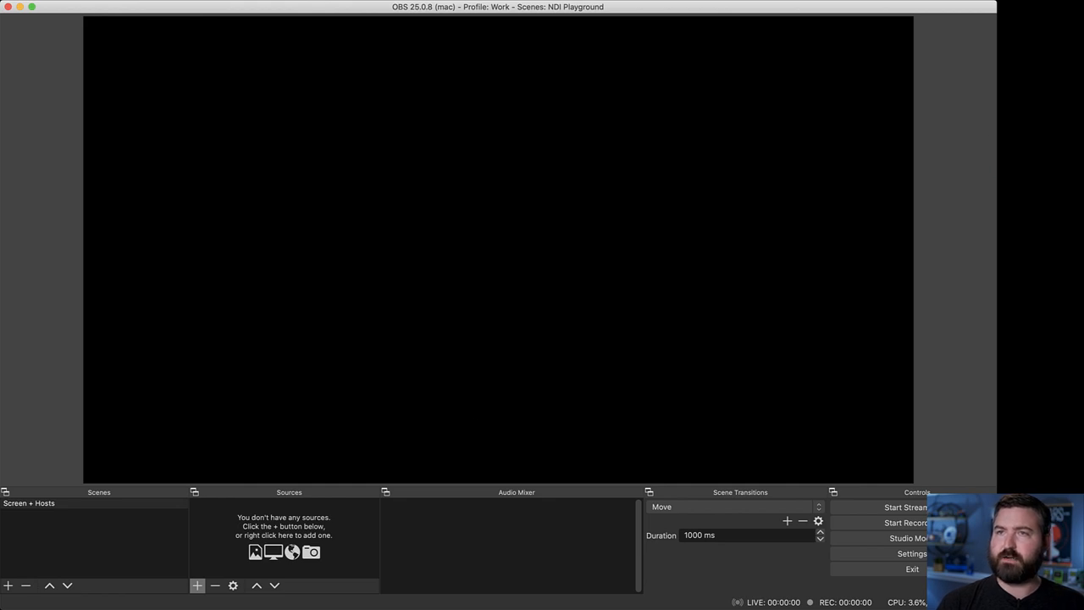
- Lock the BG.png backdrop image in the Screen + Hosts scene
click(197, 587)
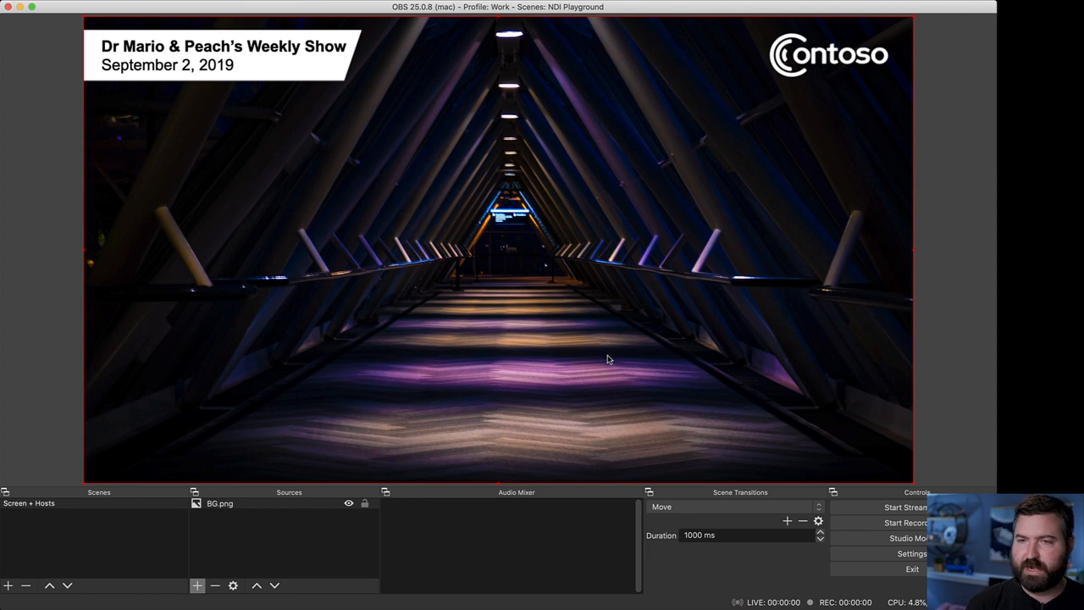
mouse_move(159, 107)
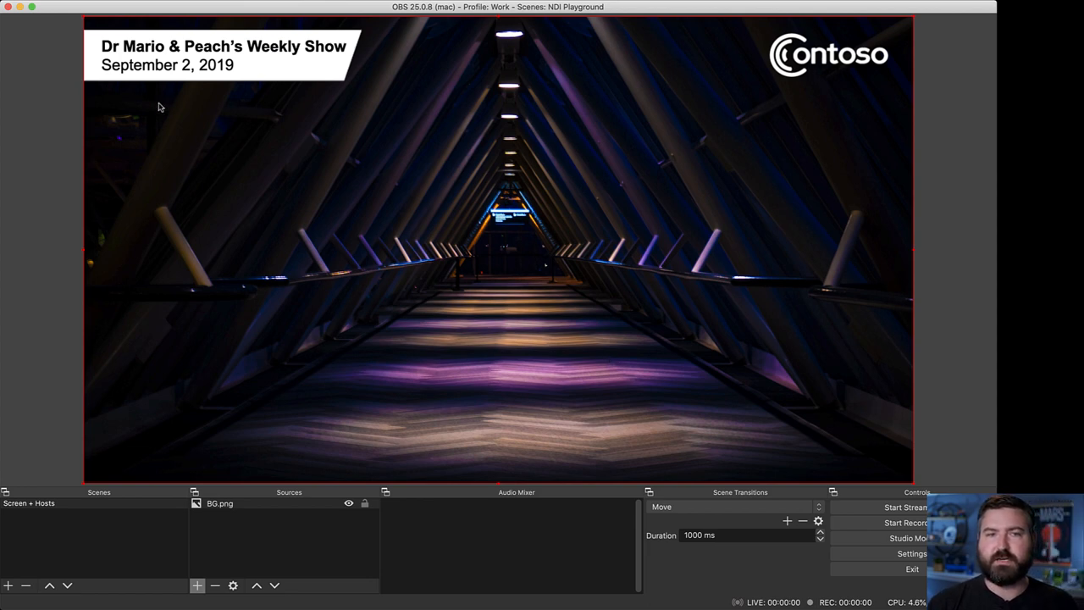
mouse_move(476, 421)
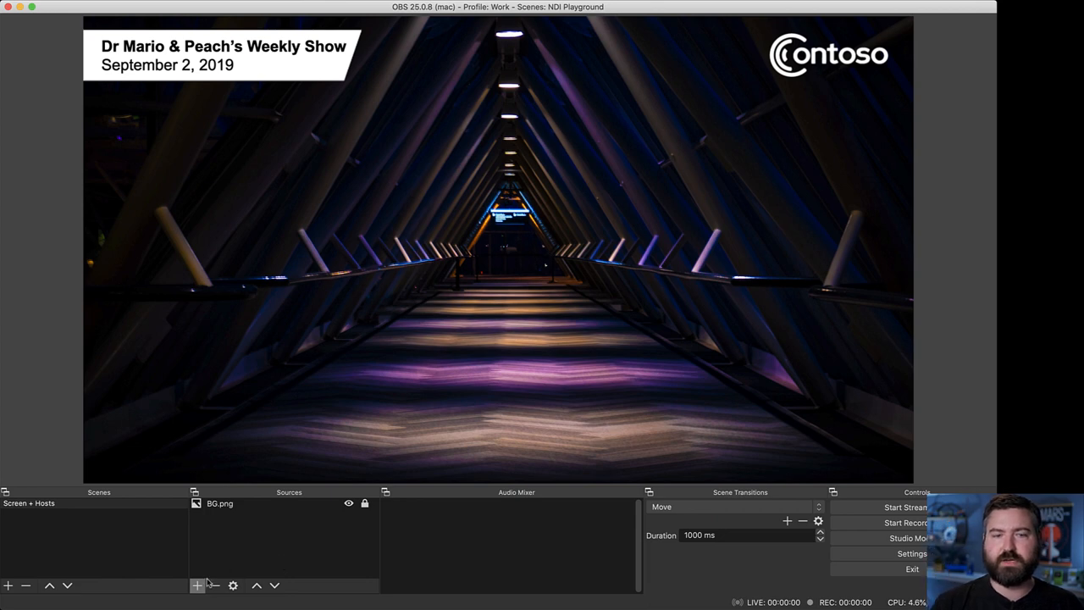
mouse_move(380, 118)
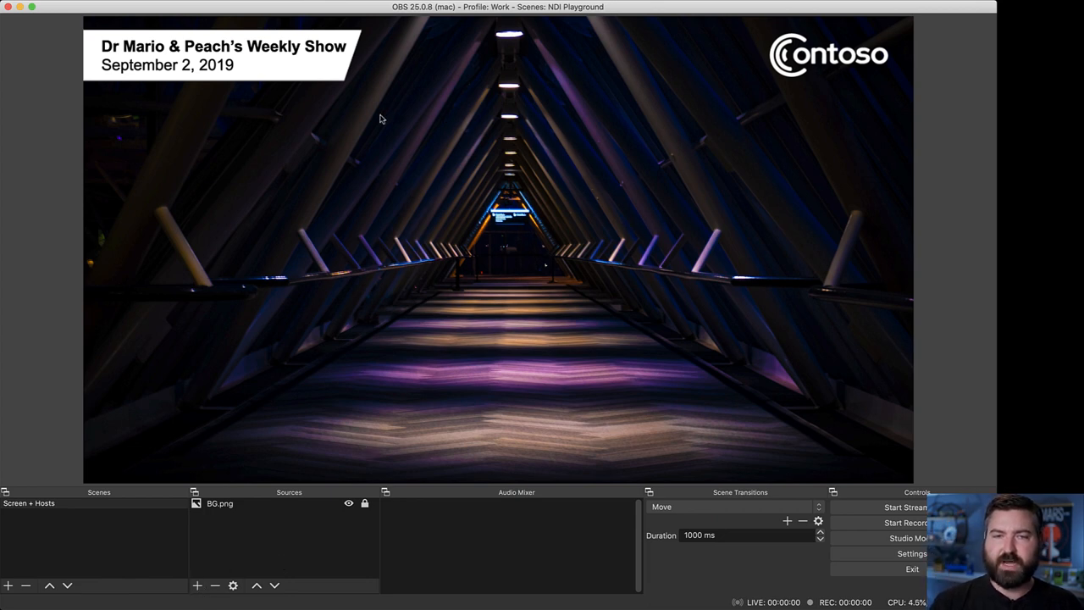
mouse_move(753, 247)
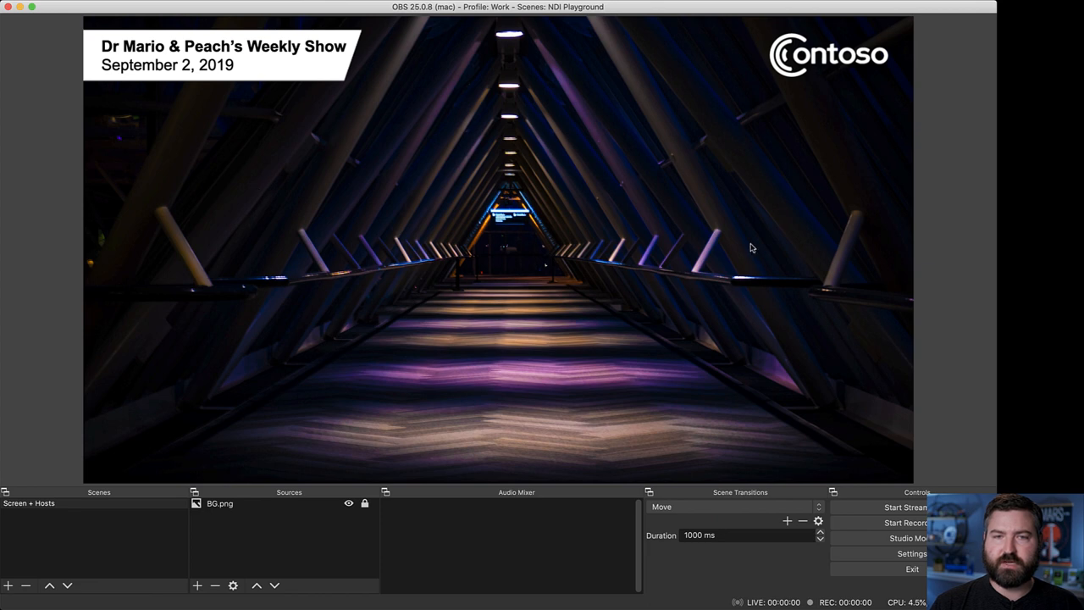
mouse_move(573, 375)
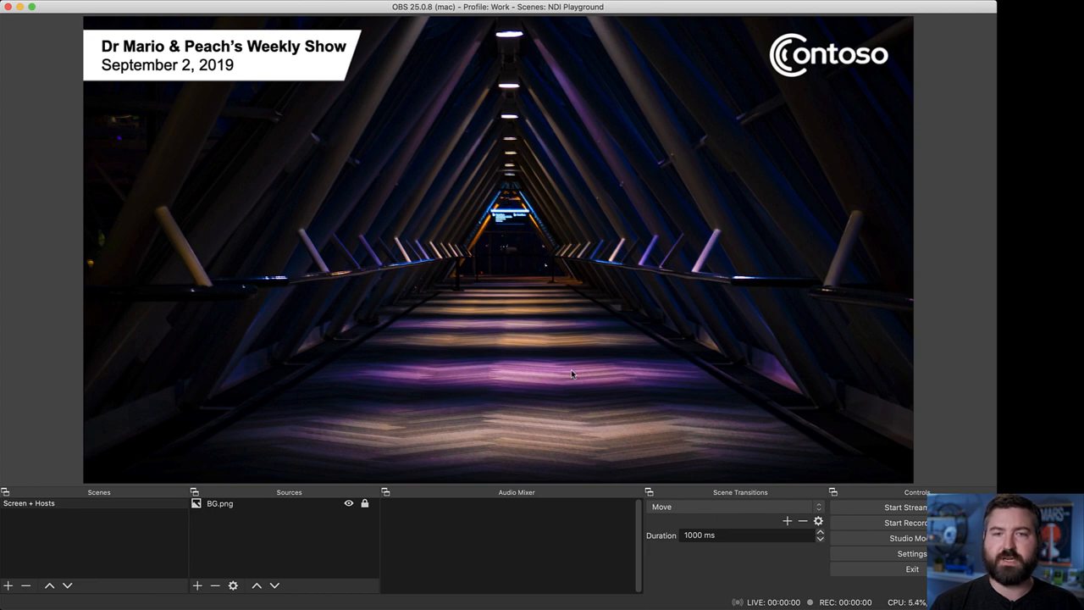
mouse_move(247, 560)
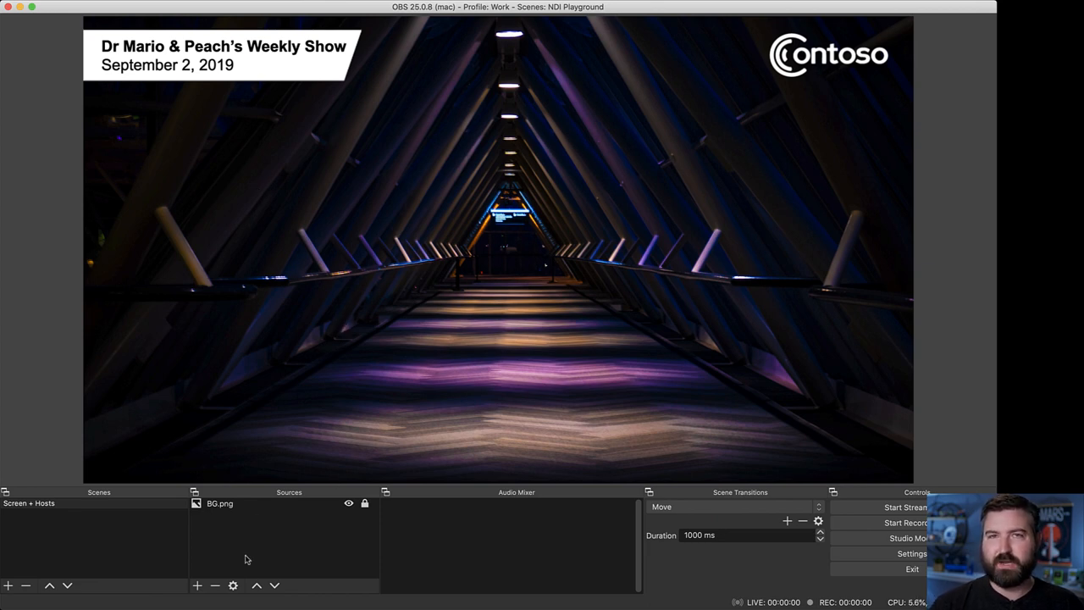
- Add an NDI source named Screen using the MS Teams Shared screen feed
click(7, 587)
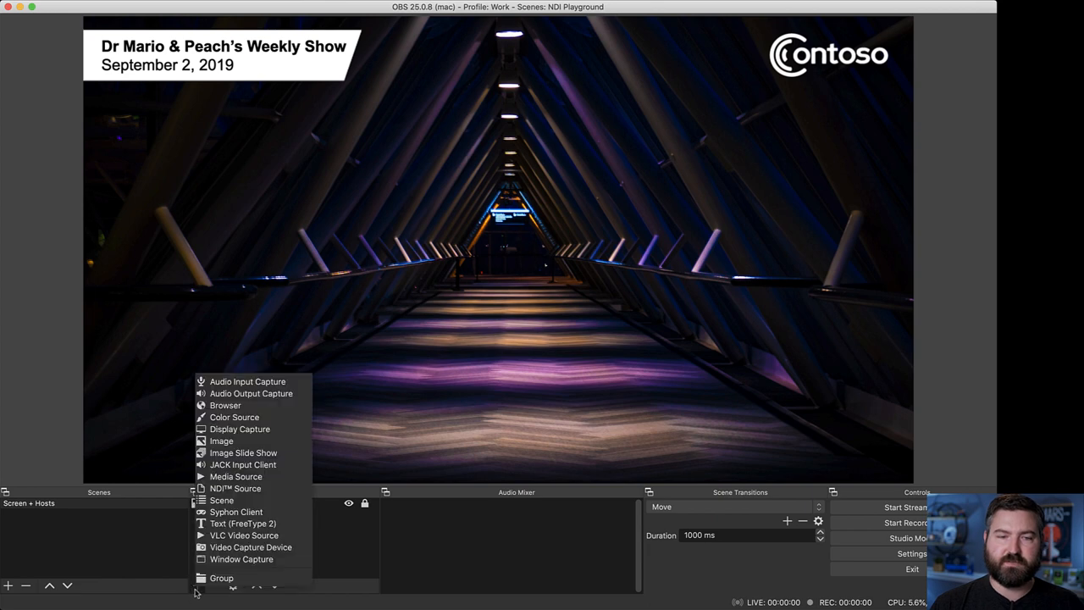
mouse_move(237, 488)
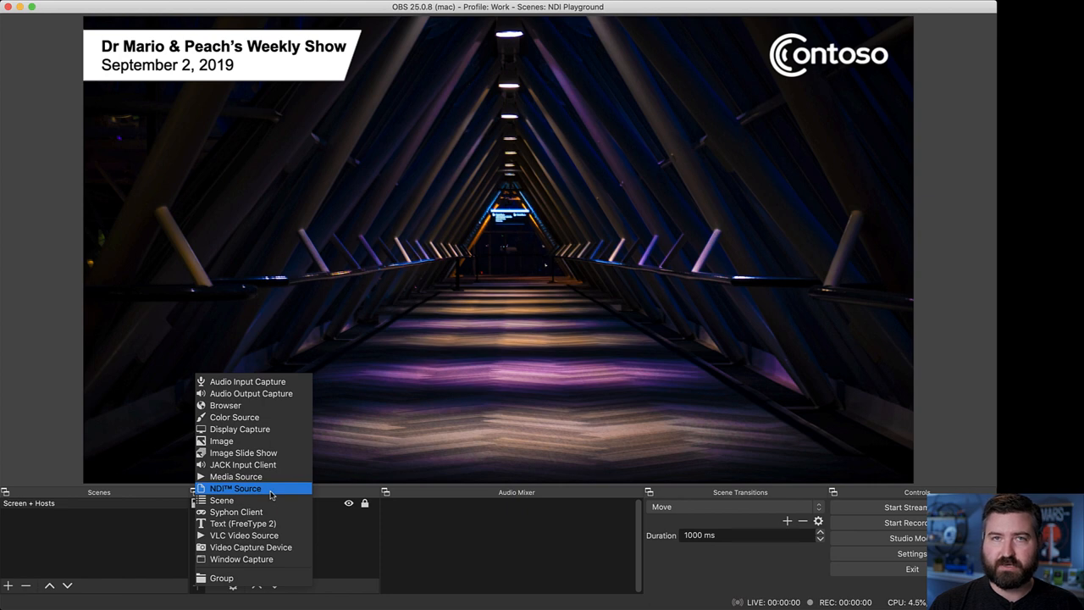
mouse_move(271, 493)
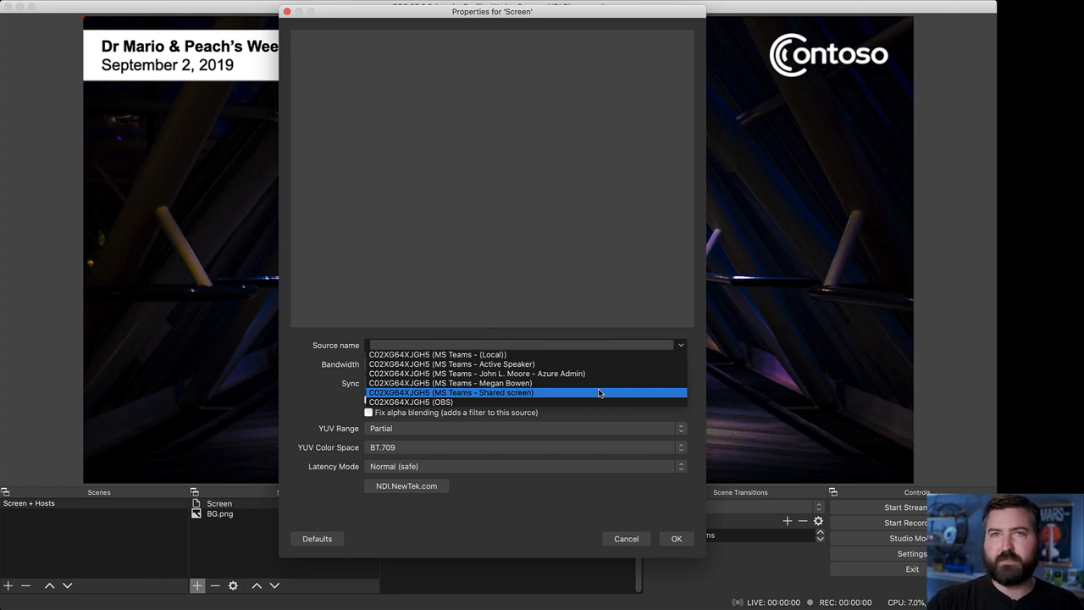
mouse_move(546, 393)
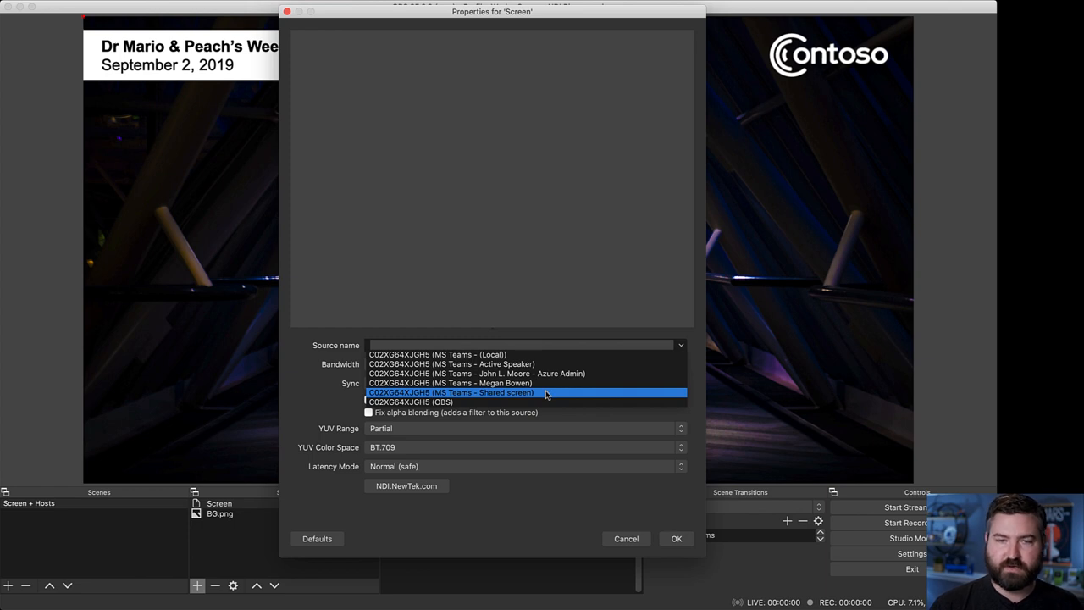
click(451, 393)
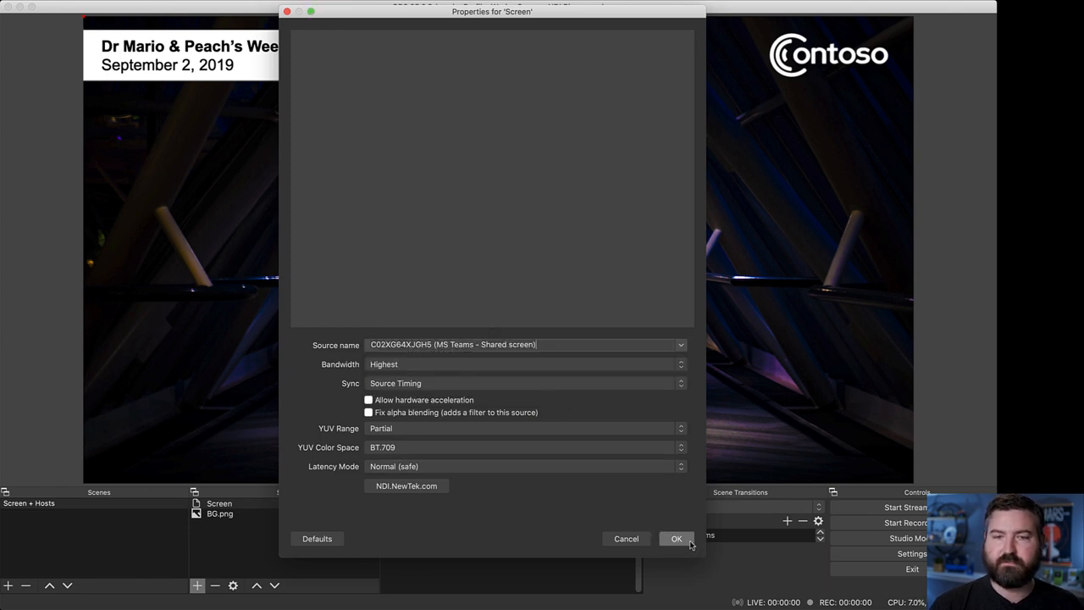
click(676, 539)
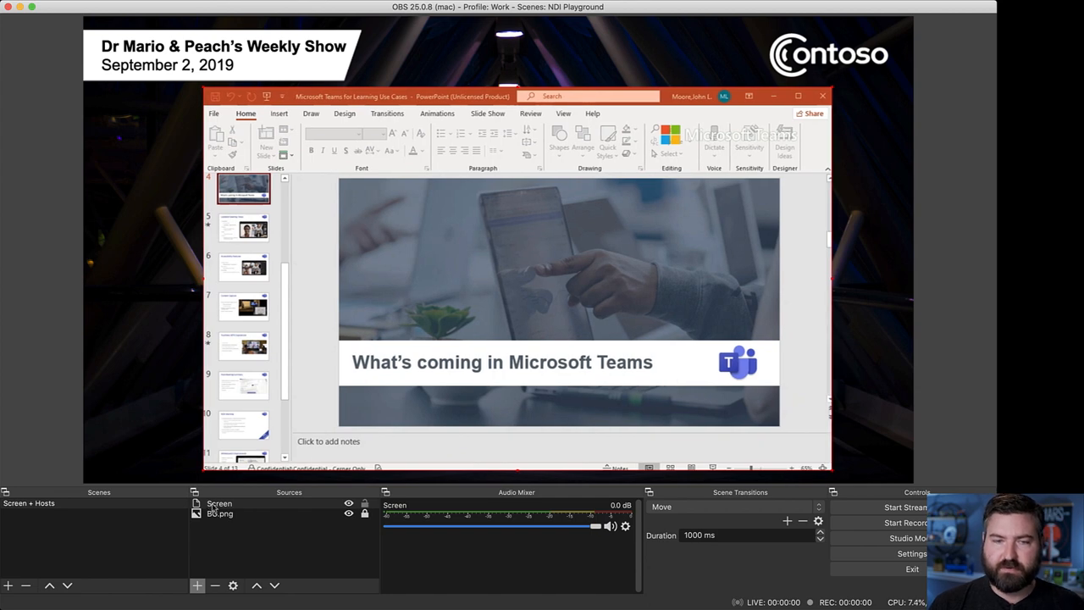
- Center the Screen source on the canvas via Transform > Center to screen
click(196, 586)
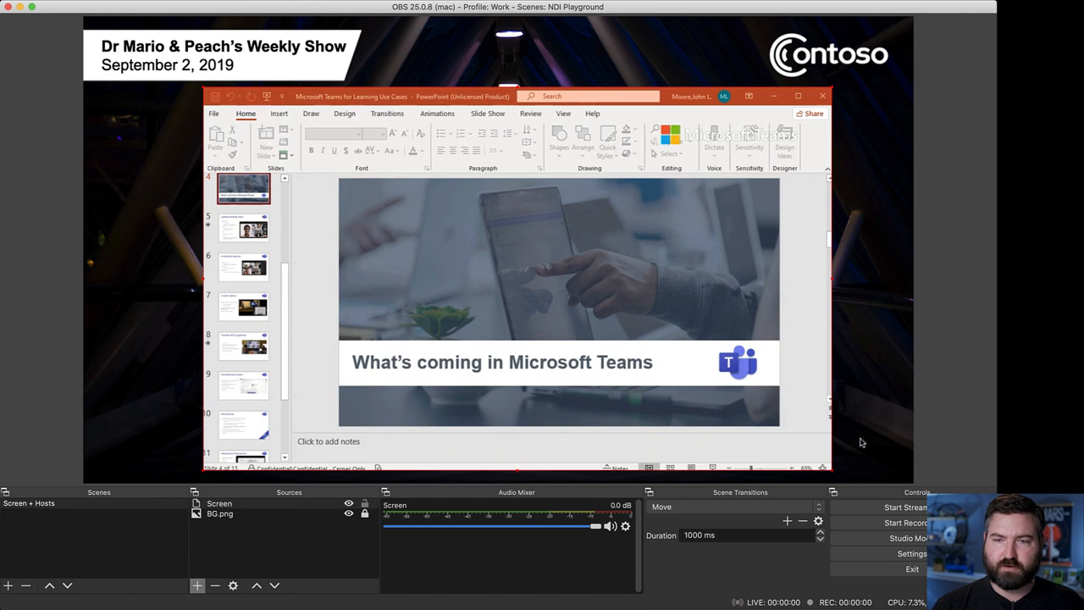
right_click(219, 503)
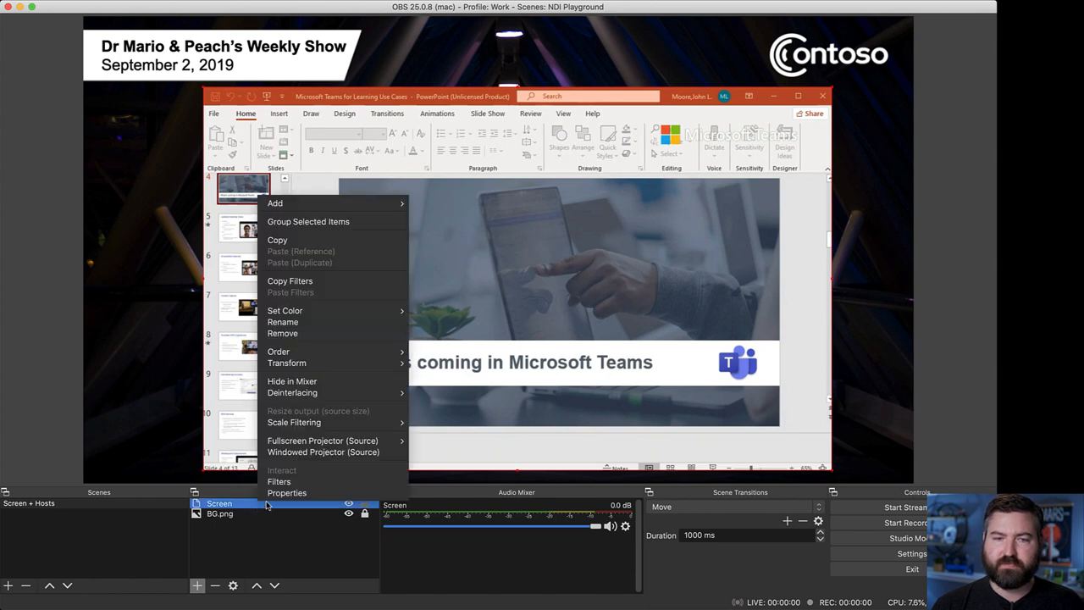
mouse_move(286, 363)
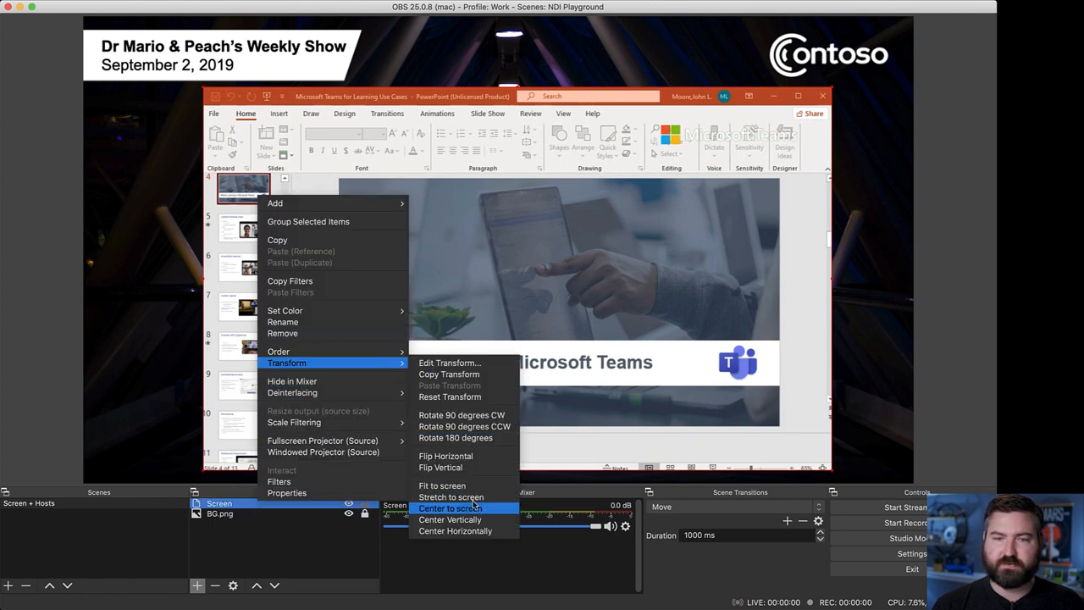
click(451, 508)
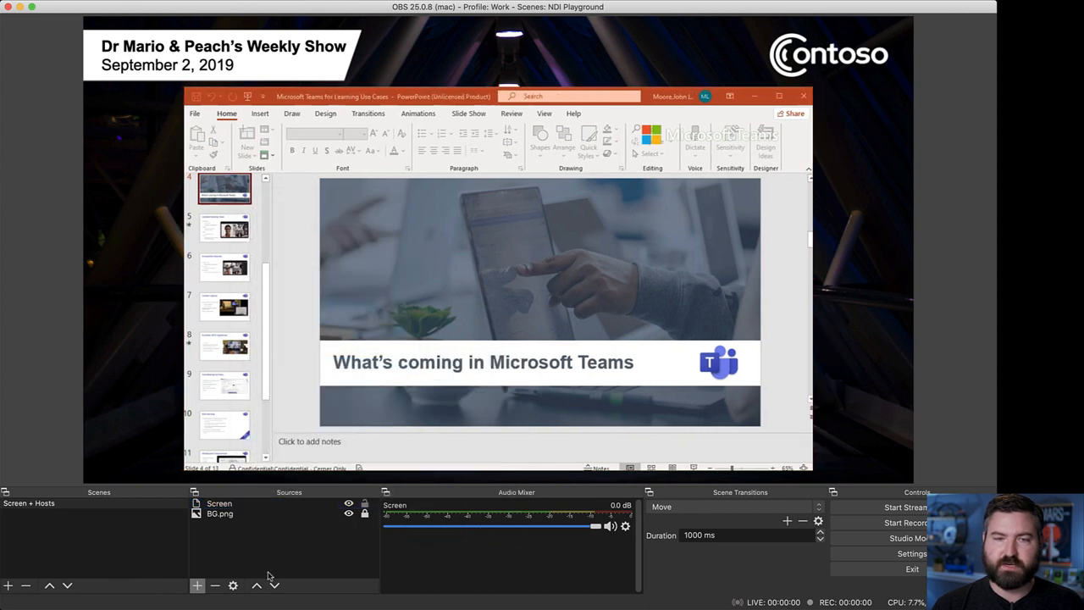
- Add an NDI source named Peach showing the host's Teams video feed
click(197, 586)
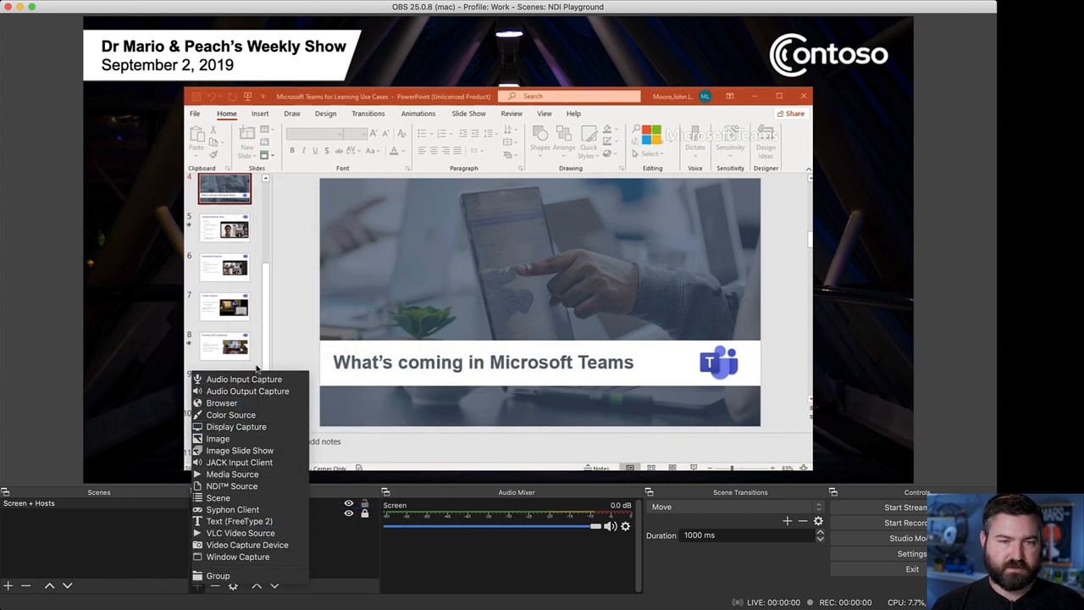
mouse_move(252, 491)
text(Peach)
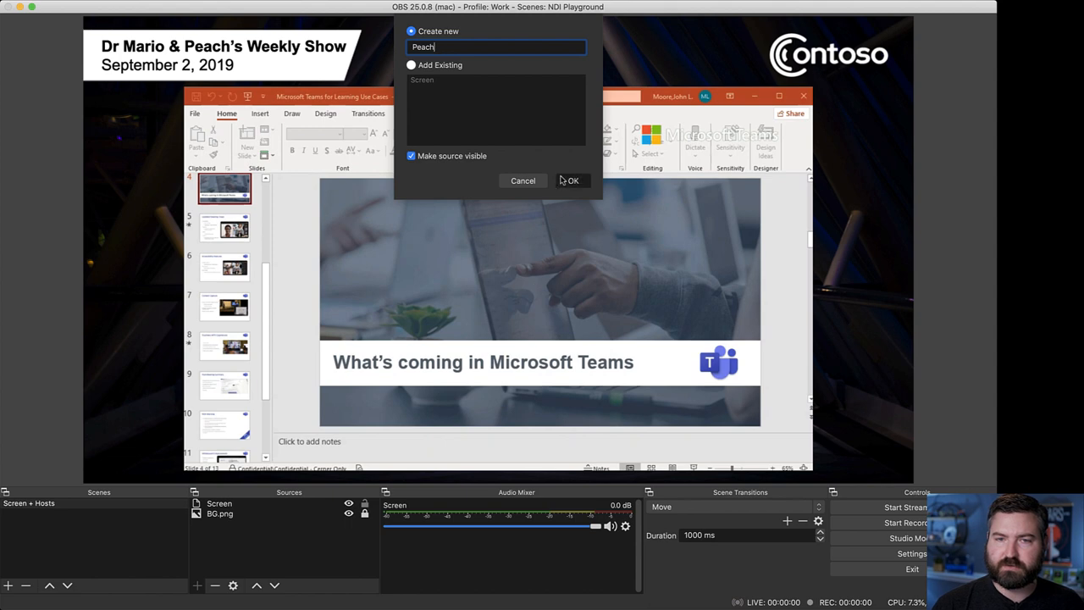
click(571, 180)
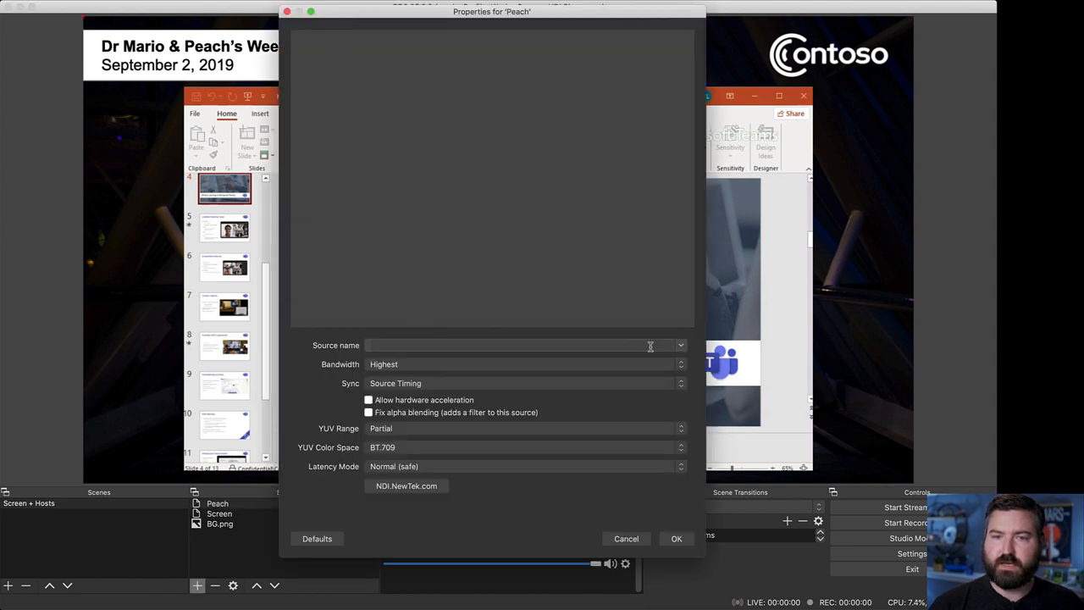
click(682, 345)
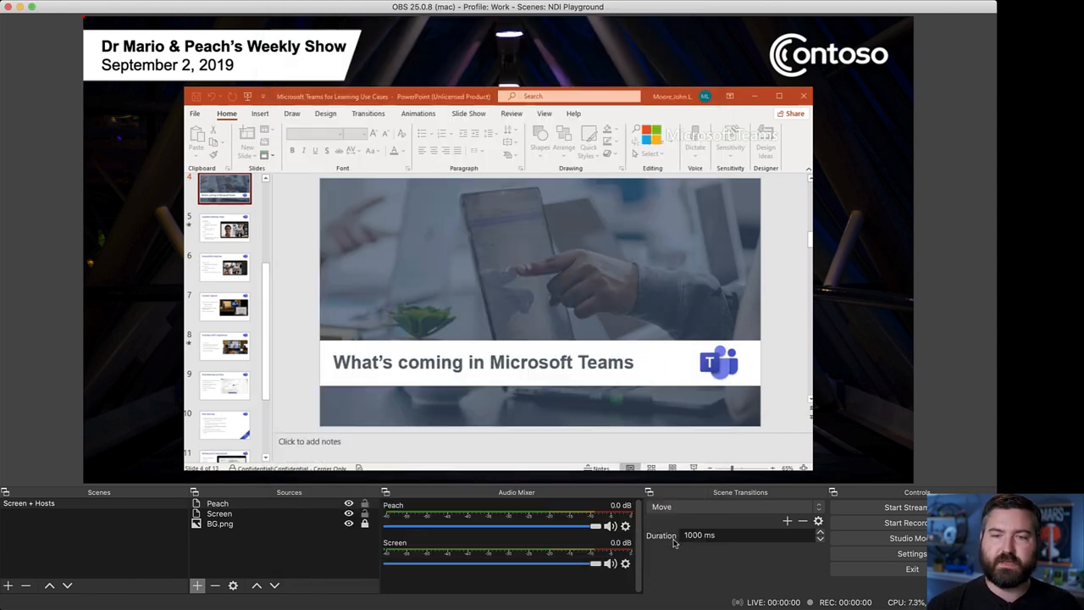
click(217, 503)
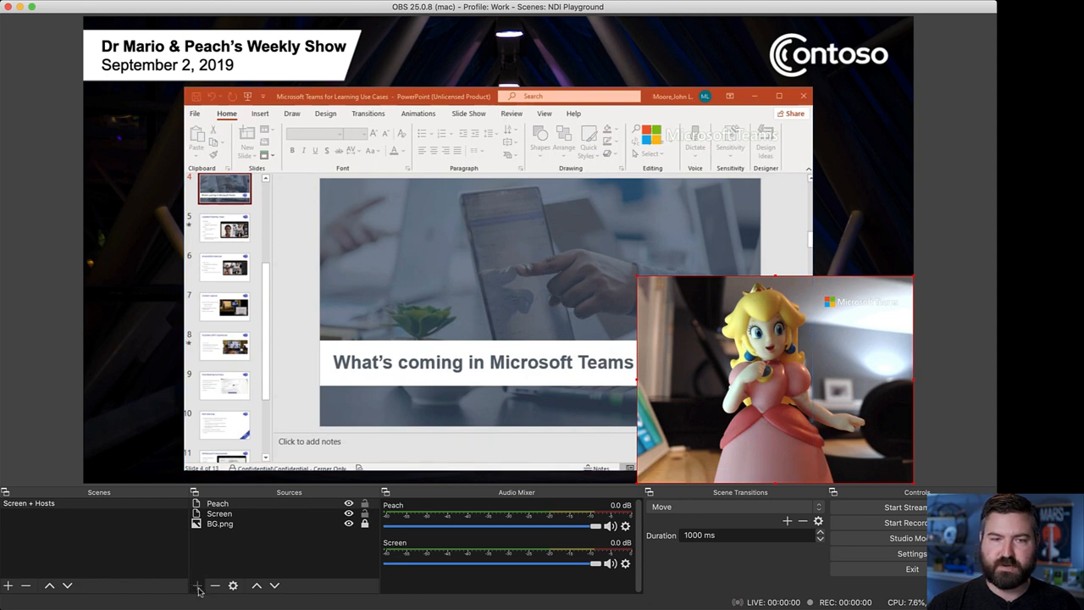
- Add an NDI source named Dr Mario using the other attendee's Teams feed
click(197, 586)
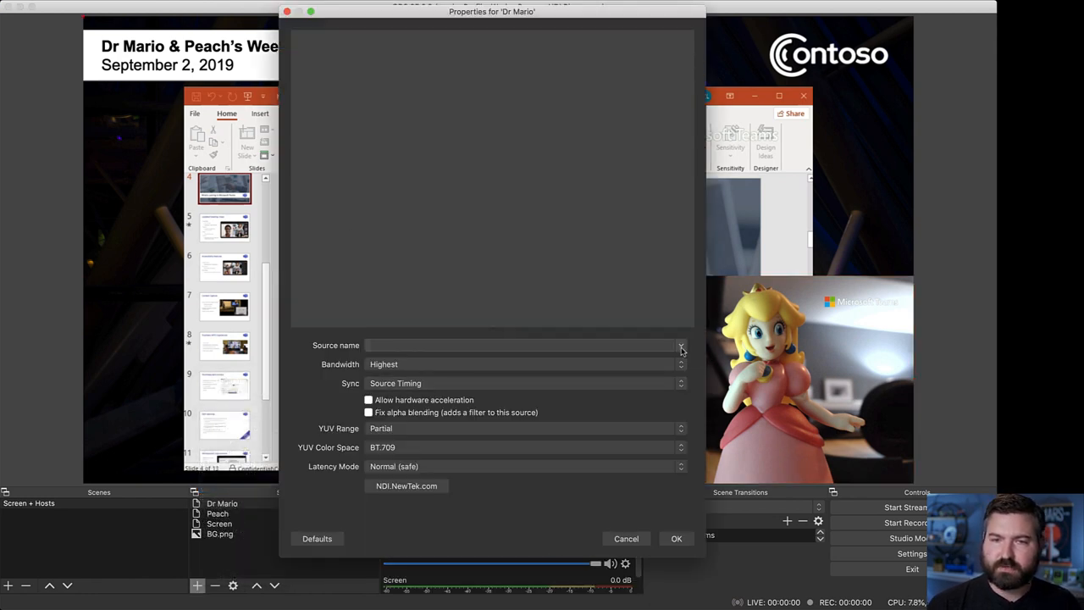
click(681, 346)
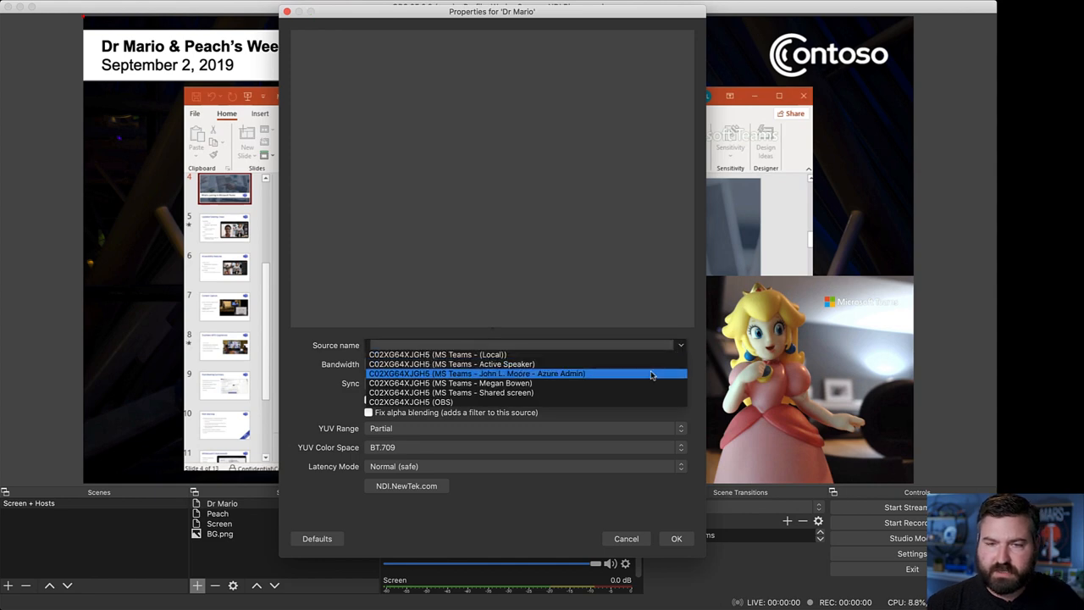
click(478, 375)
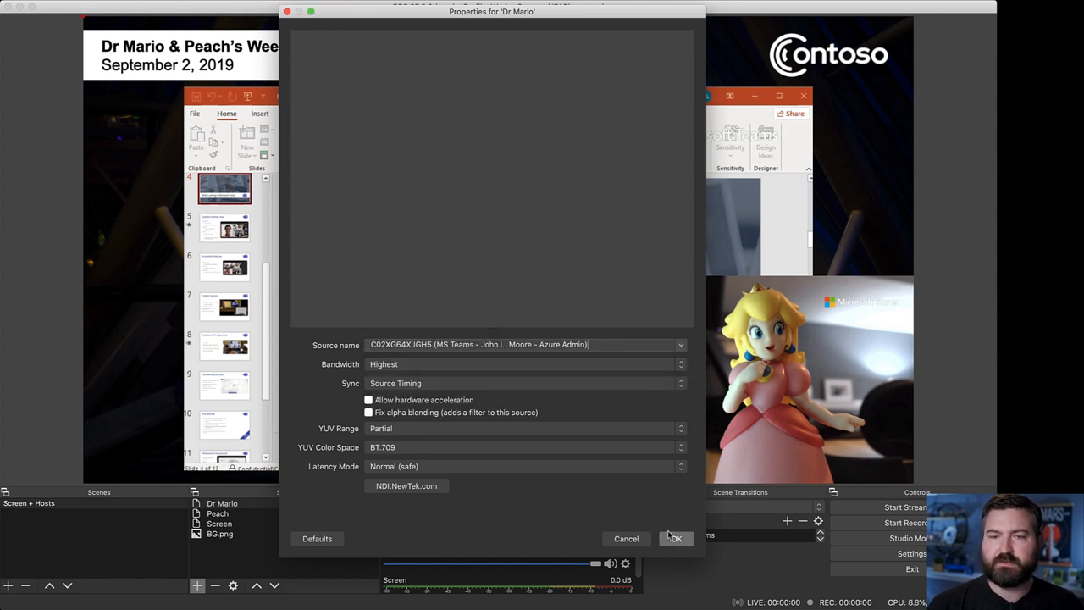
click(675, 538)
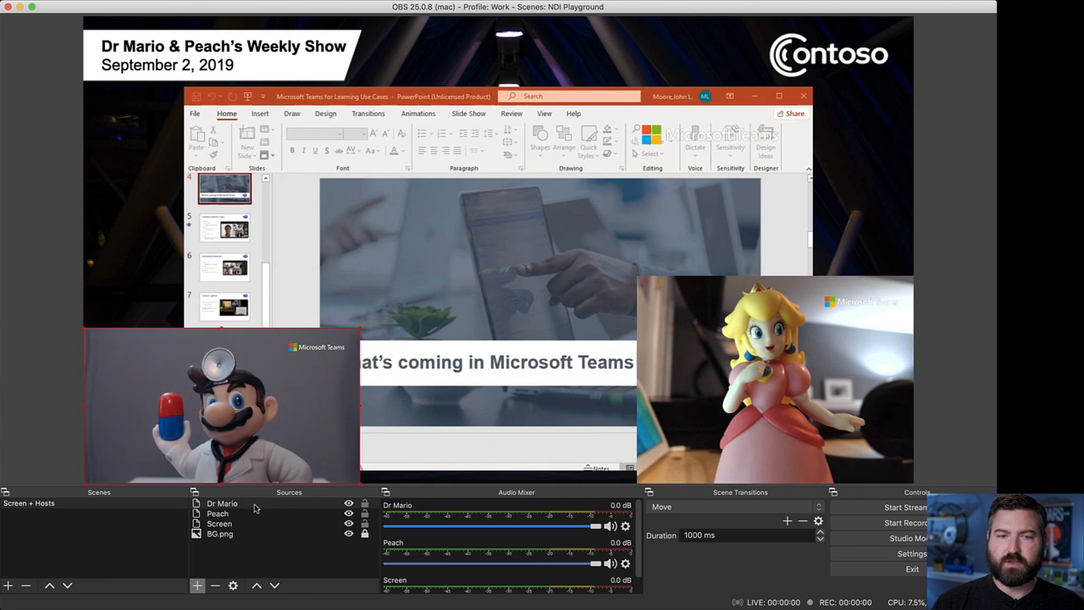
- Set Dr Mario's bounding box type to Scale to inner bounds in Edit Transform
right_click(222, 504)
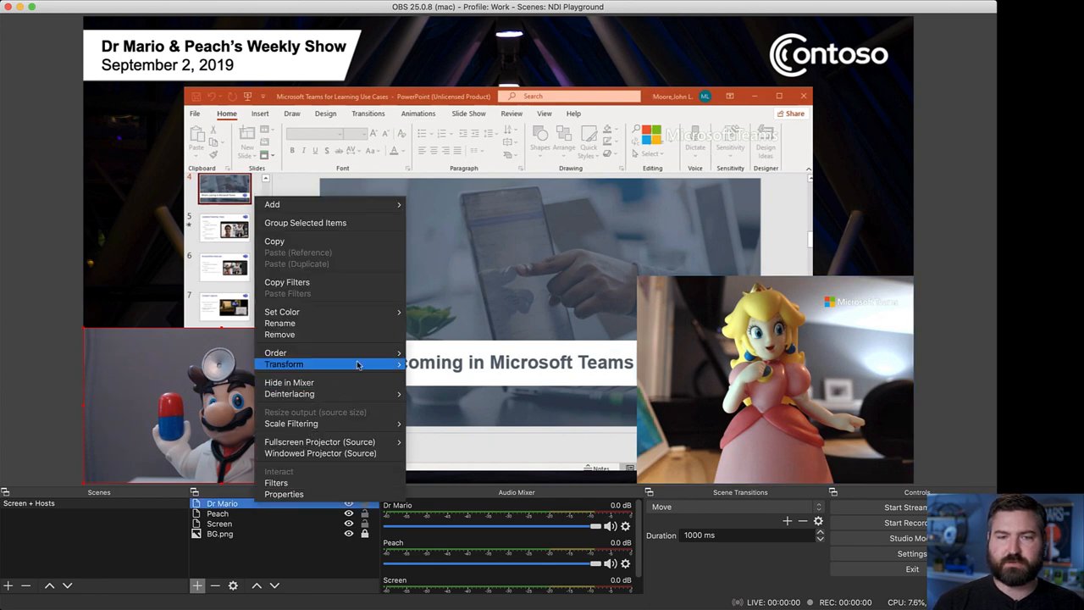
mouse_move(285, 362)
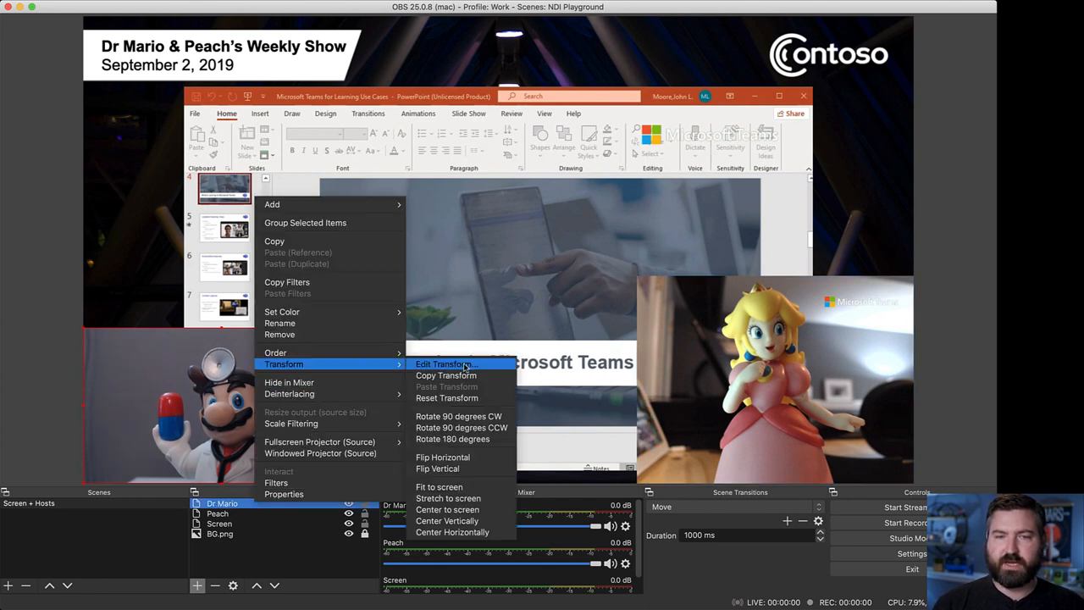
click(448, 363)
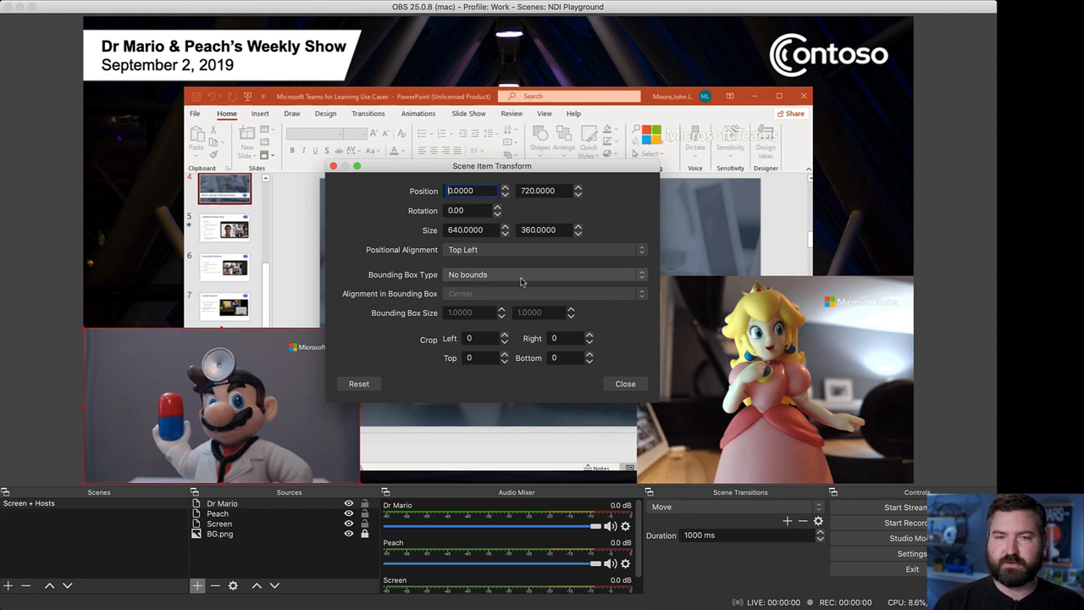
click(543, 274)
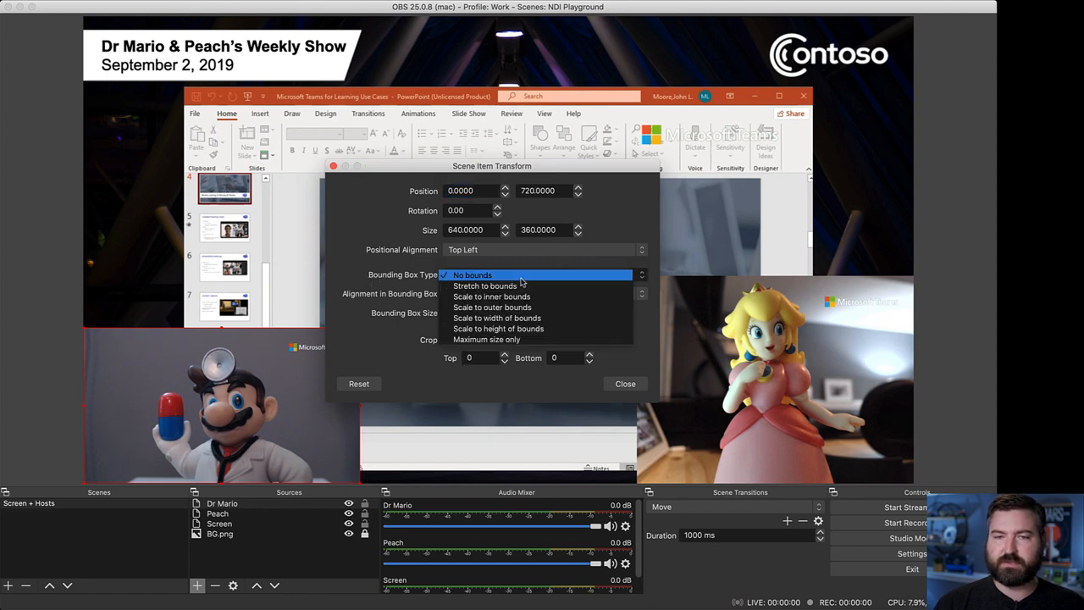
mouse_move(540, 297)
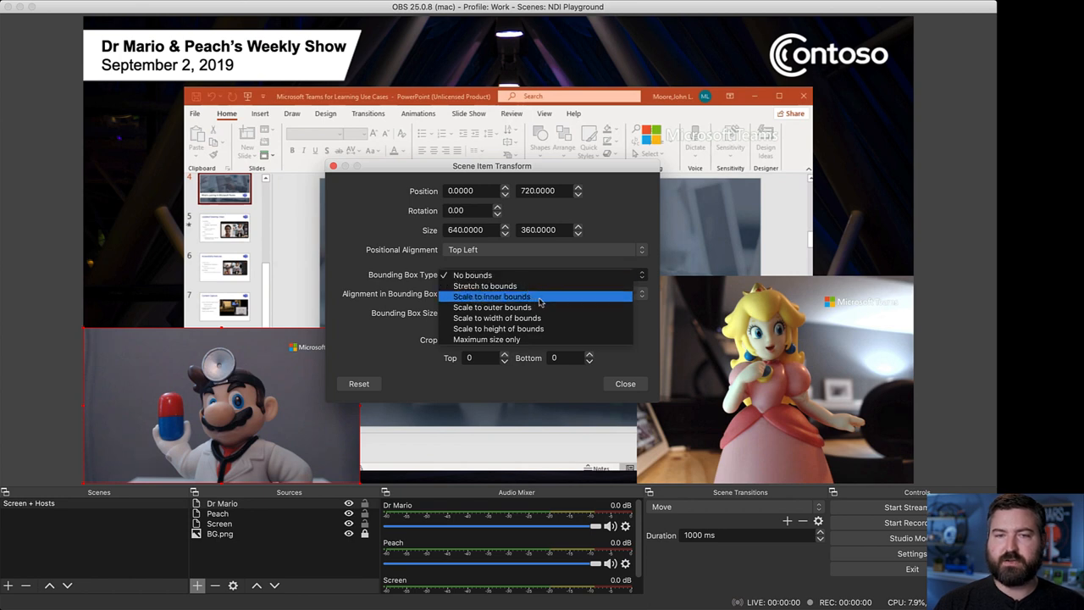
mouse_move(558, 302)
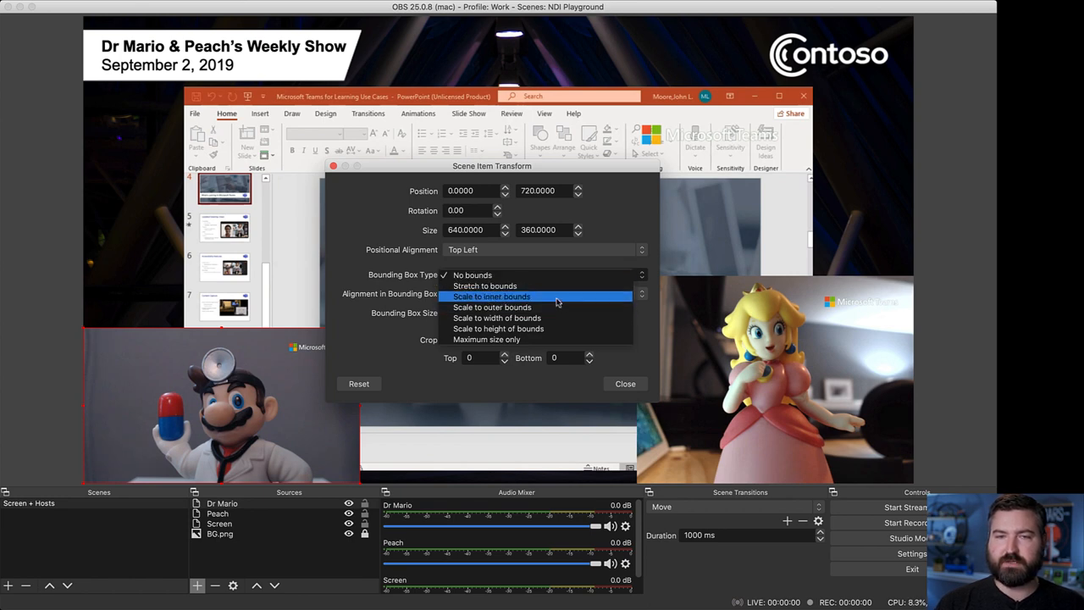
click(491, 297)
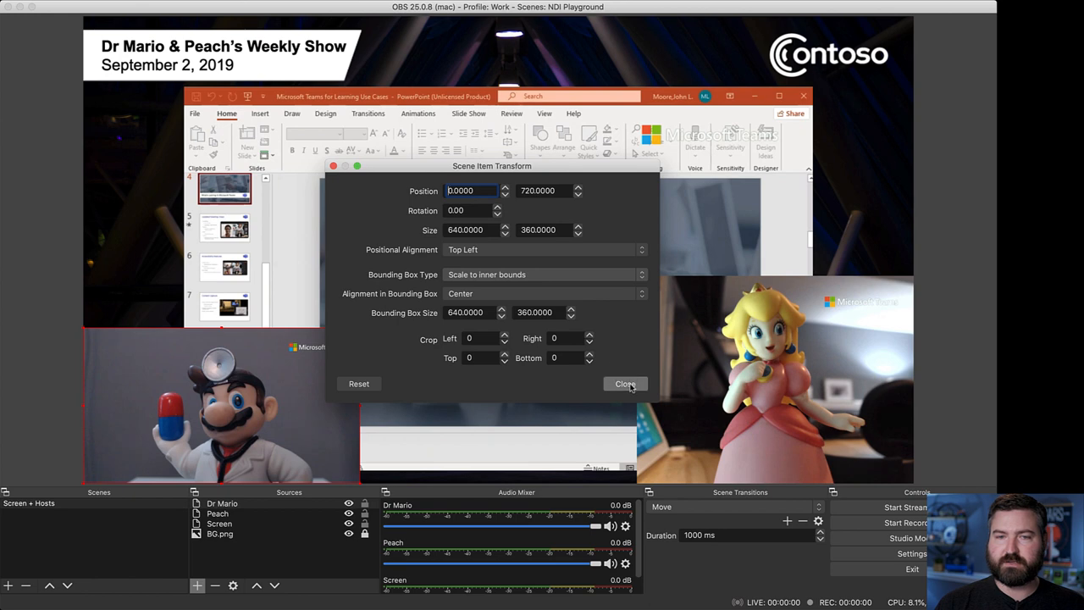
- Set Peach's bounding box type to Scale to inner bounds
right_click(217, 513)
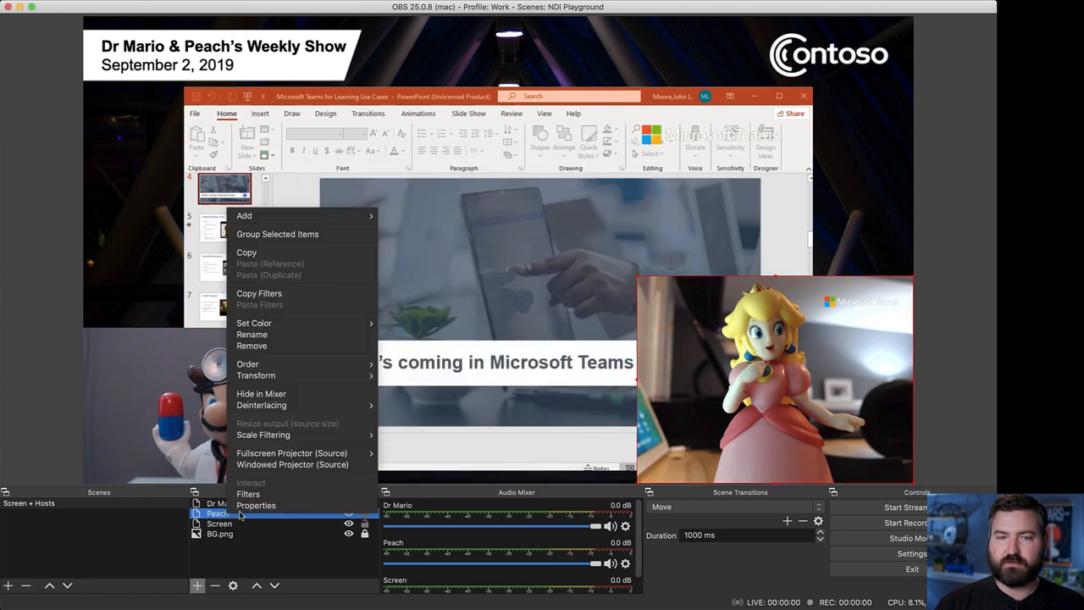
mouse_move(256, 376)
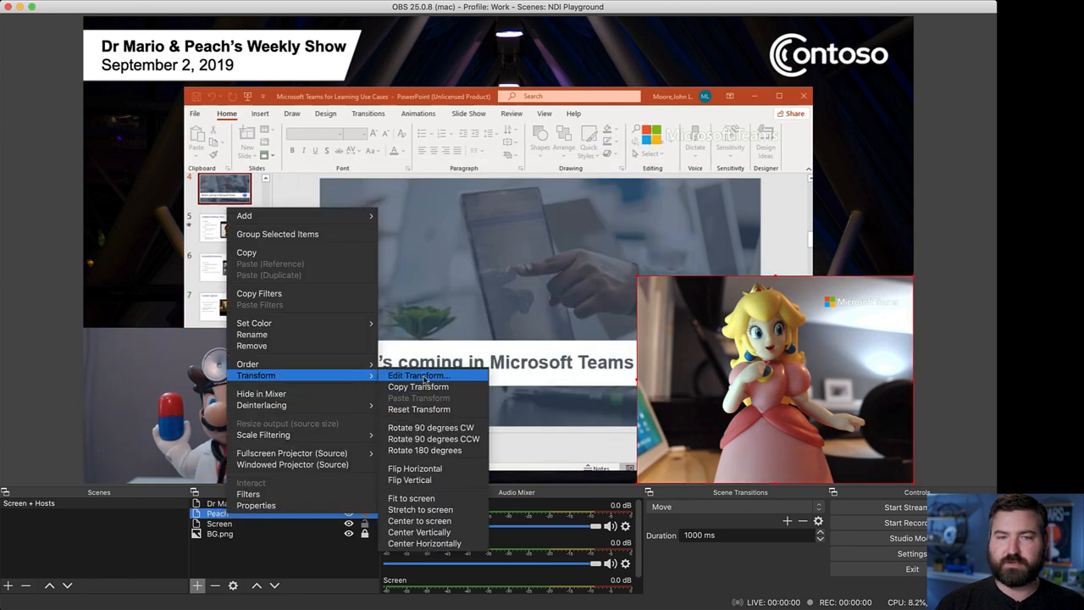
click(417, 376)
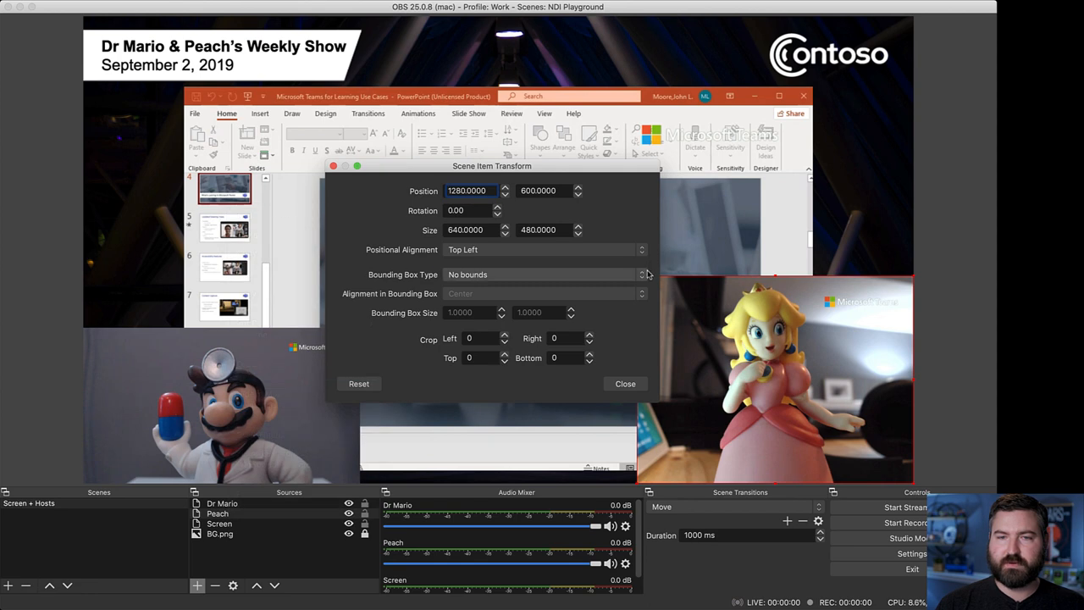
click(543, 274)
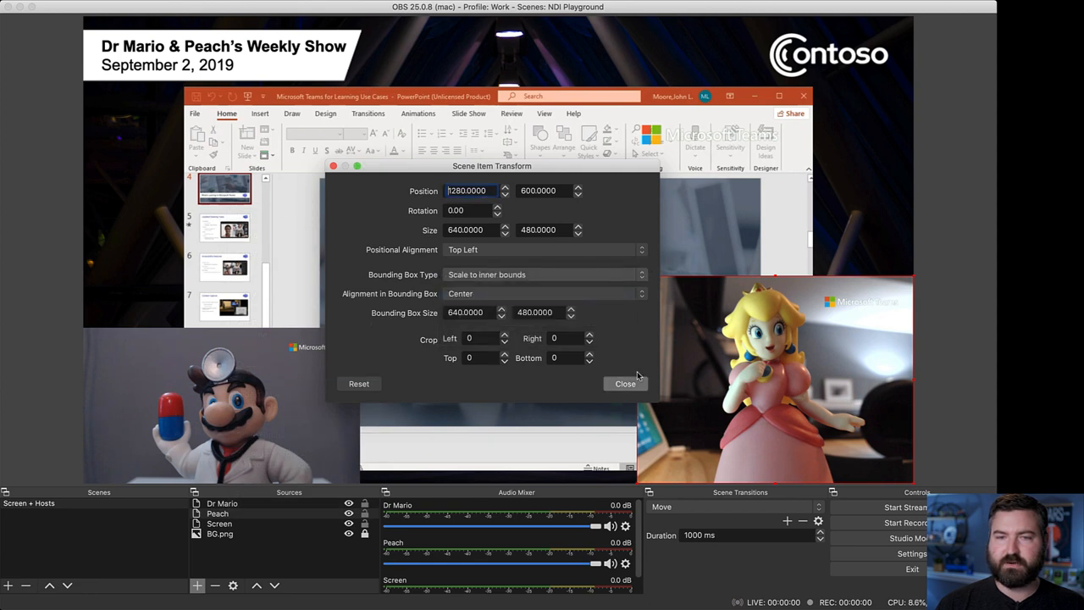
- Adjust the Screen source's bounding box type in Edit Transform
right_click(221, 534)
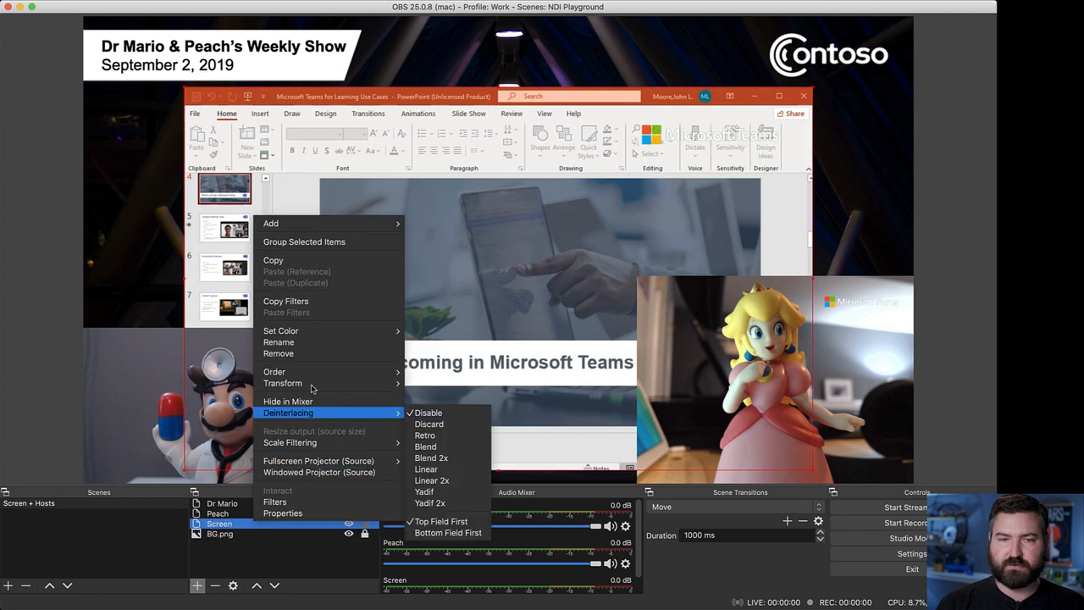
mouse_move(283, 383)
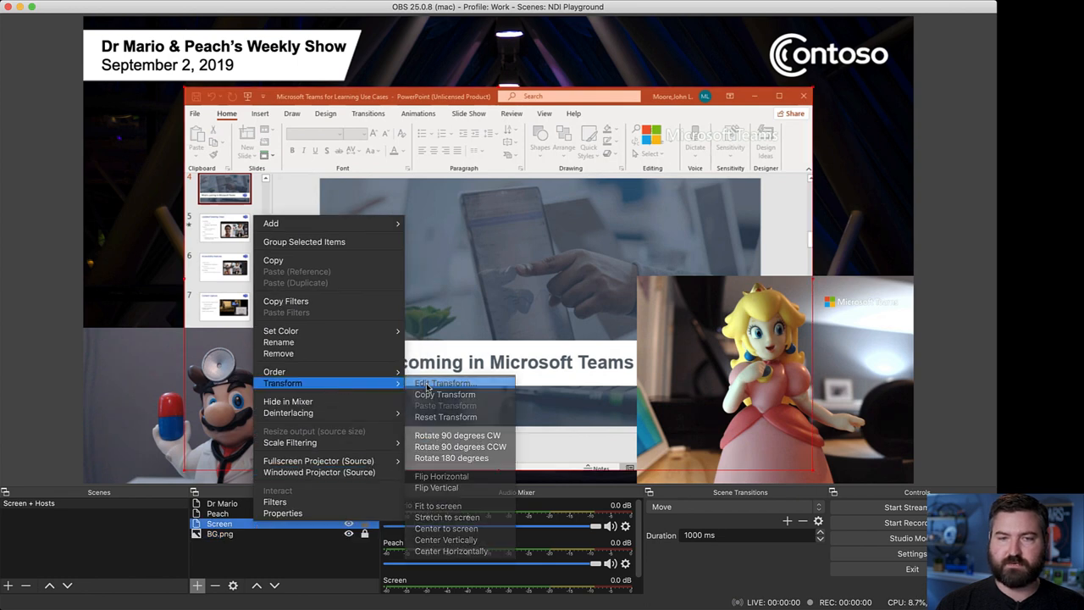
click(443, 383)
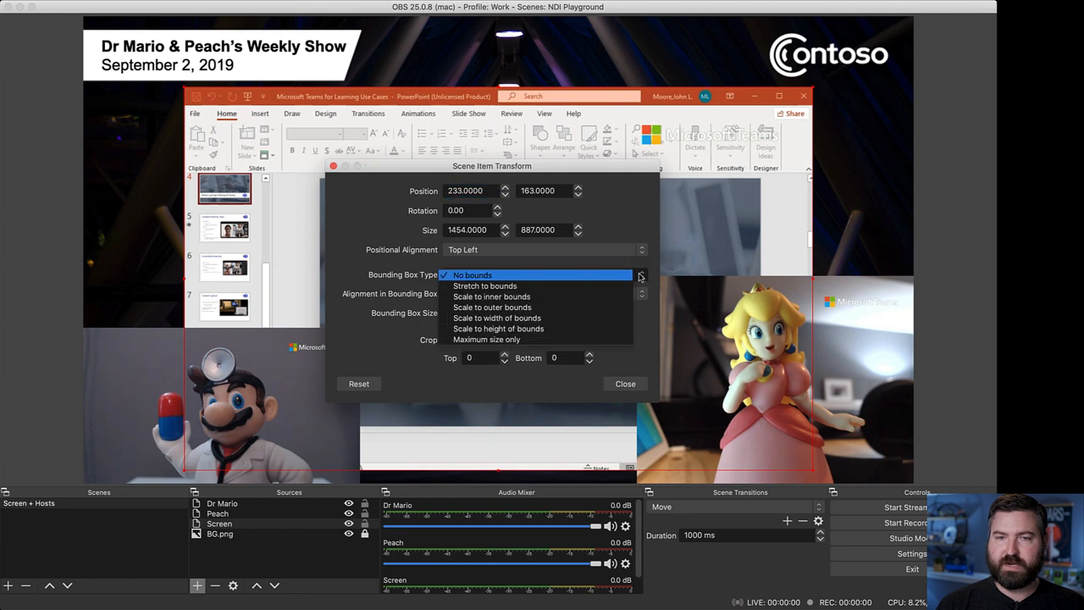
click(498, 296)
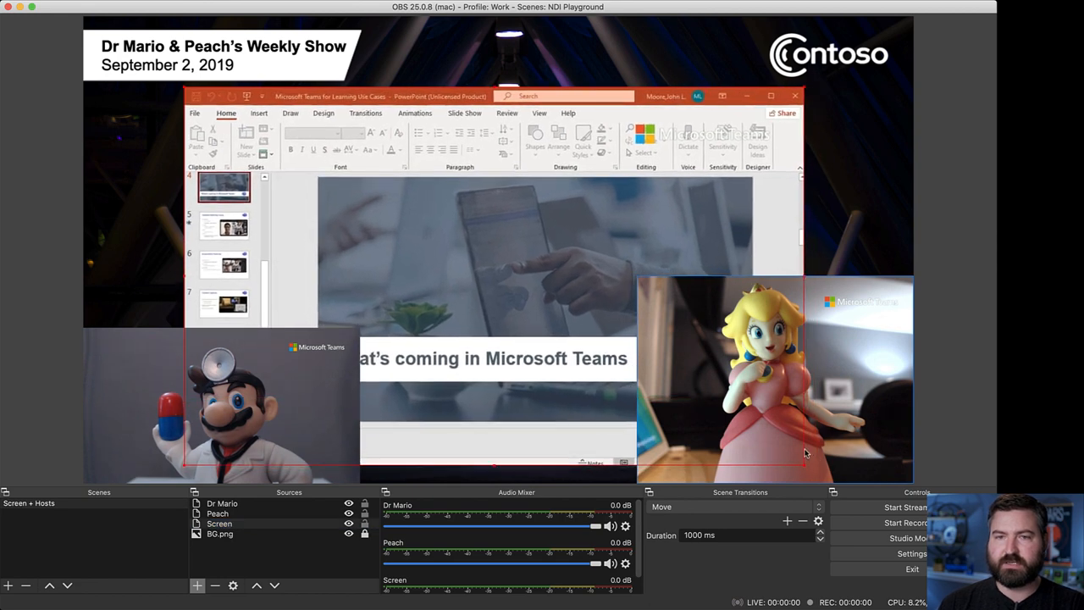
right_click(219, 523)
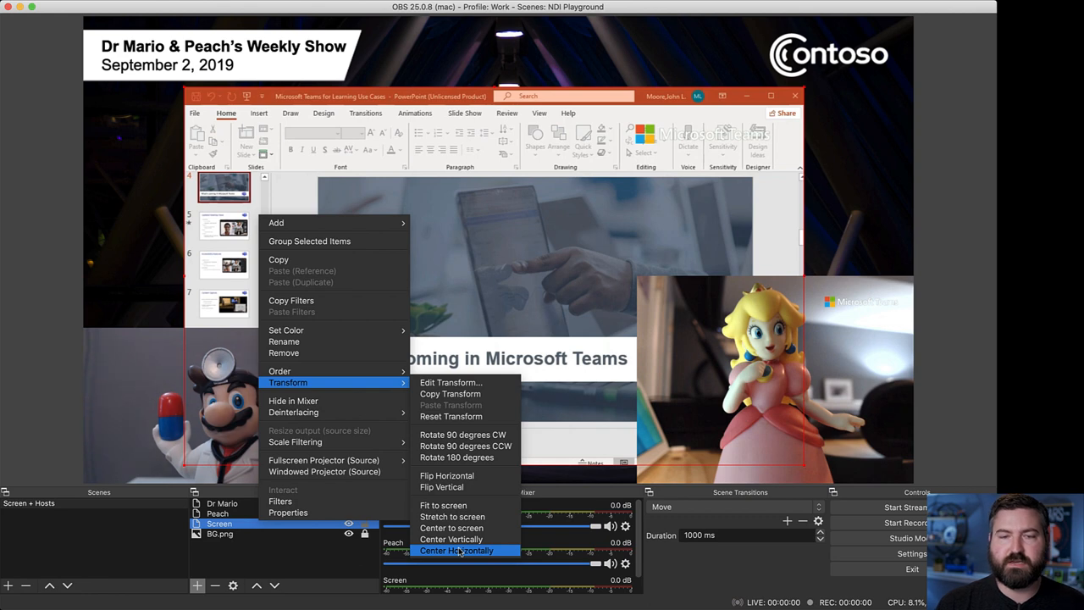
- Center the Screen source horizontally on the canvas
click(458, 551)
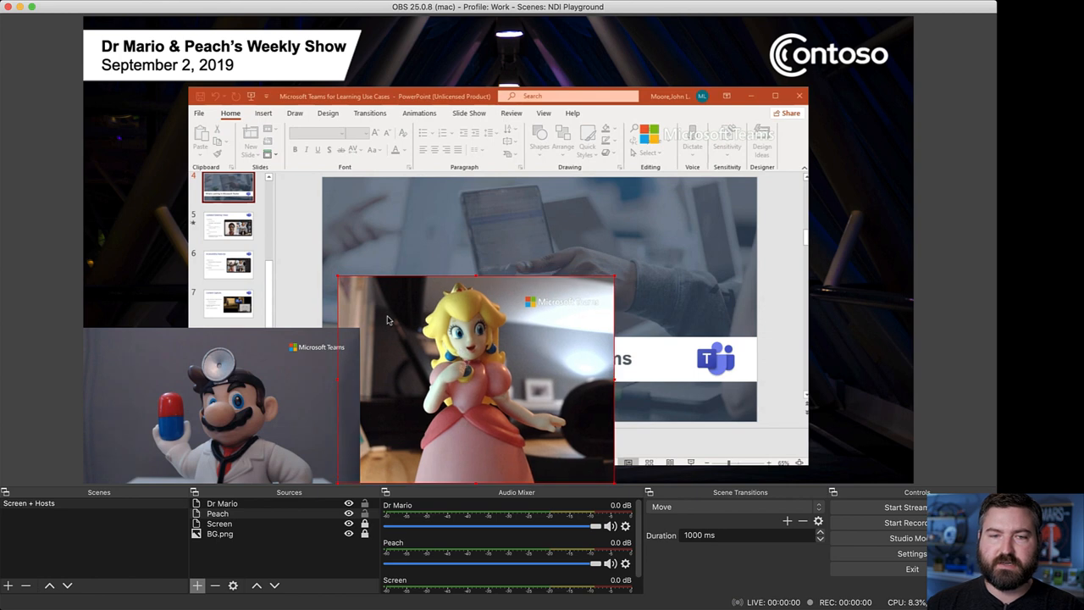
mouse_move(339, 279)
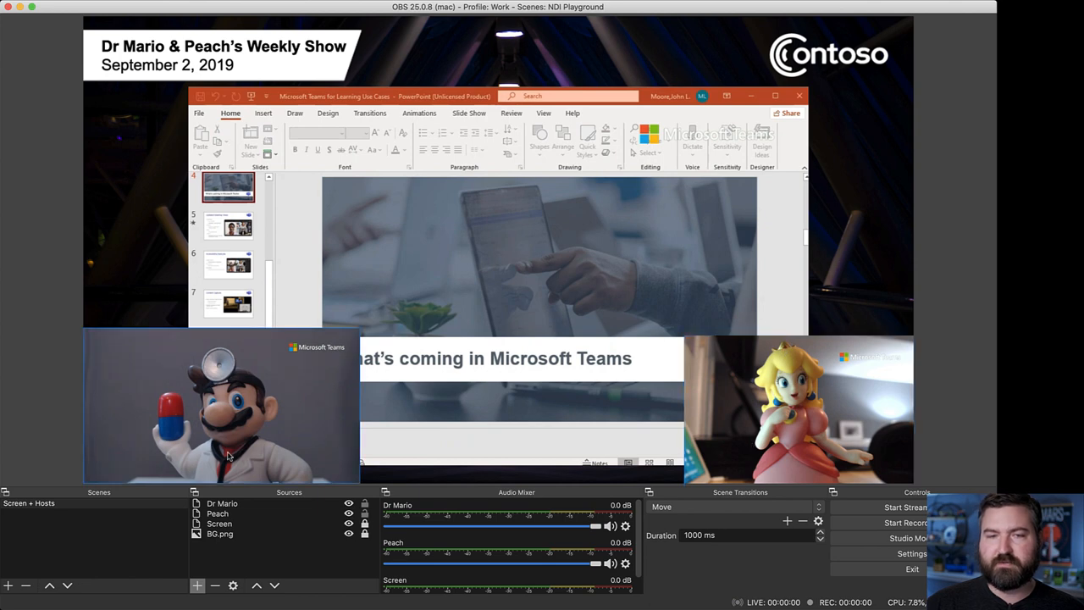
mouse_move(216, 417)
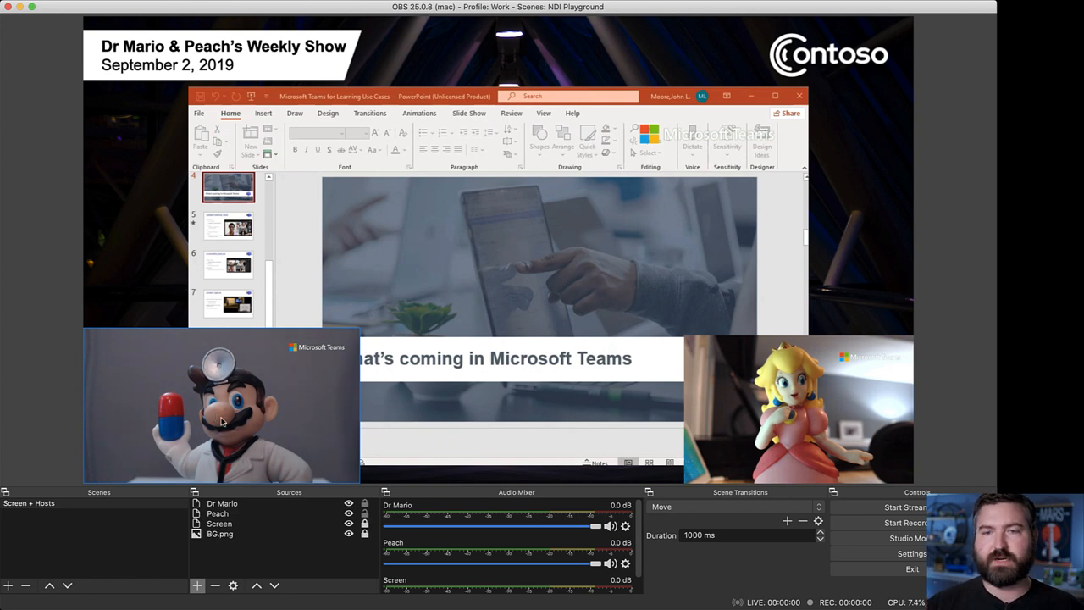
mouse_move(227, 396)
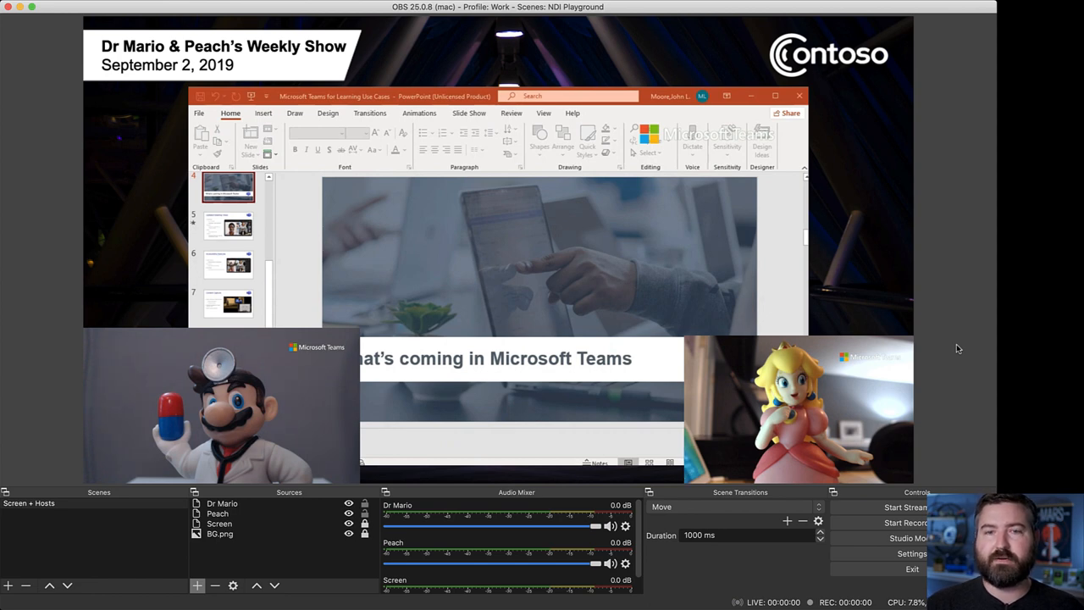
mouse_move(229, 420)
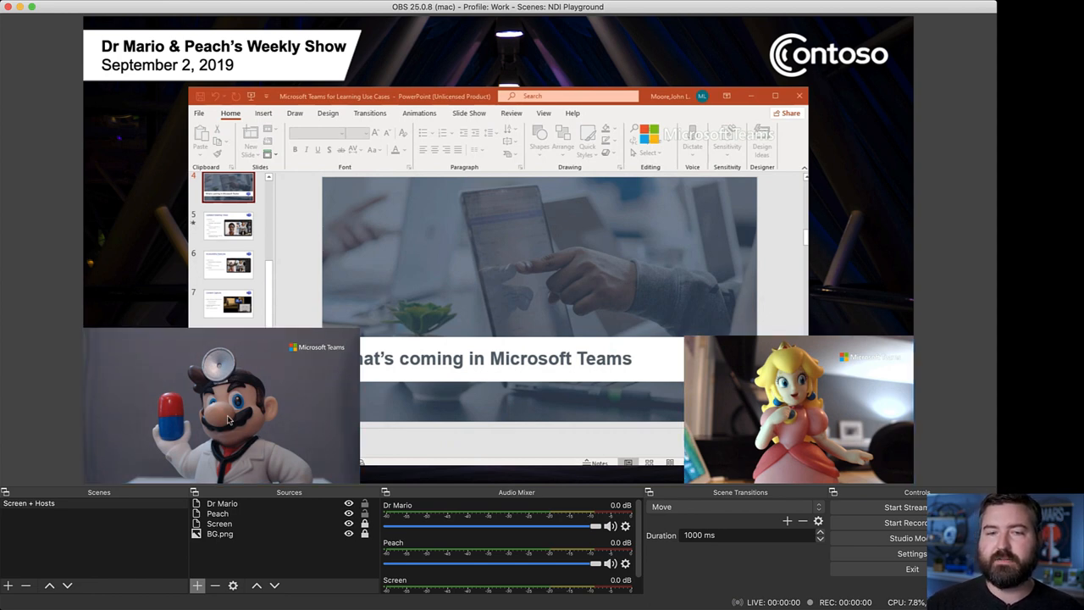
mouse_move(427, 444)
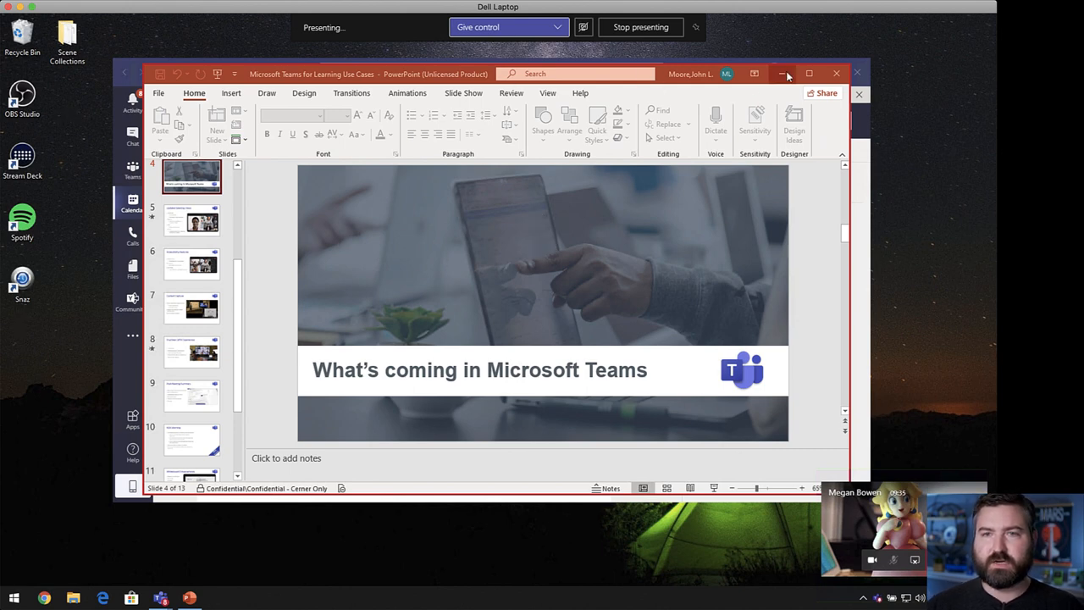
mouse_move(720, 64)
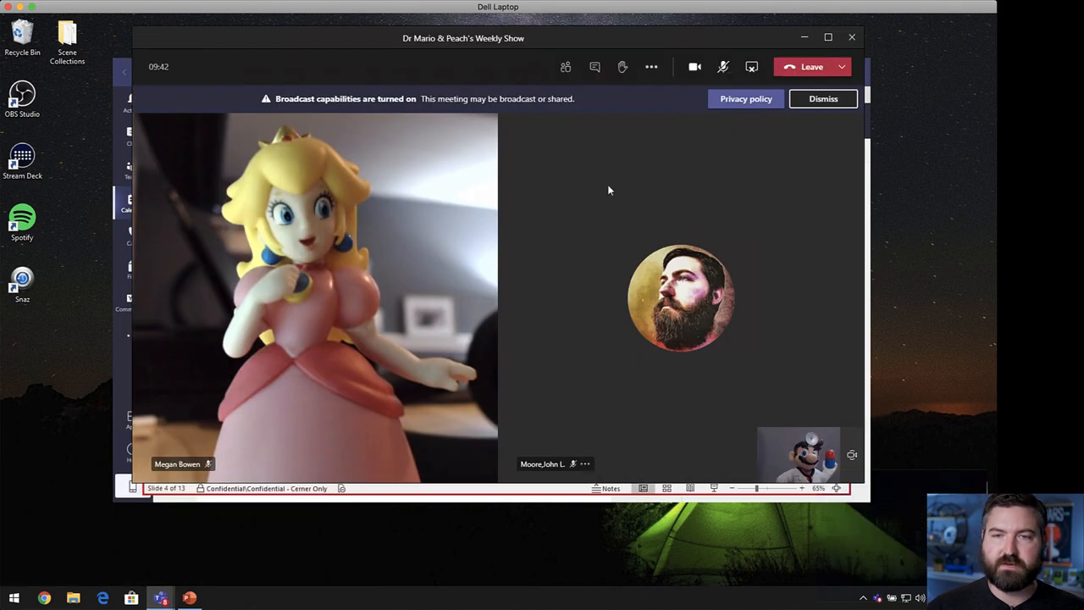
- Apply the plain green background effect to the camera via Apply background effects
click(651, 68)
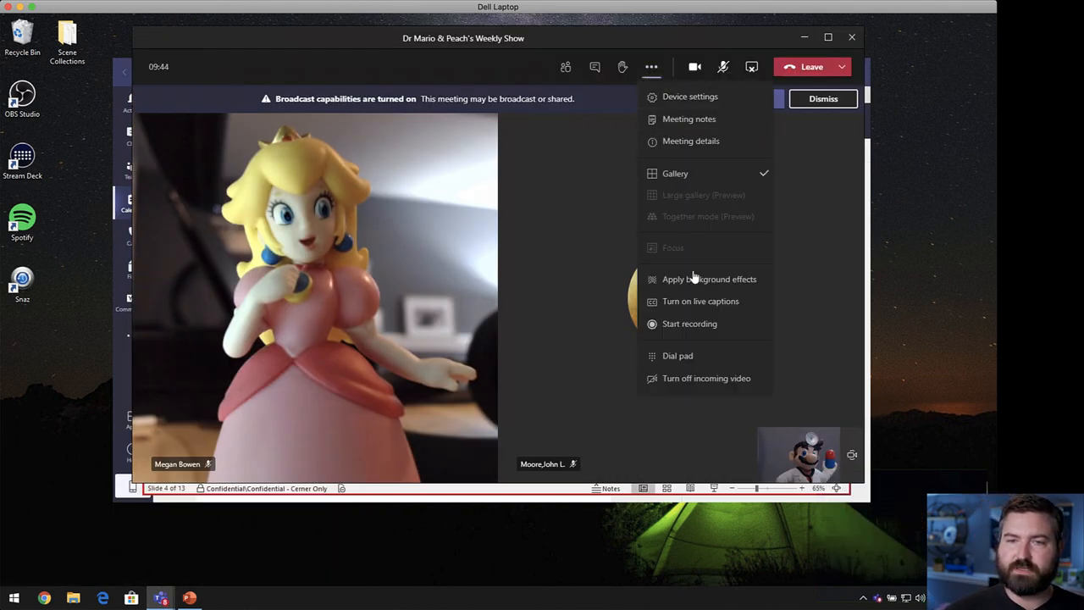
click(710, 278)
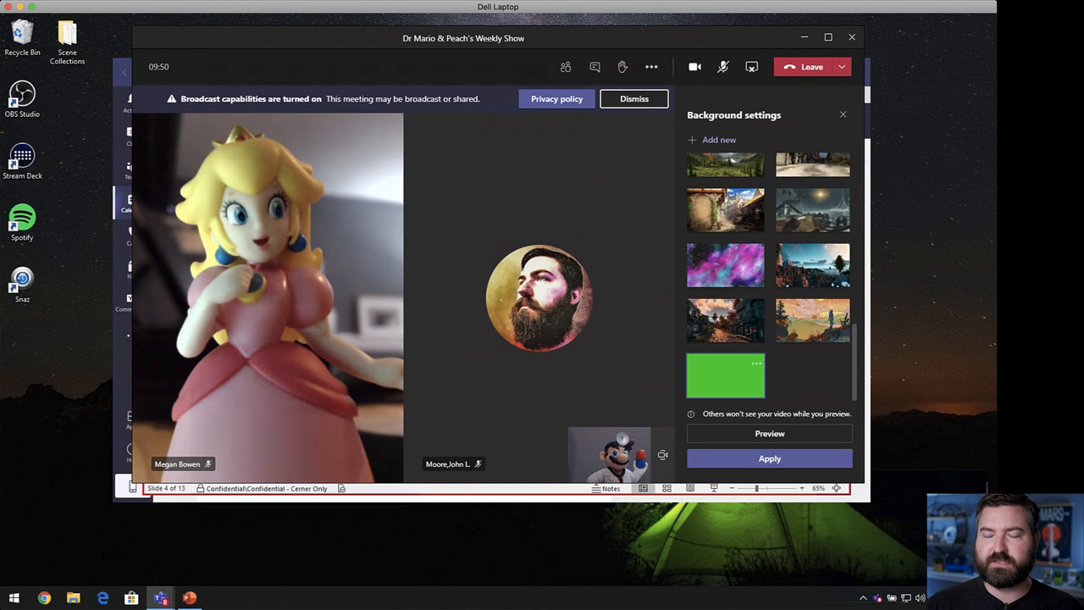
click(725, 376)
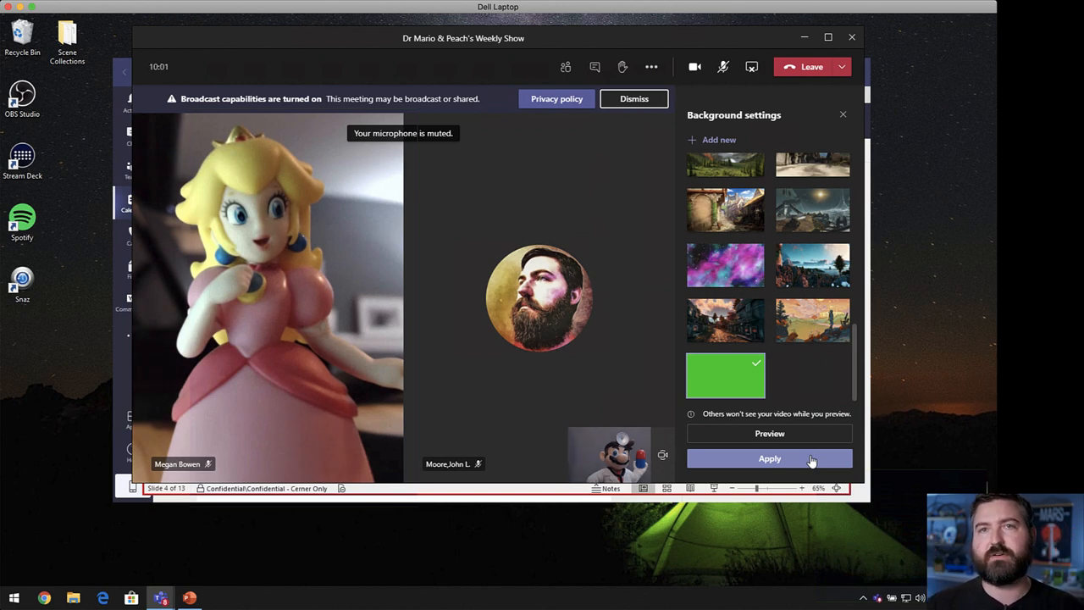
click(769, 457)
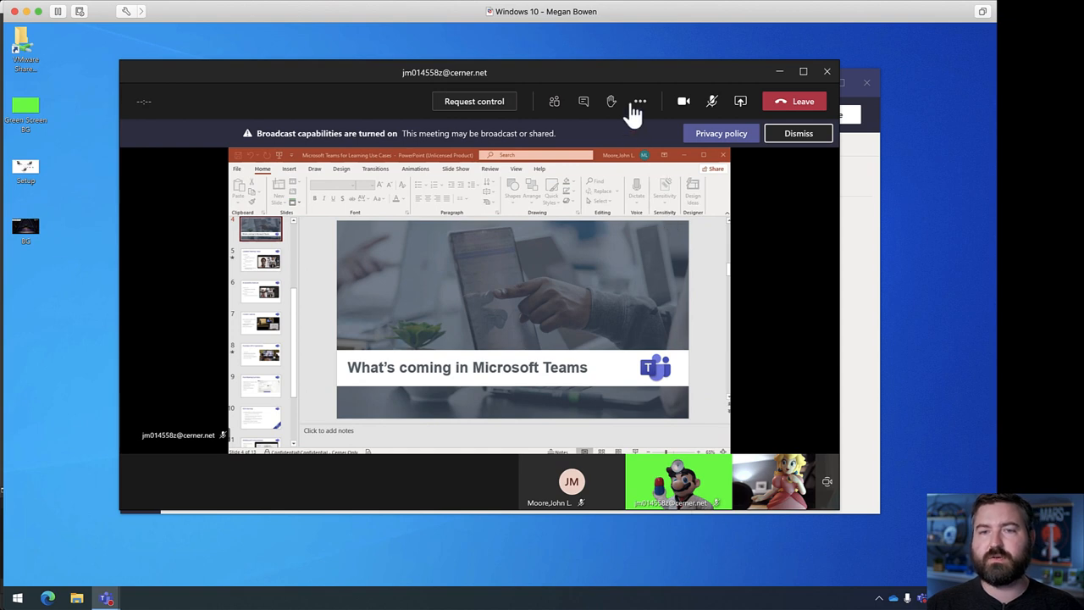
mouse_move(640, 102)
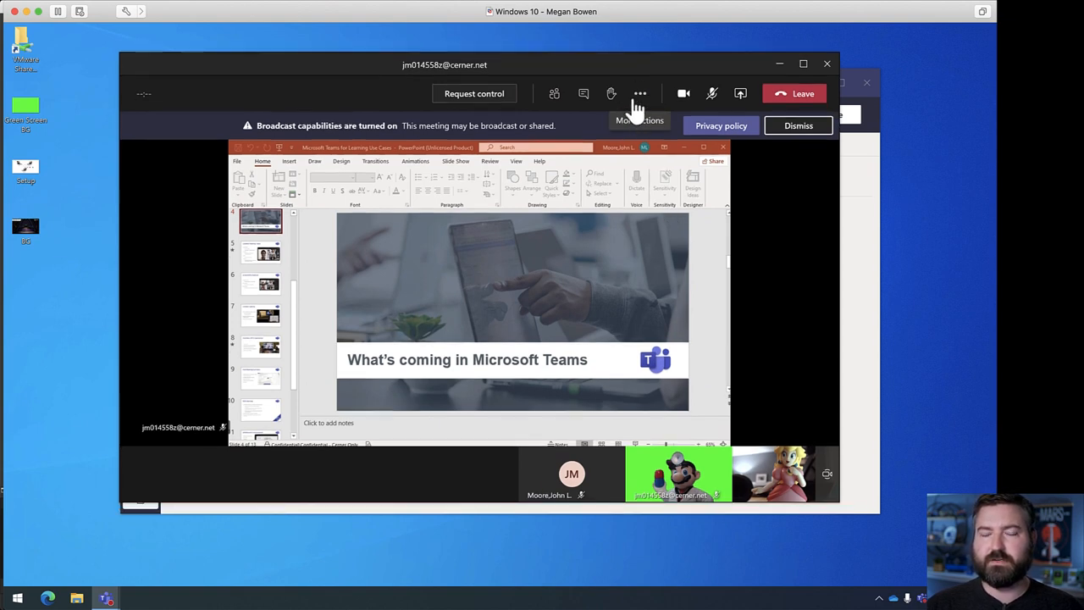
- Upload 'Green Screen BG' as a custom Teams background and select it as the active backdrop
click(640, 93)
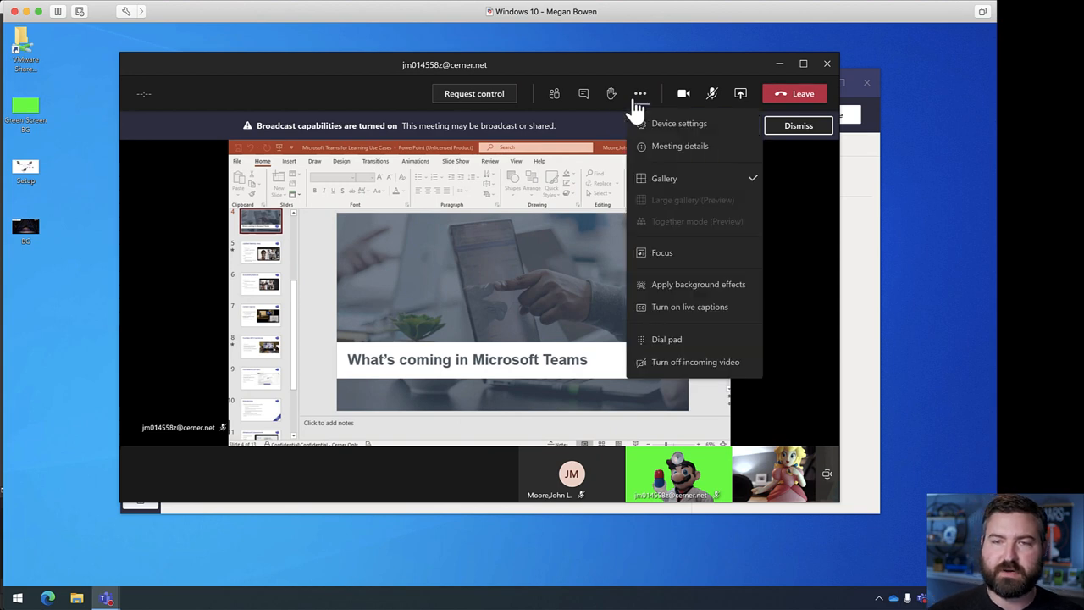
mouse_move(683, 291)
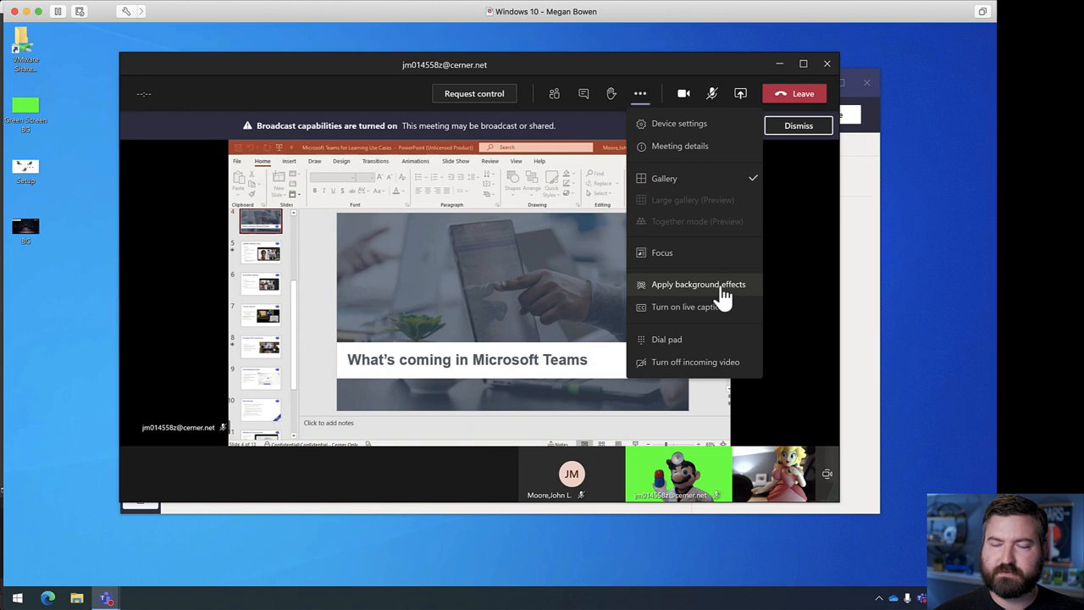
click(698, 285)
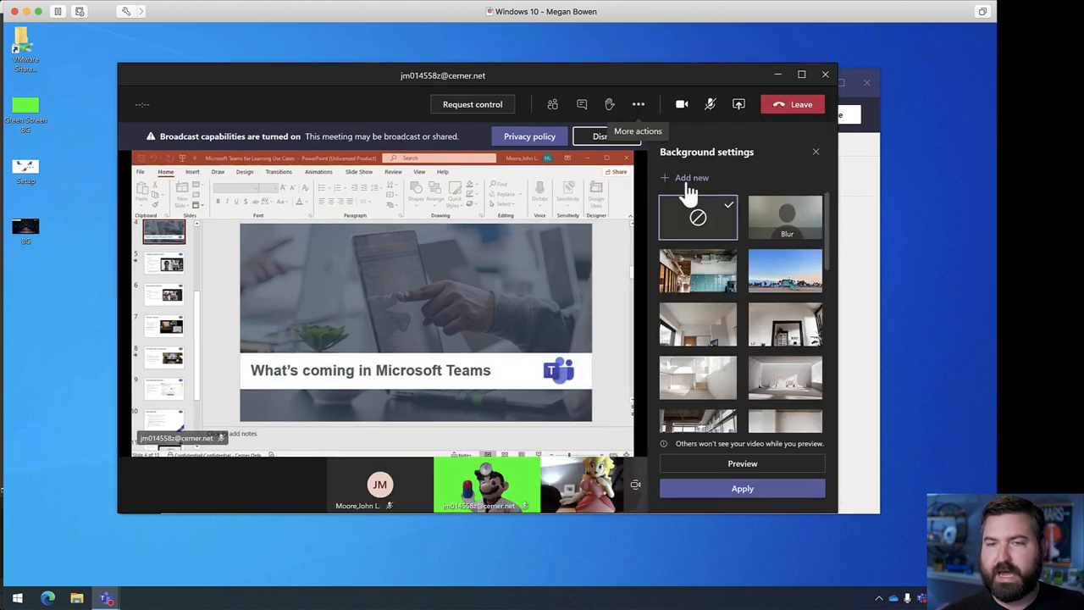
mouse_move(715, 417)
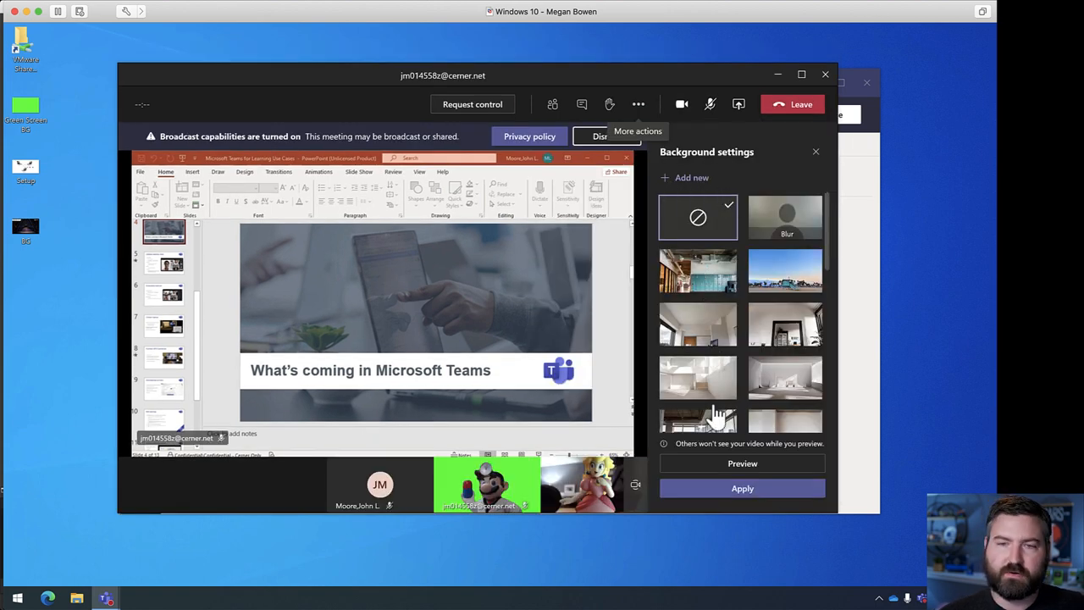
click(691, 178)
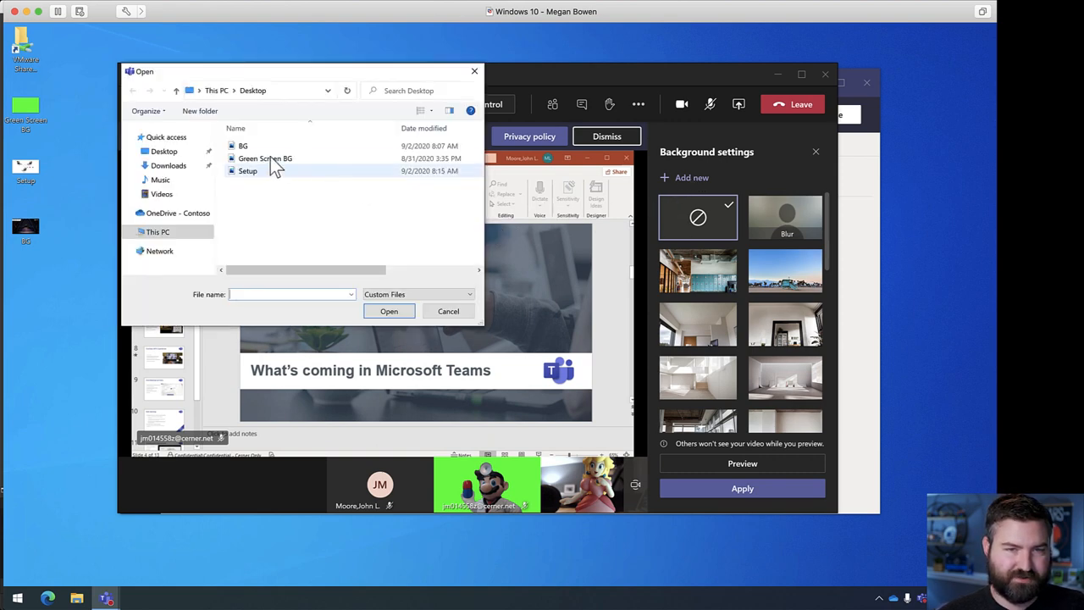
mouse_move(342, 168)
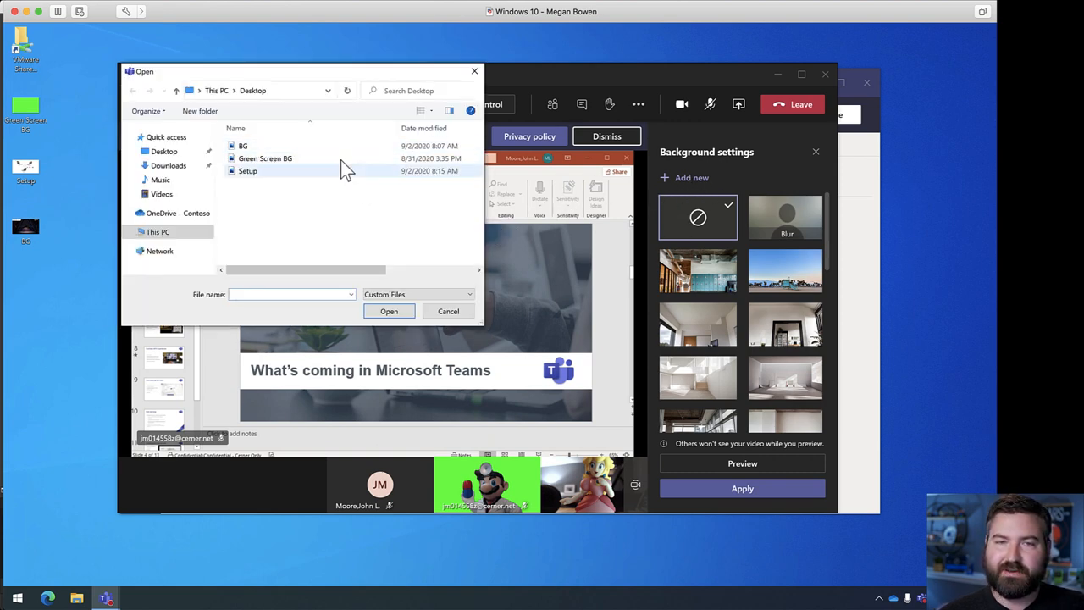
click(265, 159)
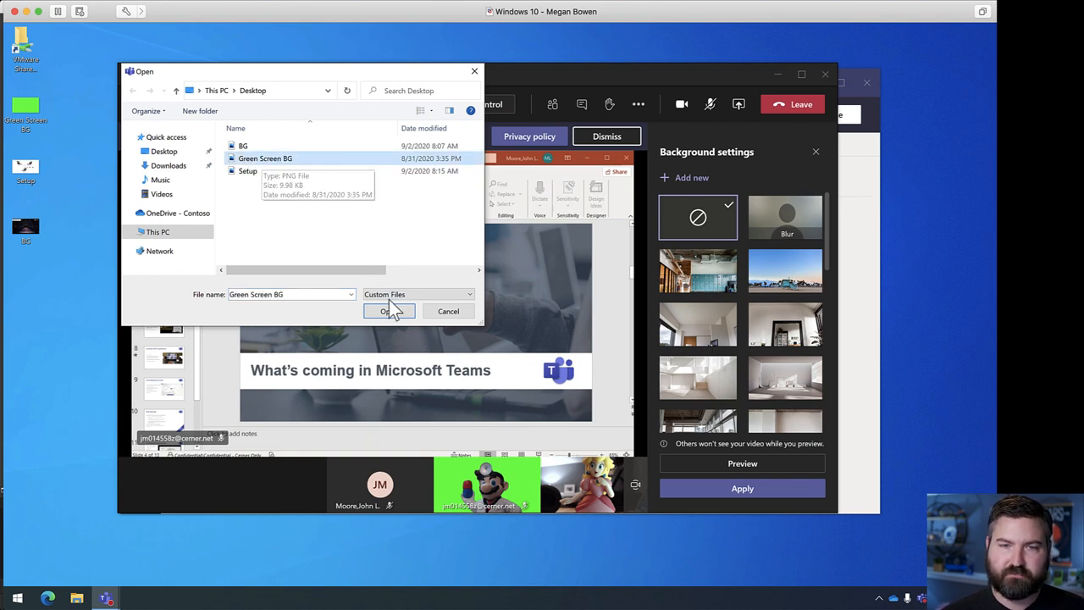
click(388, 311)
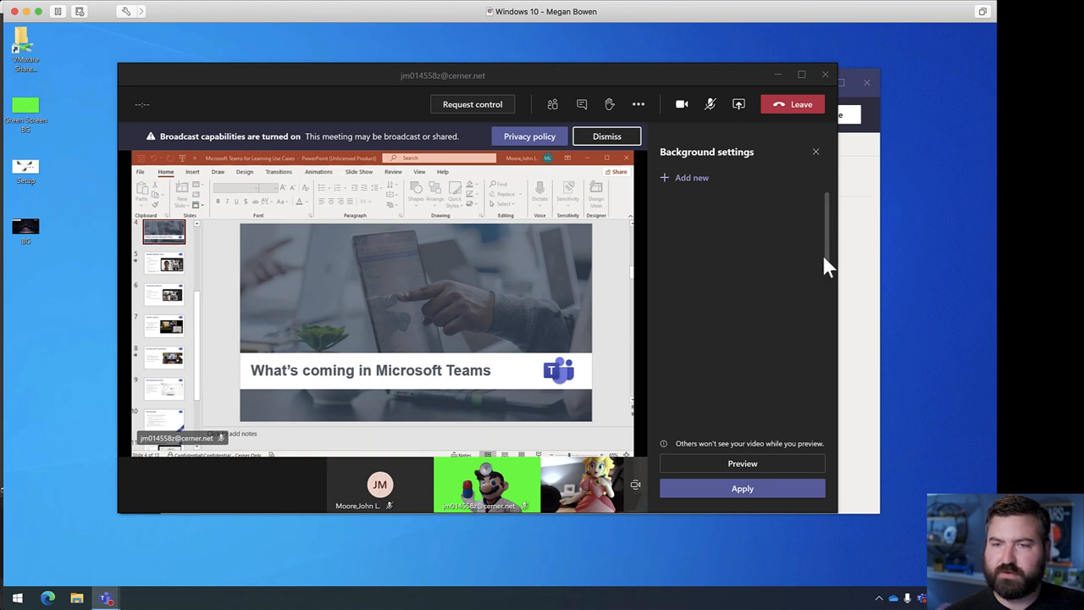
mouse_move(727, 329)
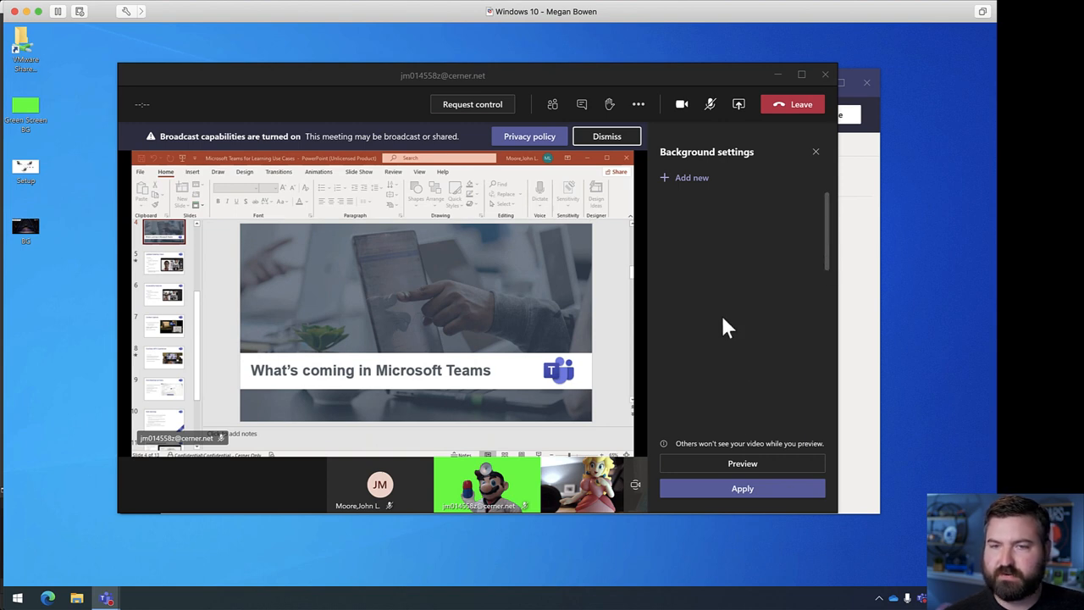
click(699, 415)
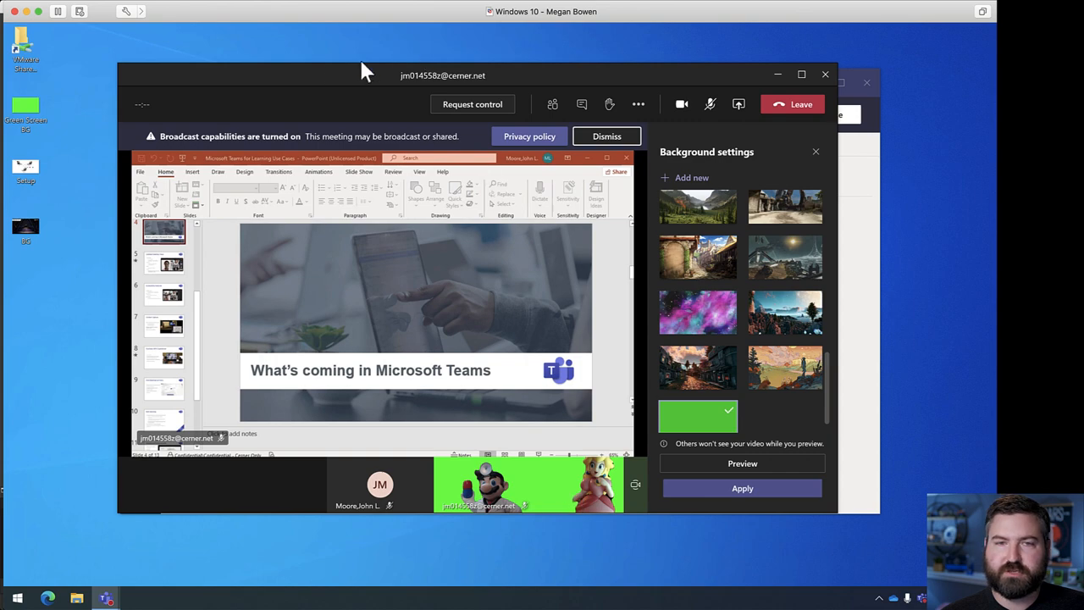
- Bring up the OBS 'Screen + Hosts' scene showing both hosts on green backdrops
click(815, 153)
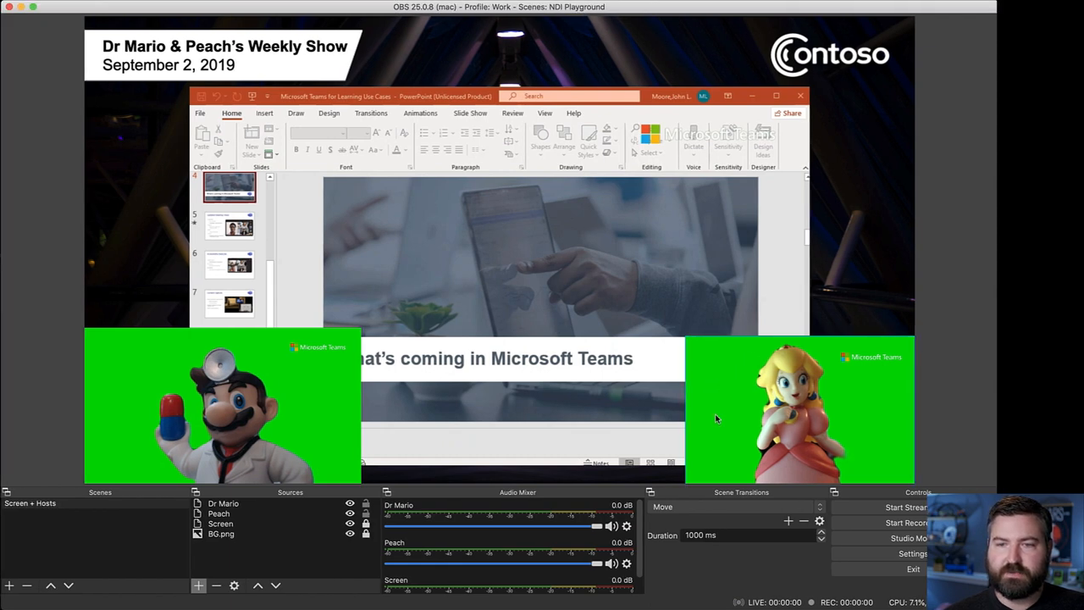
mouse_move(885, 391)
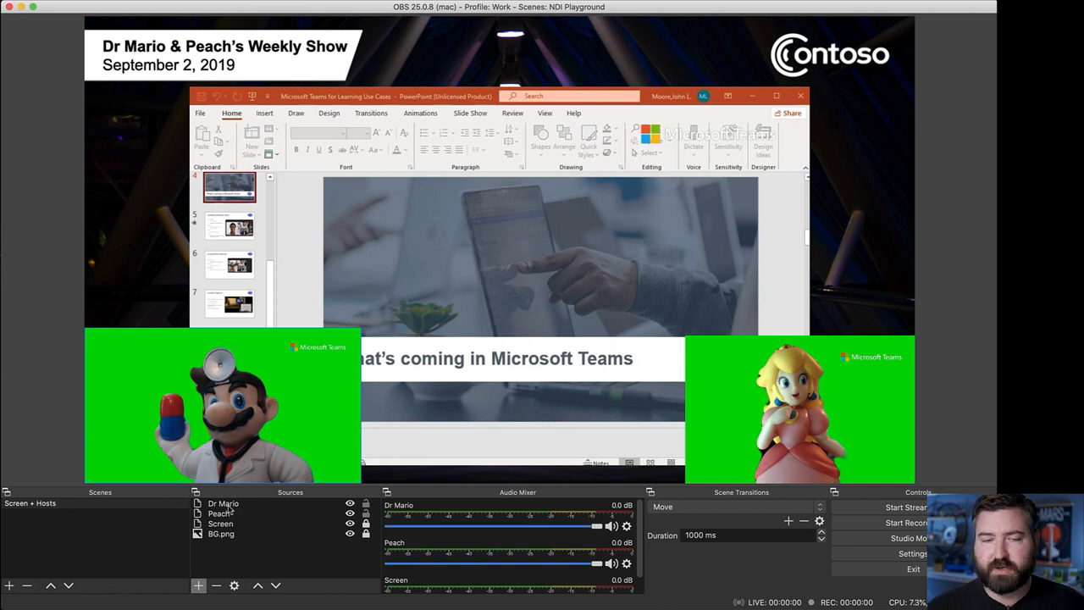
- Add a Chroma Key filter with default green settings to the Dr Mario source
right_click(223, 503)
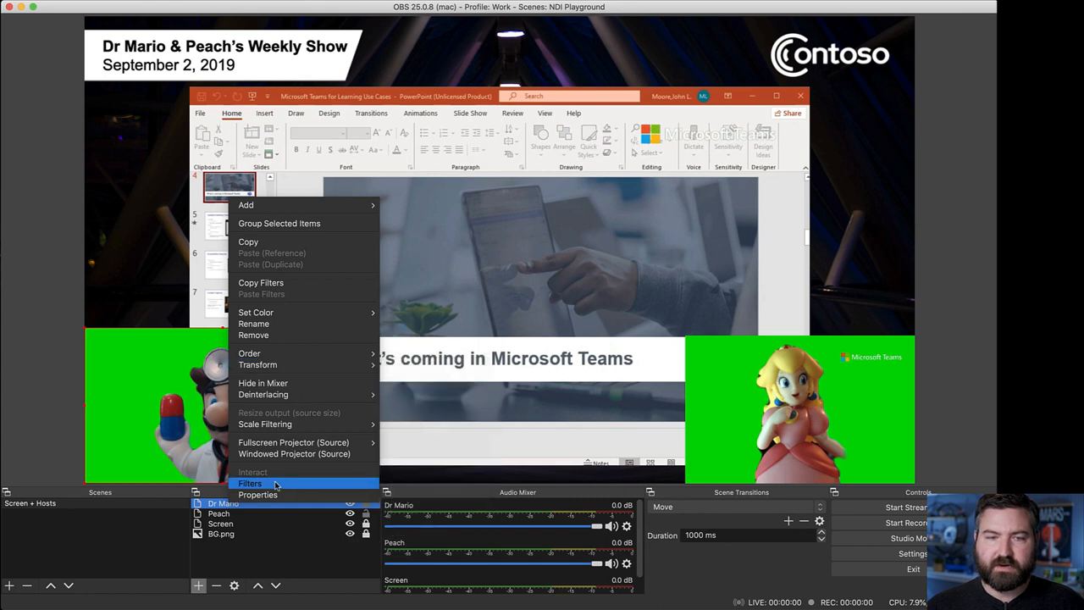
click(251, 483)
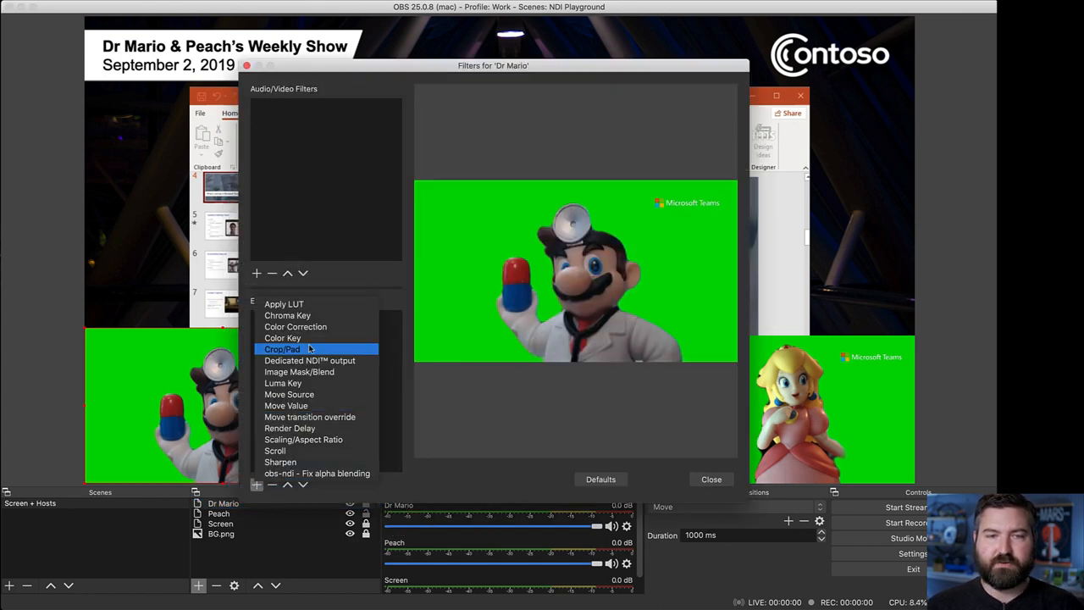
click(288, 315)
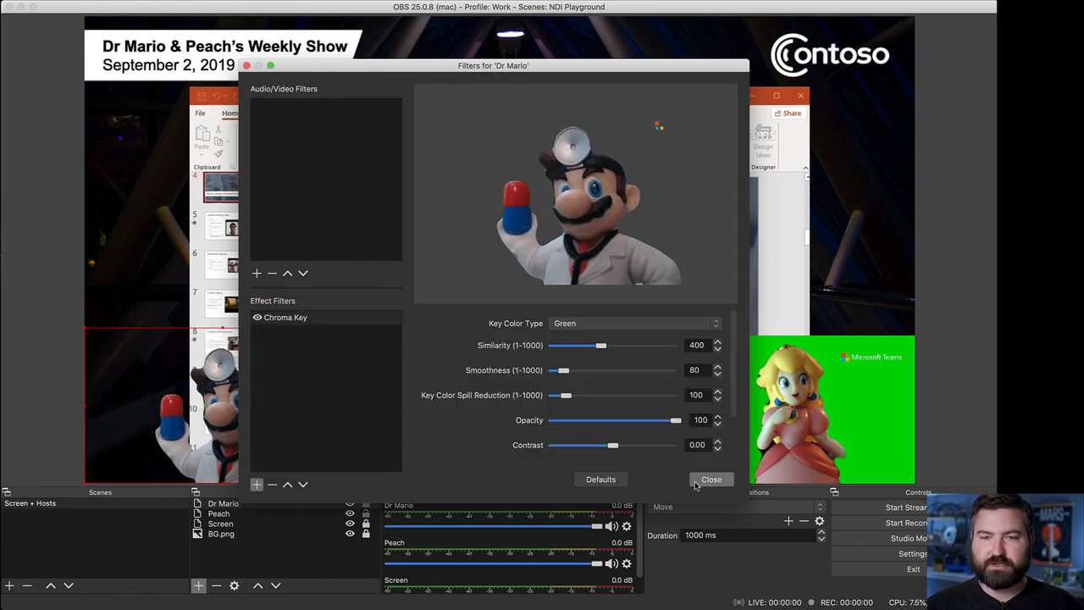
click(712, 478)
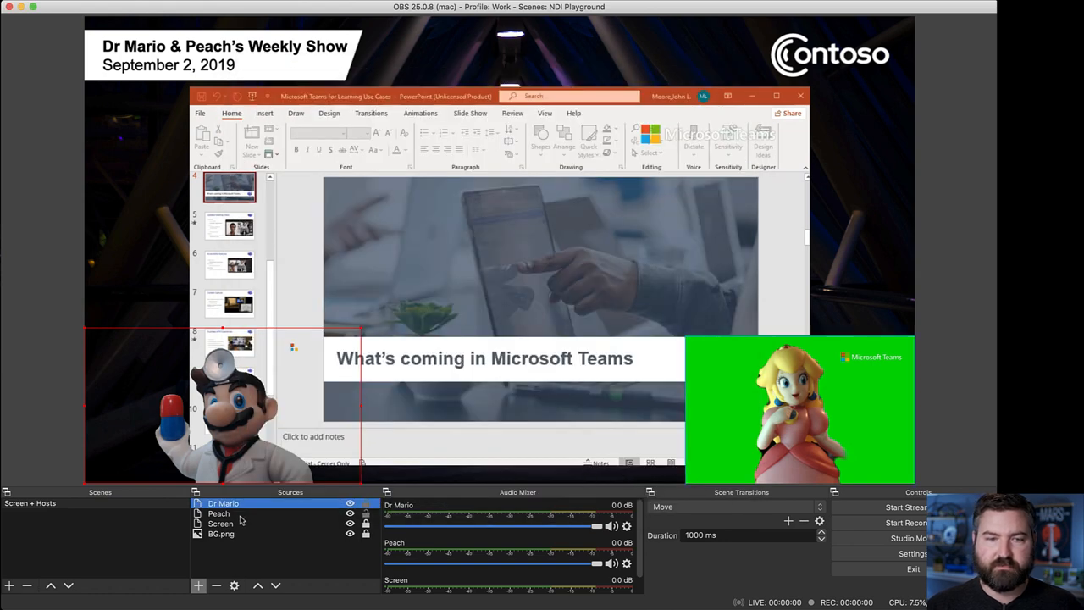
- Add a Chroma Key filter with default green settings to the Peach source
right_click(218, 513)
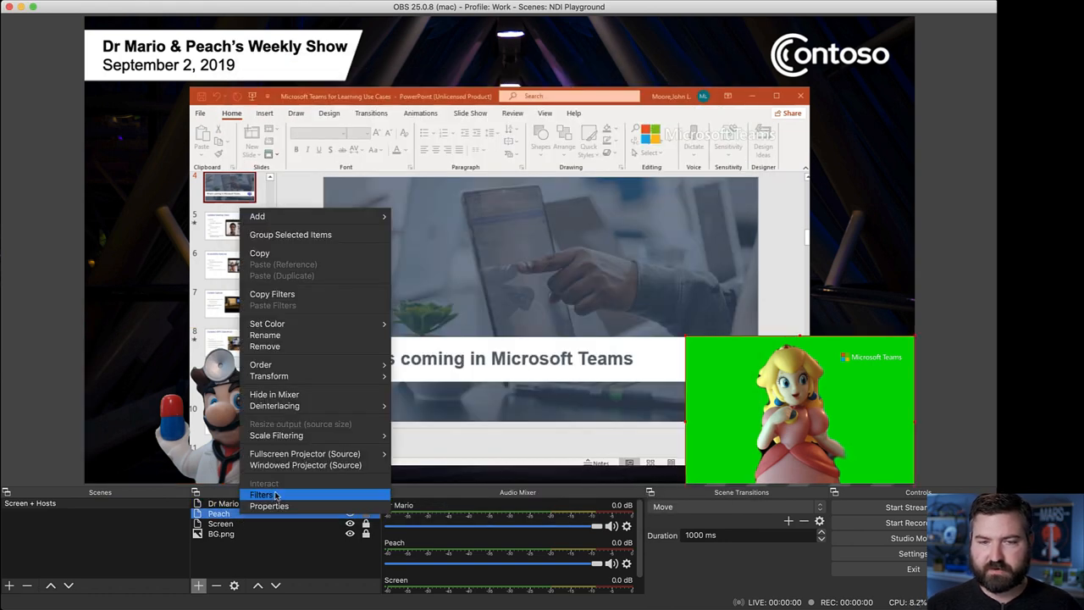
click(261, 495)
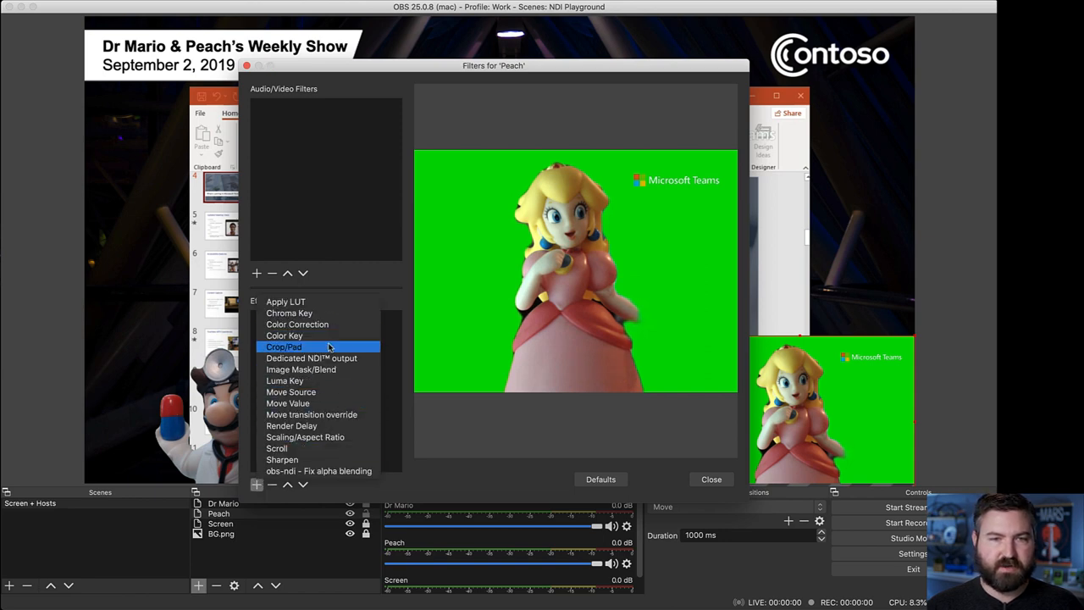
click(288, 312)
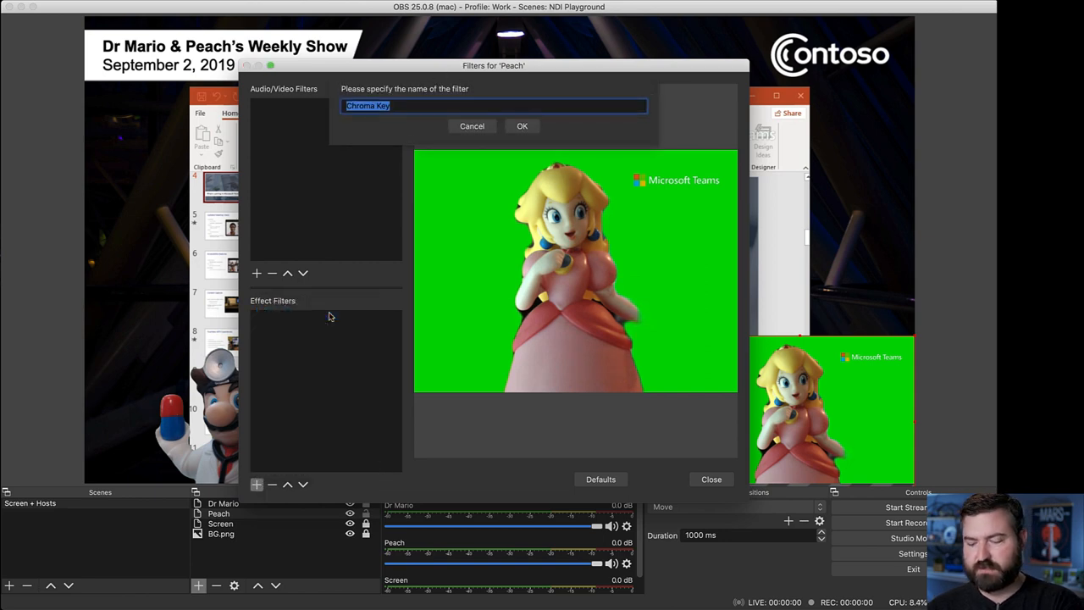
click(522, 126)
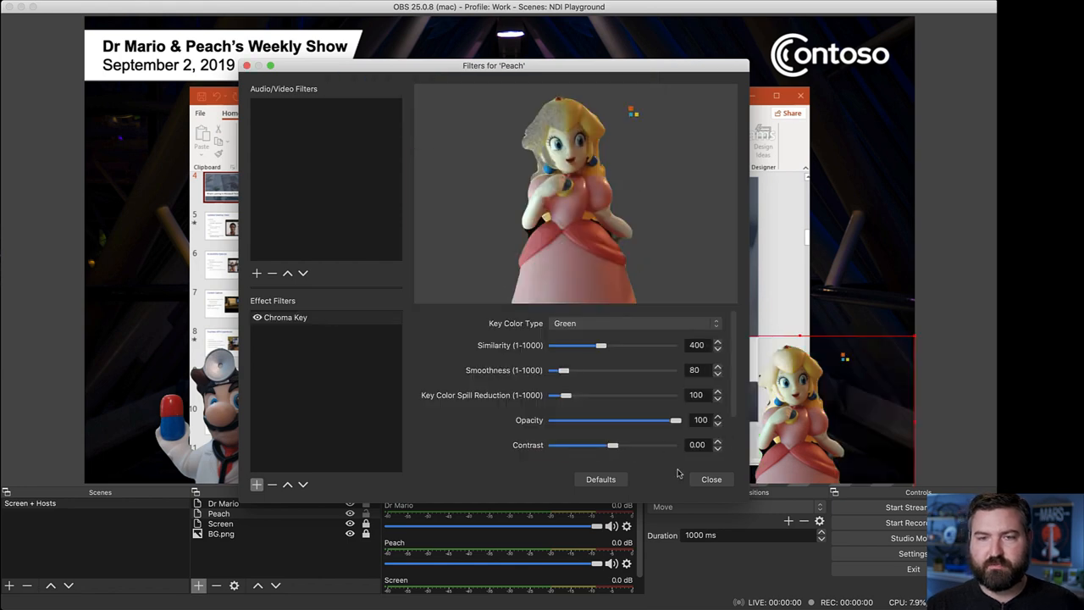
click(712, 478)
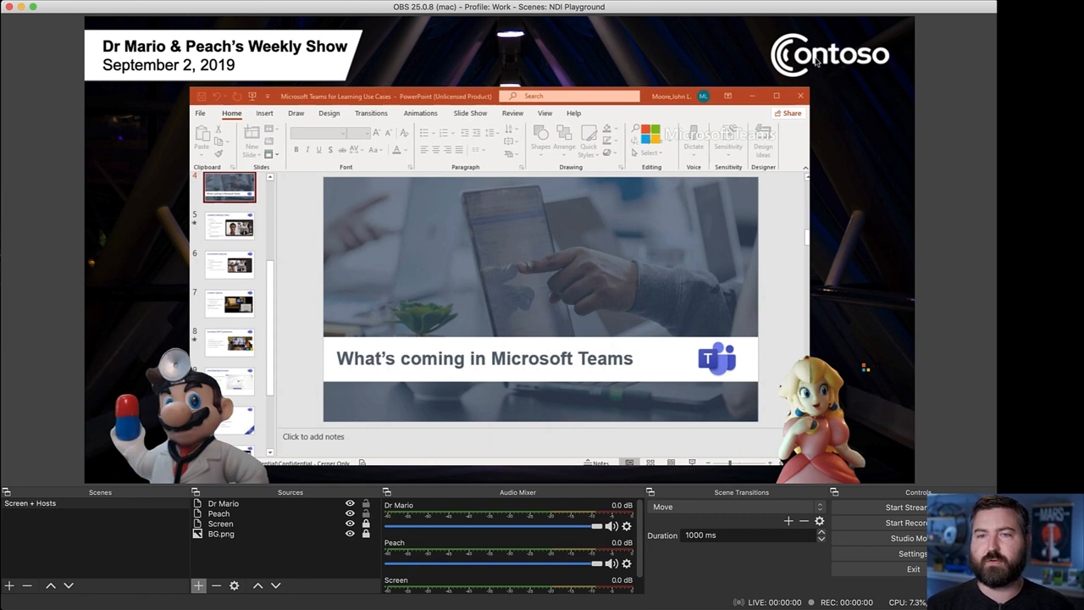
mouse_move(366, 33)
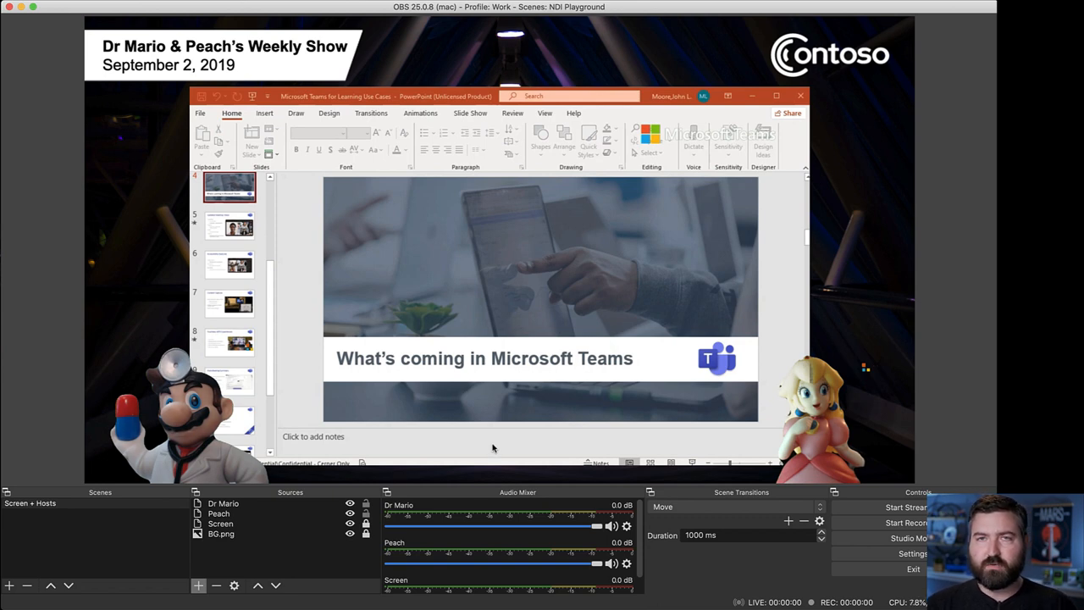
mouse_move(583, 578)
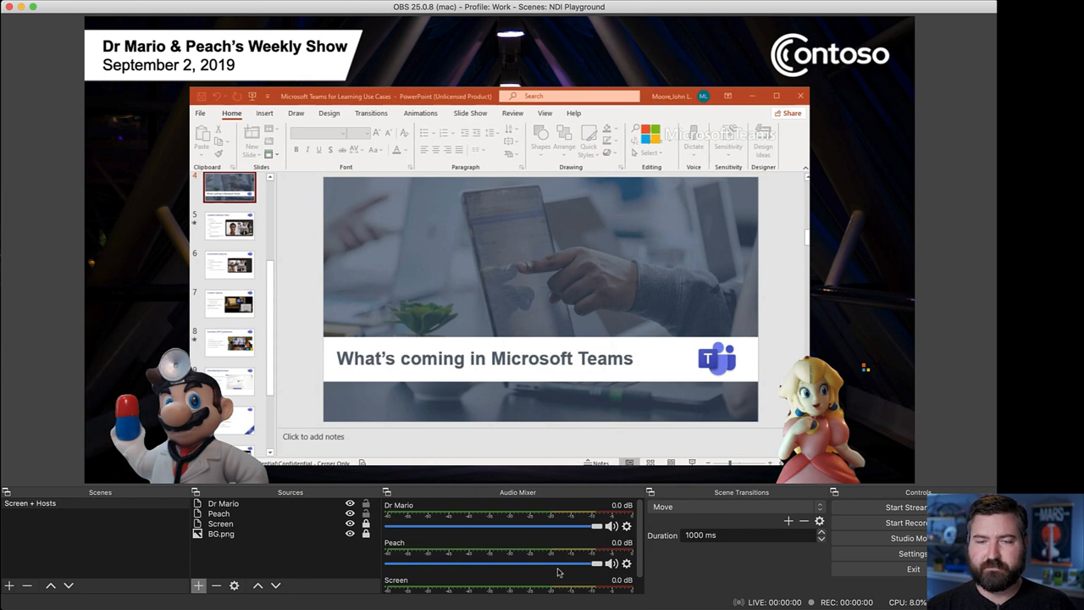
mouse_move(579, 488)
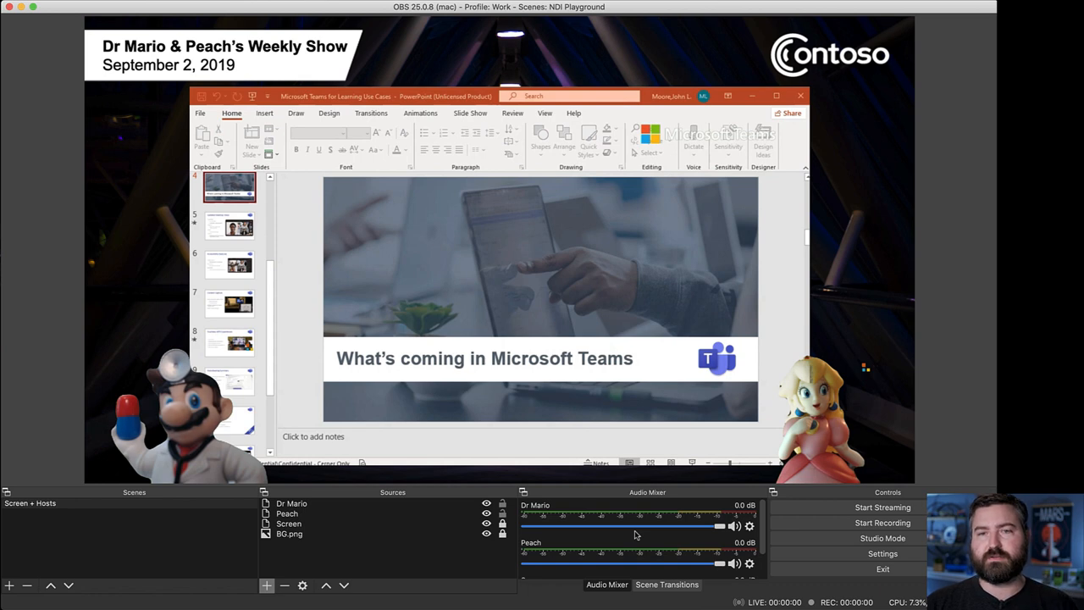
scroll(down, 3)
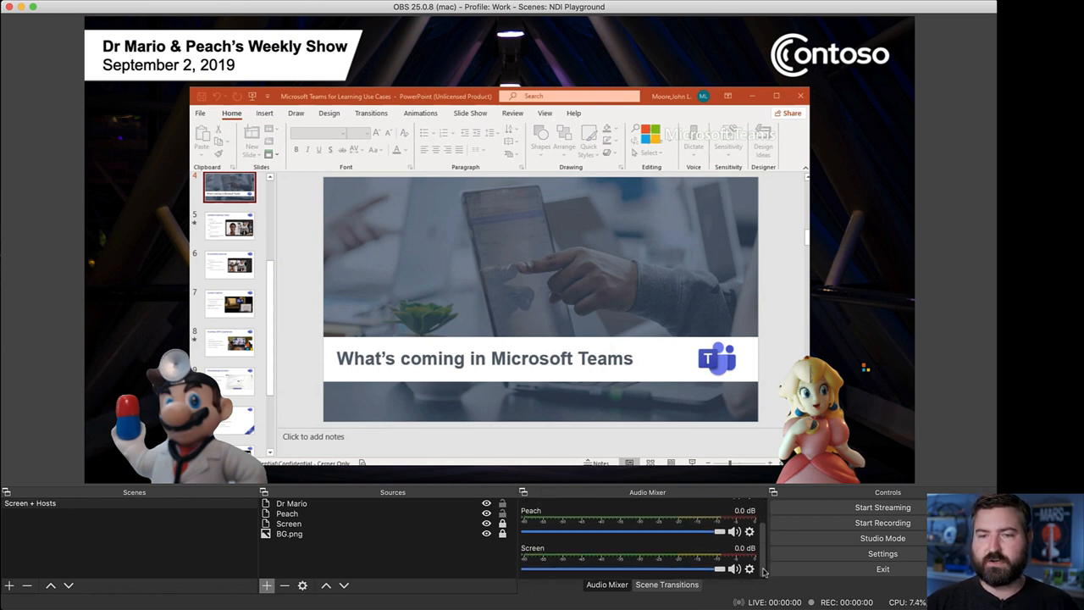
mouse_move(705, 549)
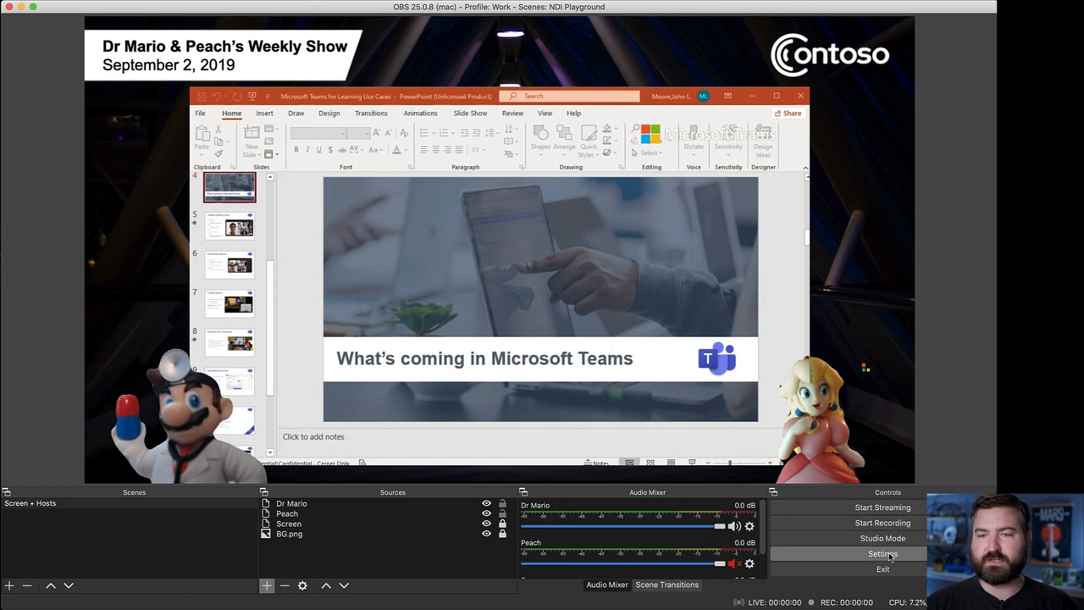
mouse_move(891, 556)
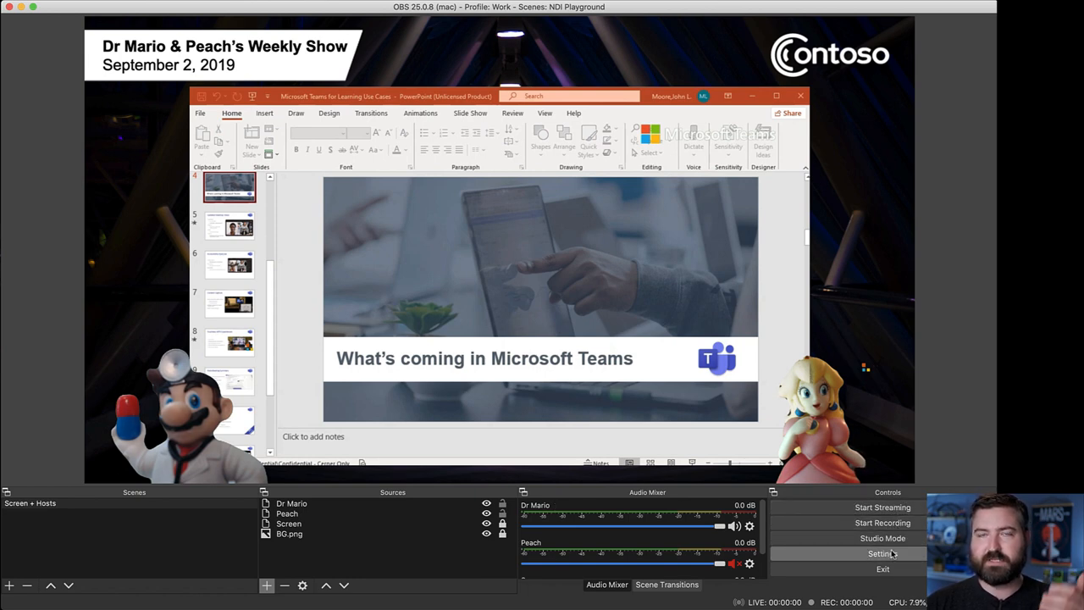